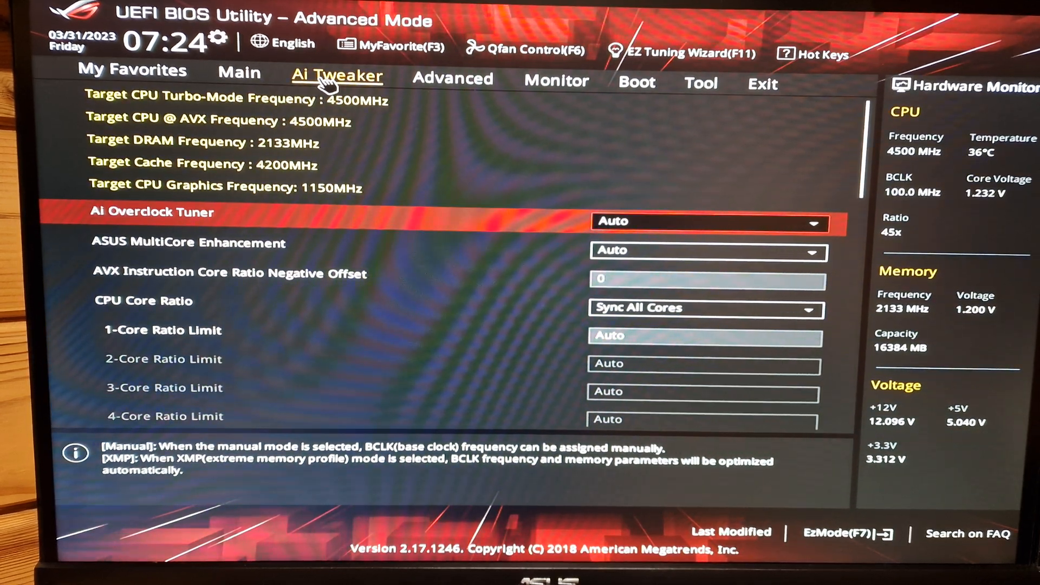
{"action": "mouse_move", "coordinate": [452, 78]}
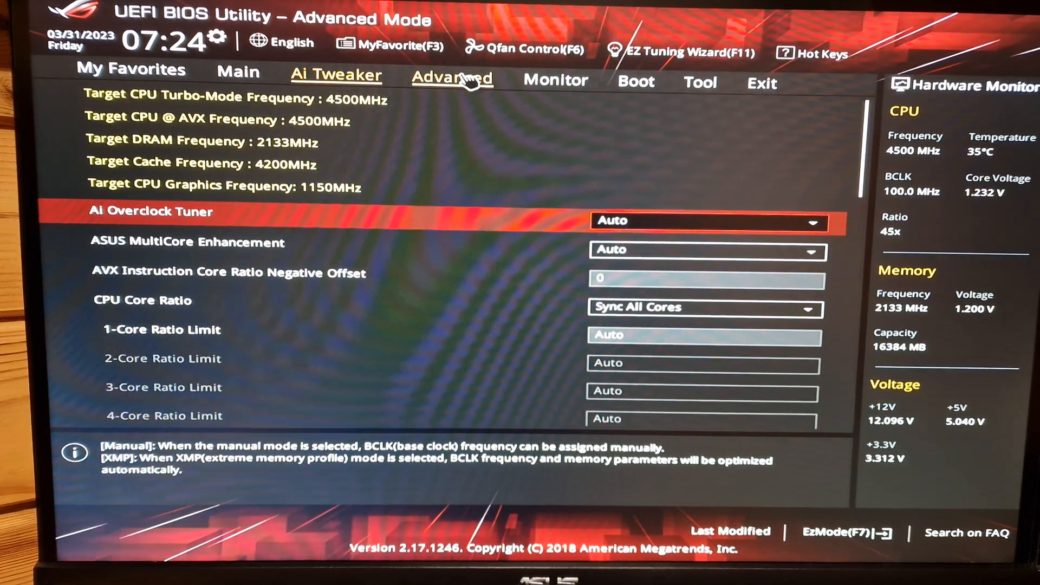
Go to Advanced > CPU Configuration and scroll to the virtualization settings.
{"action": "left_click", "coordinate": [451, 79]}
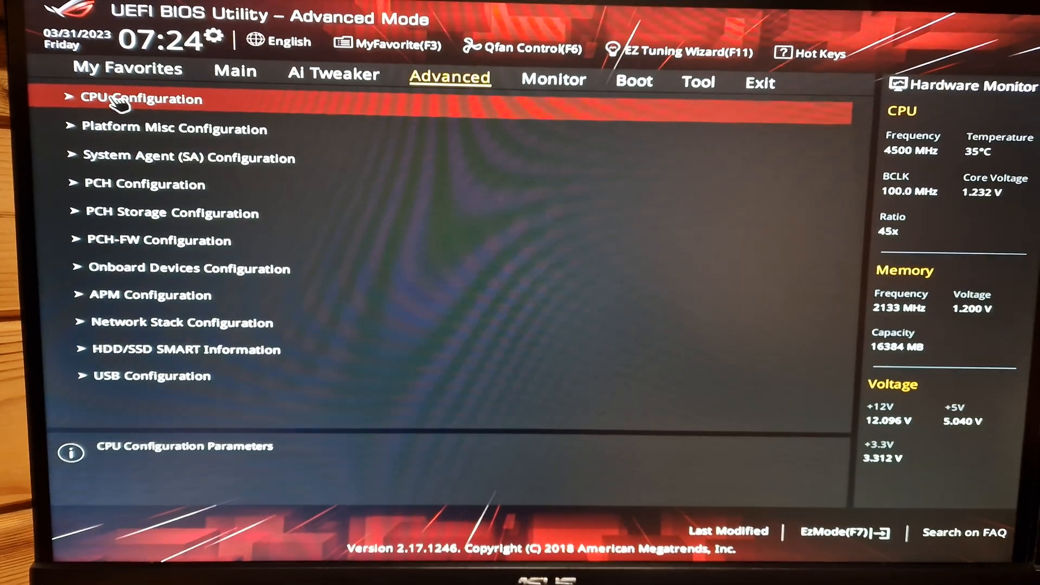
{"action": "left_click", "coordinate": [148, 99]}
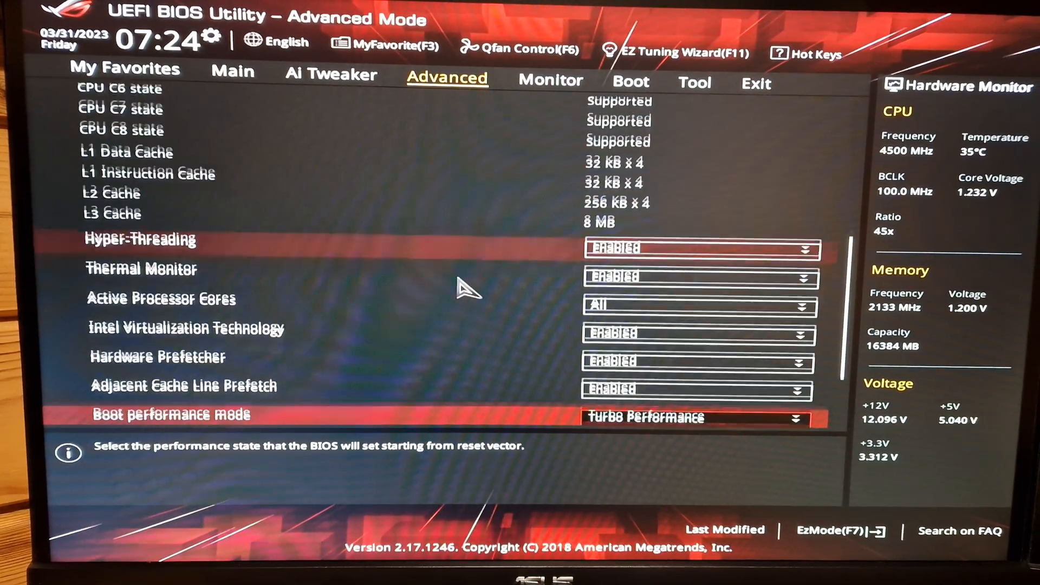
{"action": "scroll", "scroll_direction": "down", "scroll_amount": 3}
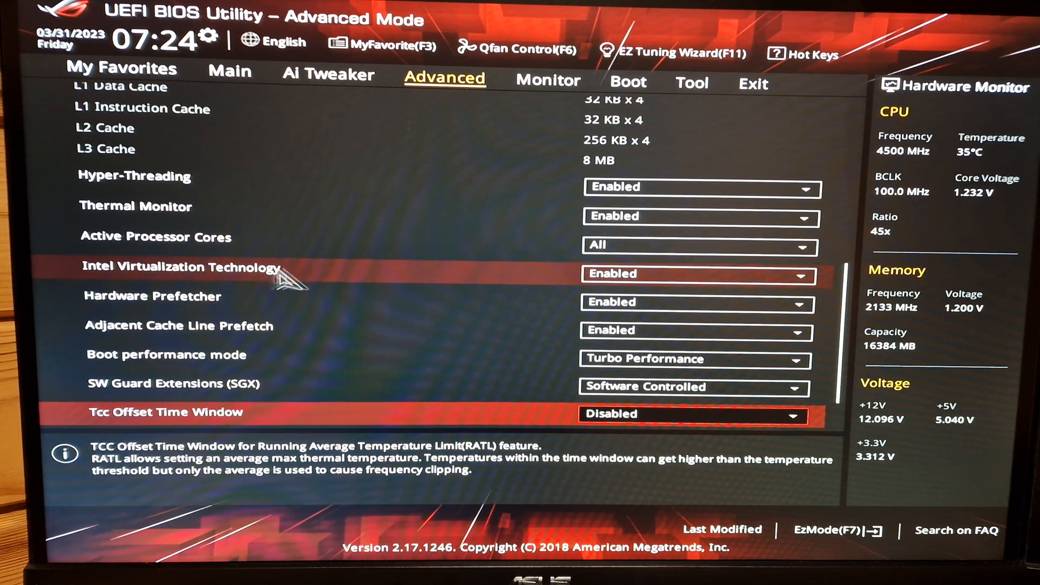
Leave Intel Virtualization Technology set to Enabled.
{"action": "left_click", "coordinate": [693, 273]}
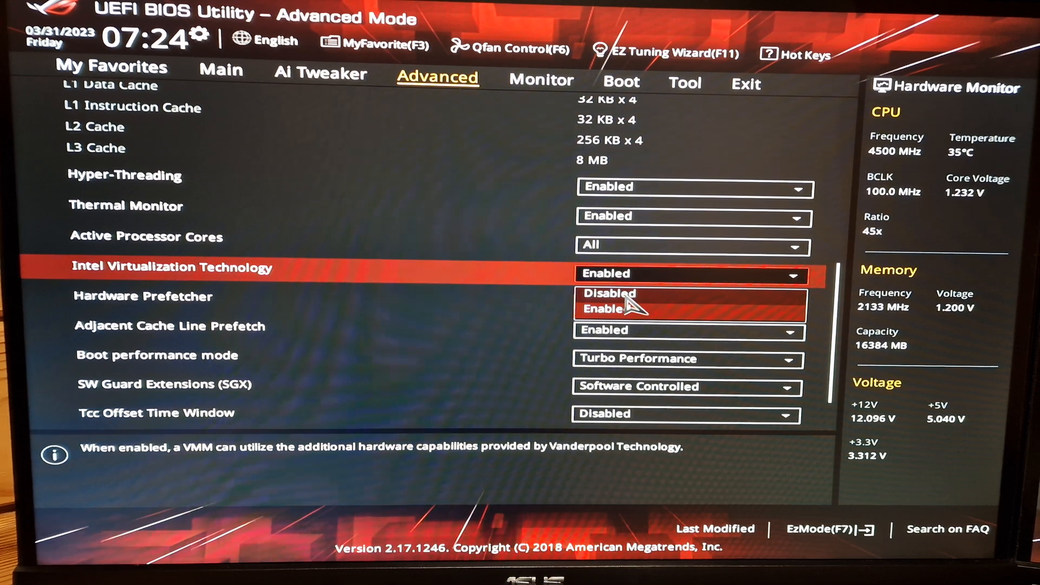
{"action": "left_click", "coordinate": [604, 307]}
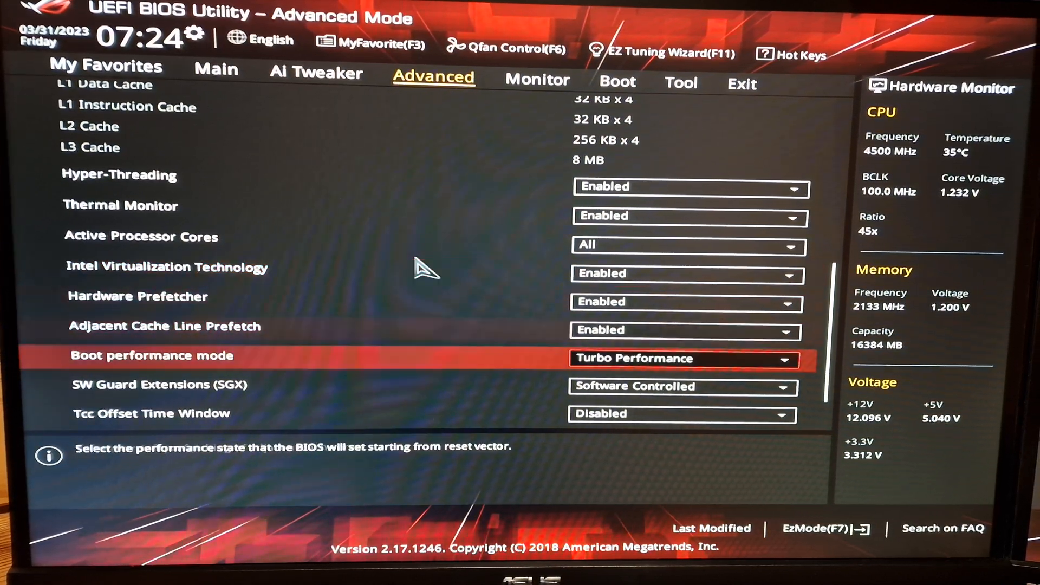
{"action": "scroll", "scroll_direction": "down", "scroll_amount": 3}
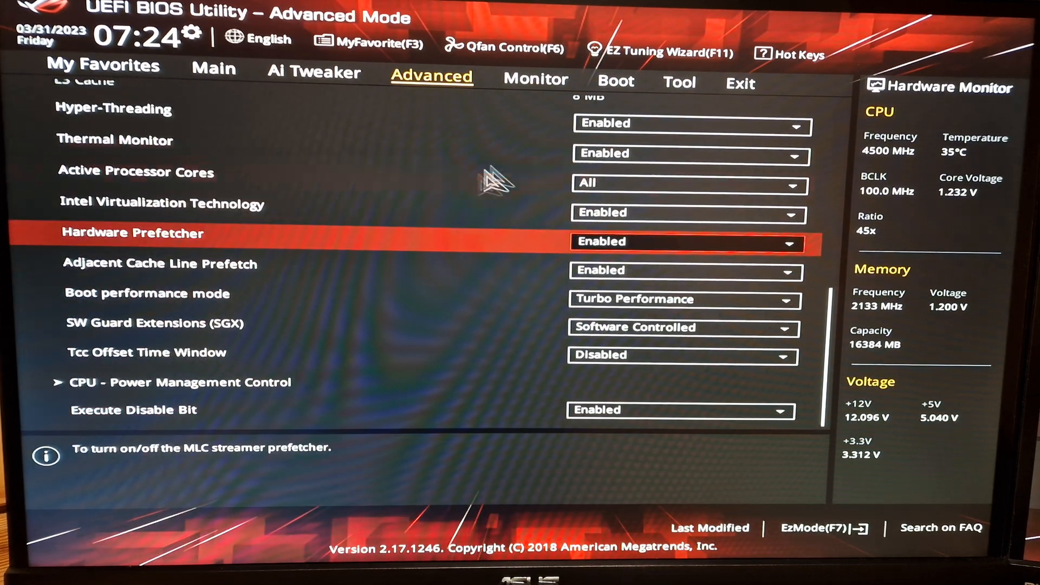
Switch to the Boot section and scroll past Boot Option Priorities toward CSM.
{"action": "left_click", "coordinate": [534, 79]}
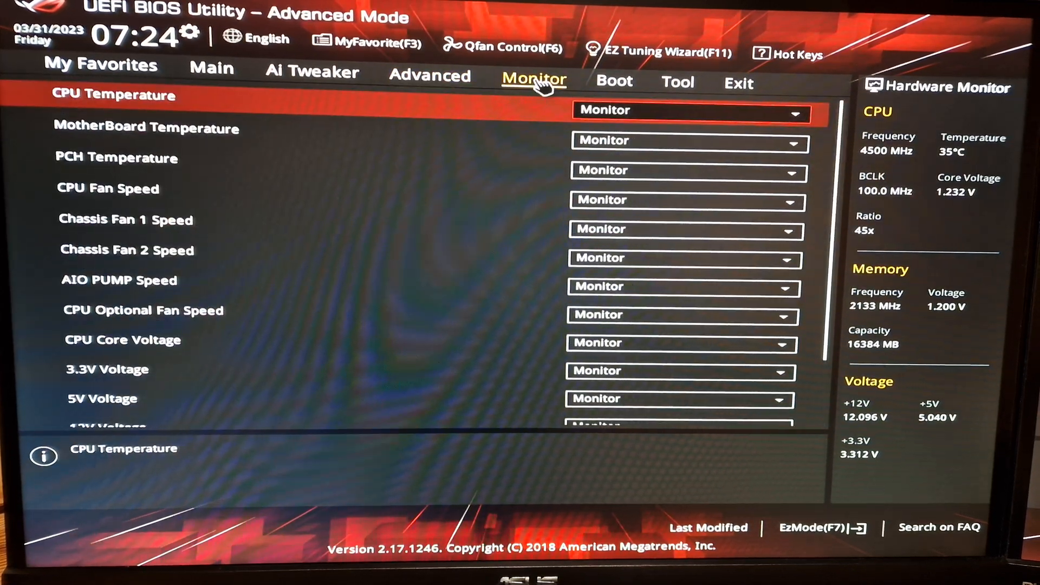
{"action": "left_click", "coordinate": [611, 81]}
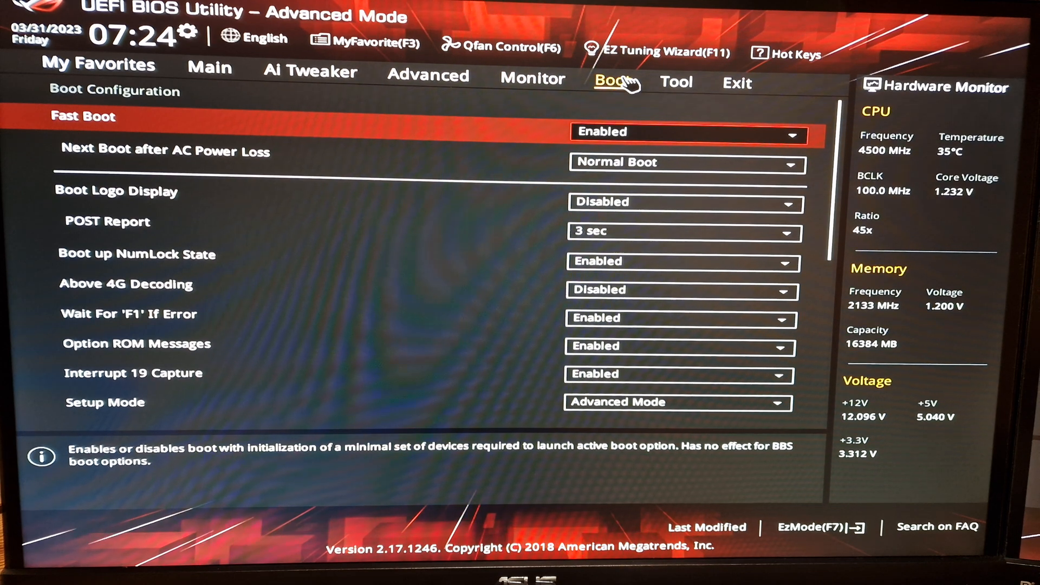
{"action": "mouse_move", "coordinate": [616, 204]}
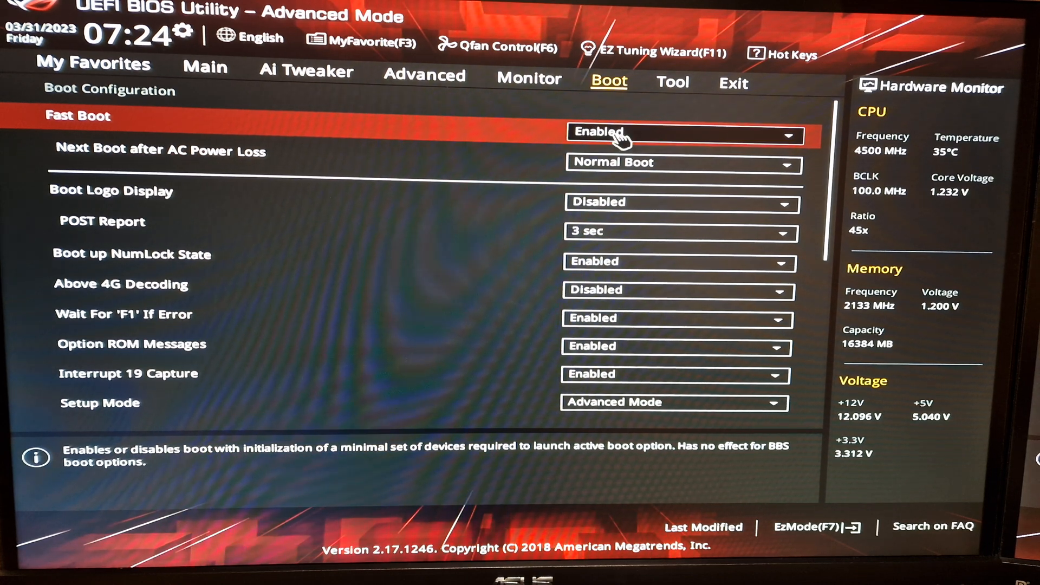
{"action": "mouse_move", "coordinate": [624, 294]}
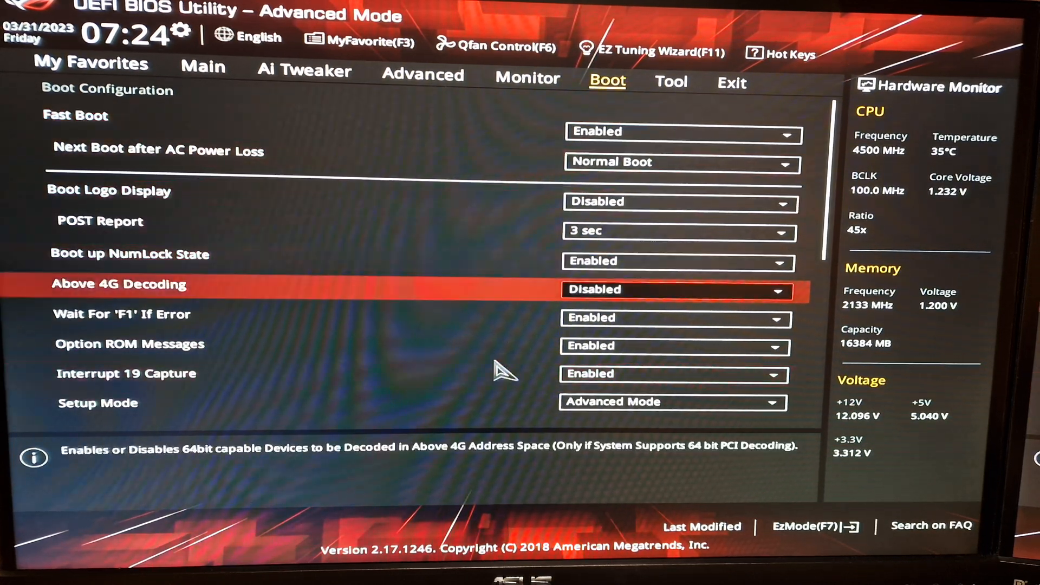
{"action": "scroll", "scroll_direction": "down", "scroll_amount": 3}
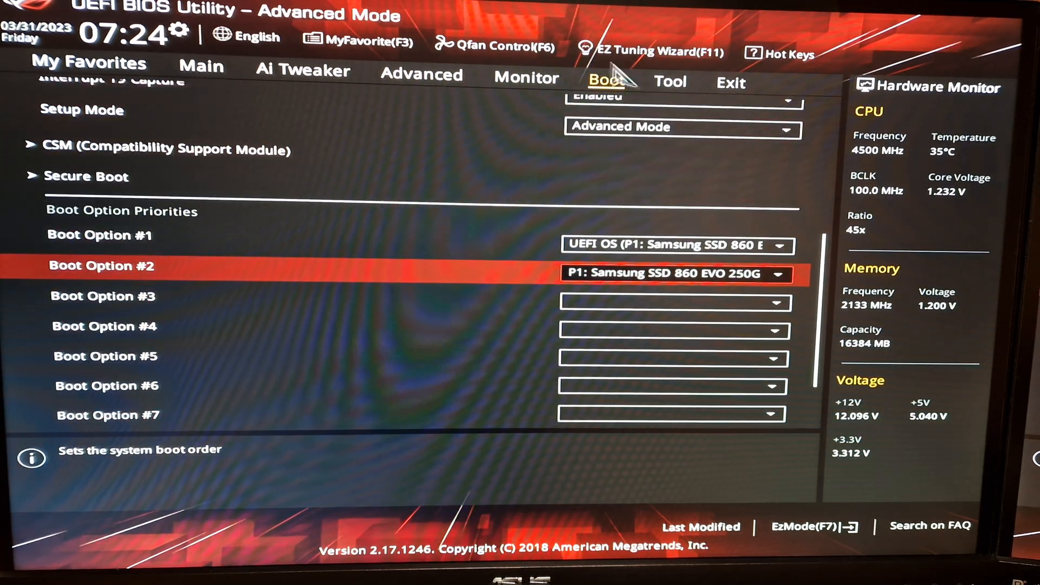
{"action": "mouse_move", "coordinate": [808, 526]}
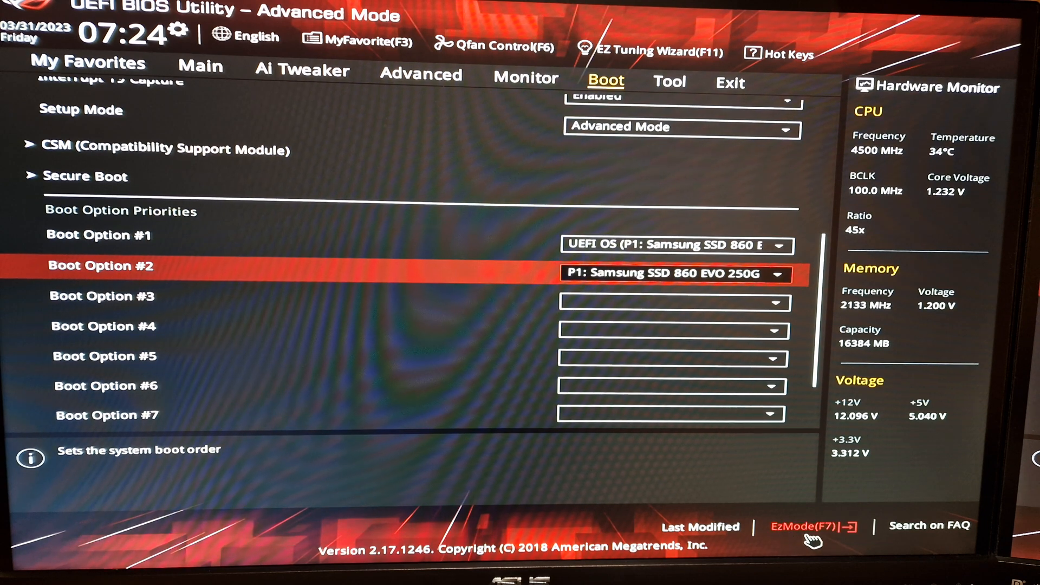
{"action": "mouse_move", "coordinate": [640, 330]}
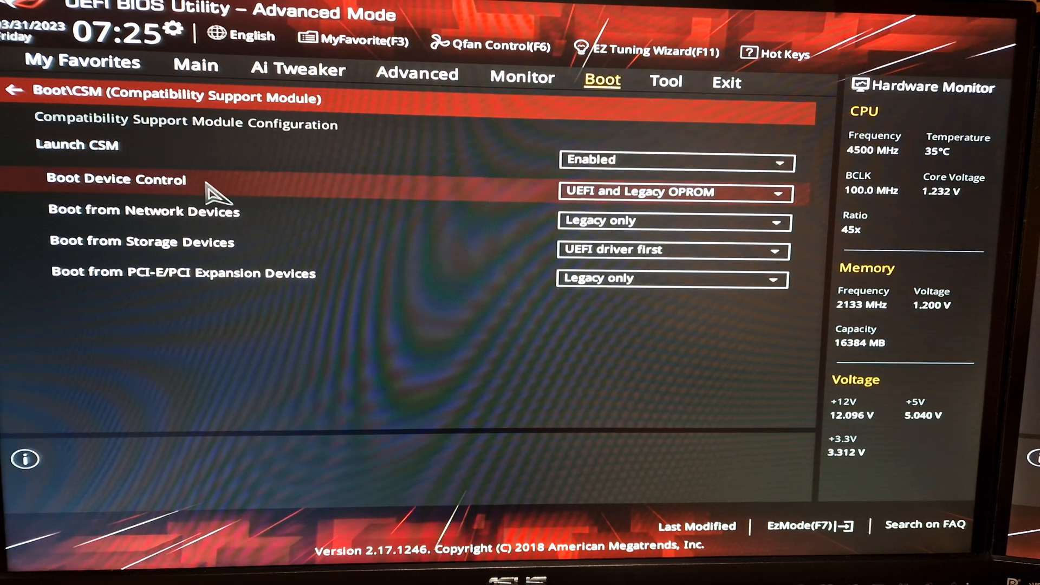
{"action": "left_click", "coordinate": [671, 193]}
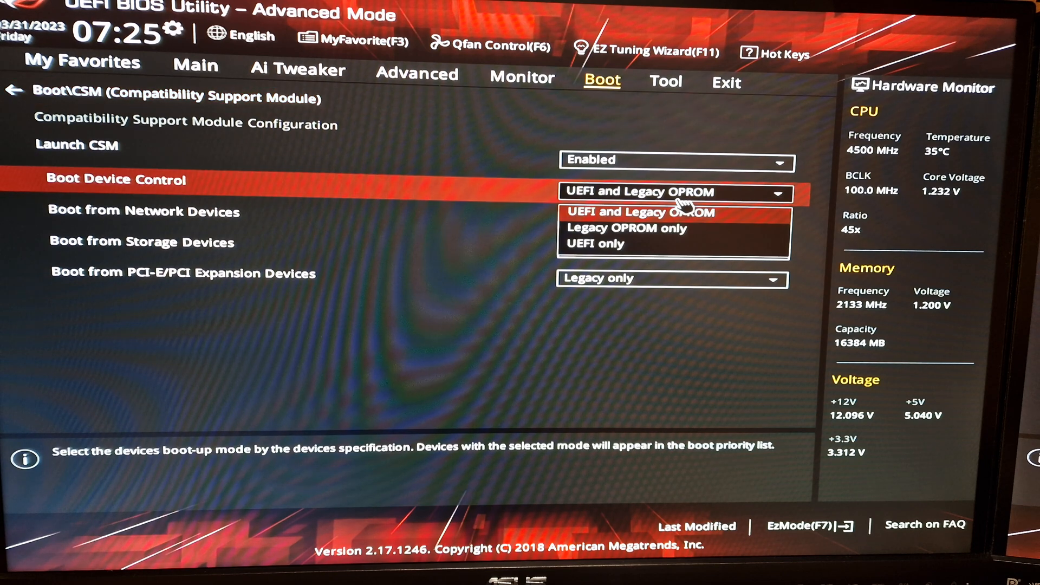
{"action": "mouse_move", "coordinate": [623, 228]}
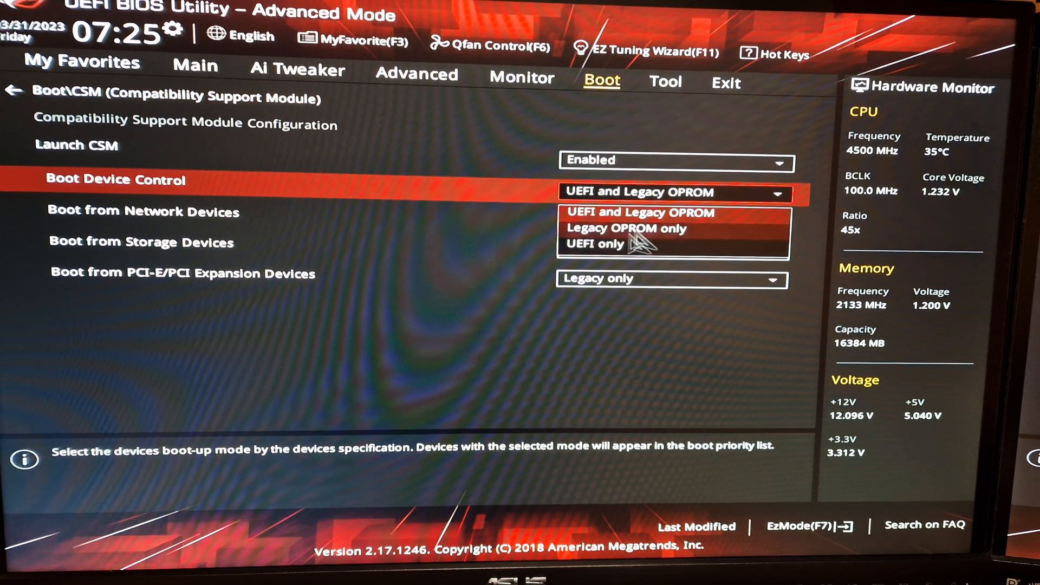
{"action": "mouse_move", "coordinate": [676, 228]}
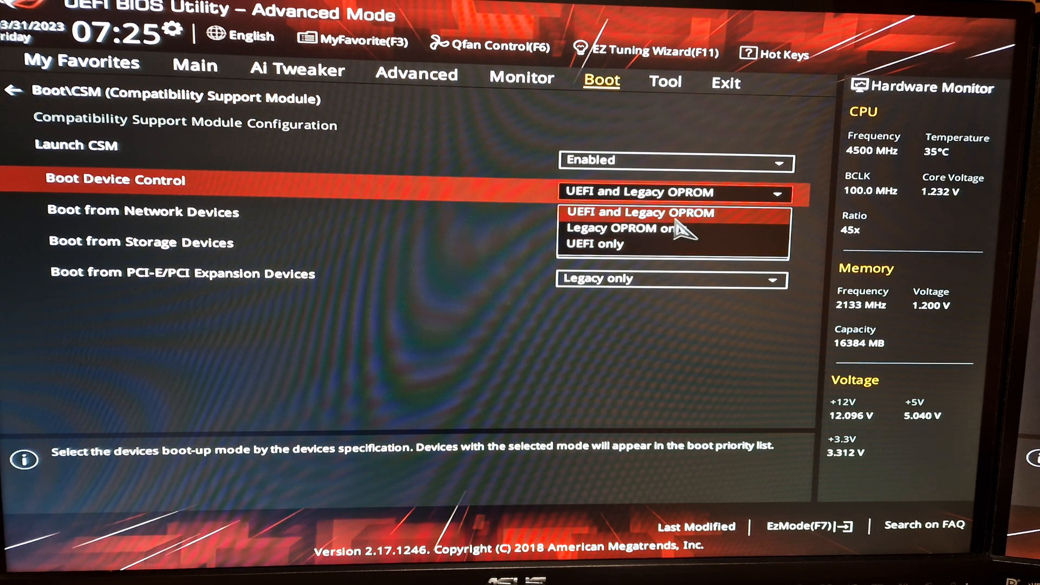
{"action": "left_click", "coordinate": [637, 213]}
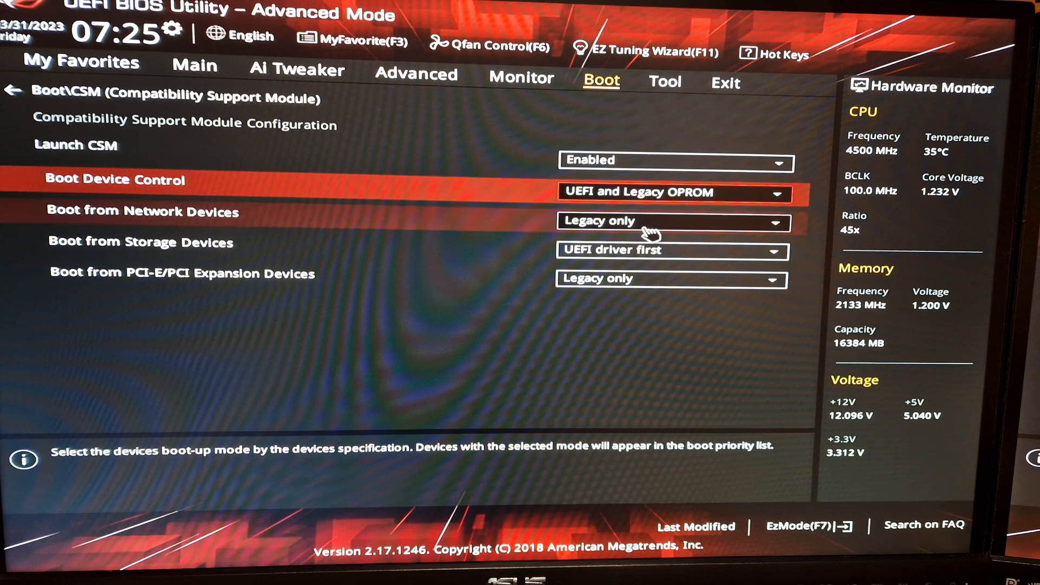
{"action": "left_click", "coordinate": [672, 193]}
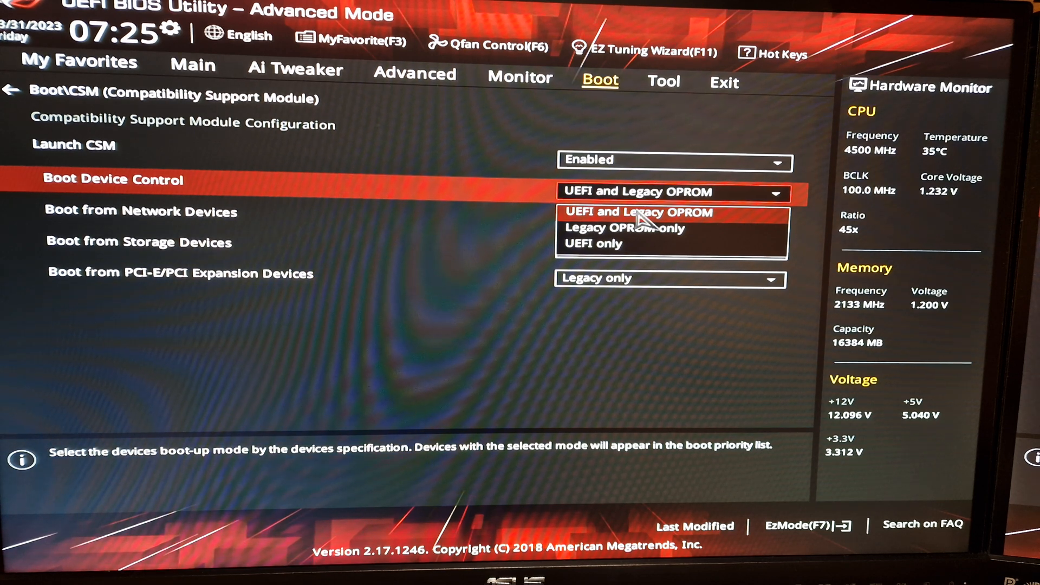
{"action": "left_click", "coordinate": [637, 214]}
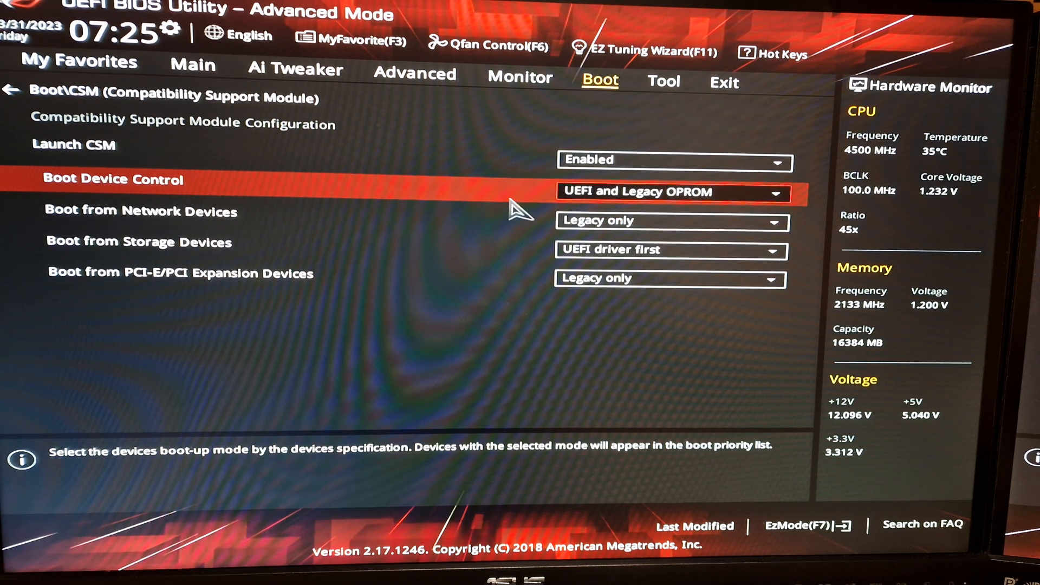
{"action": "mouse_move", "coordinate": [571, 318]}
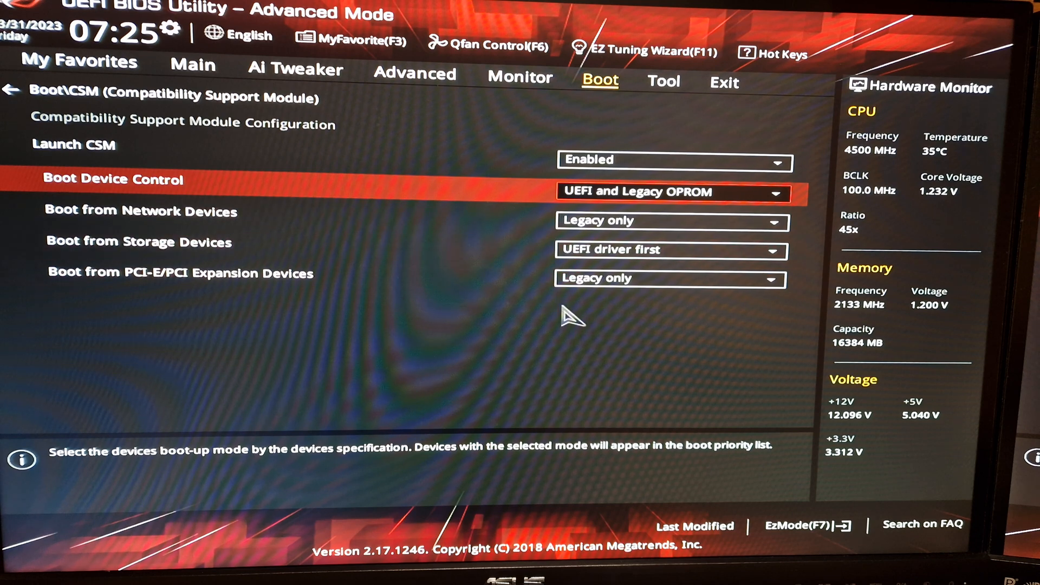
{"action": "mouse_move", "coordinate": [305, 249]}
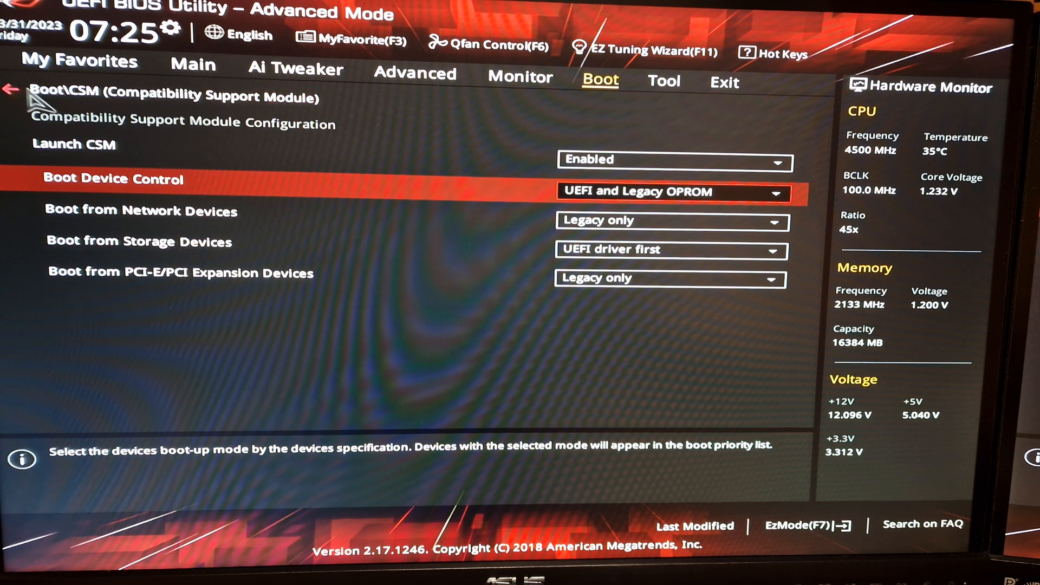
{"action": "left_click", "coordinate": [11, 89]}
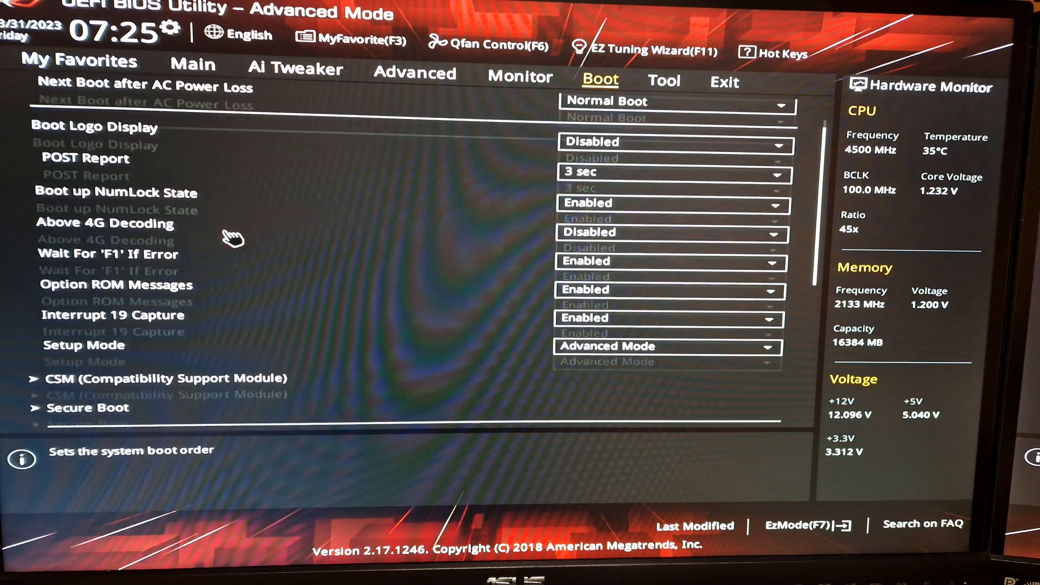
{"action": "left_click", "coordinate": [88, 407]}
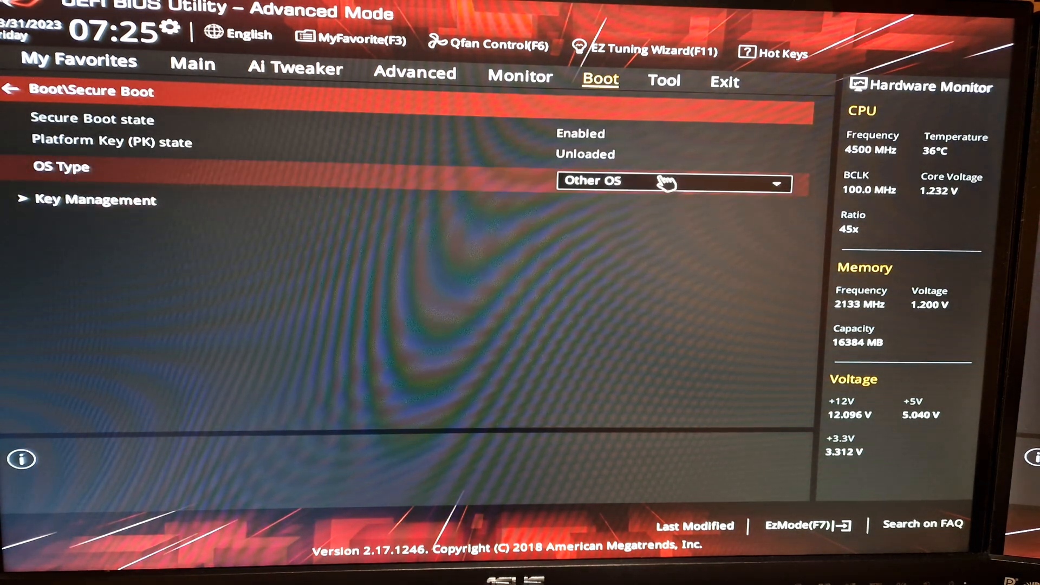
{"action": "left_click", "coordinate": [673, 180]}
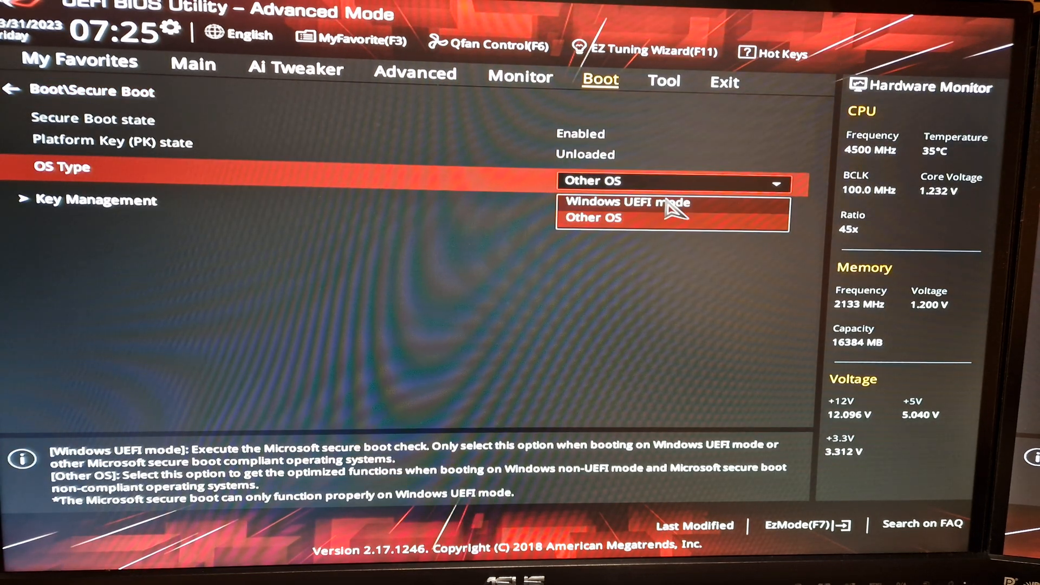
{"action": "left_click", "coordinate": [593, 217]}
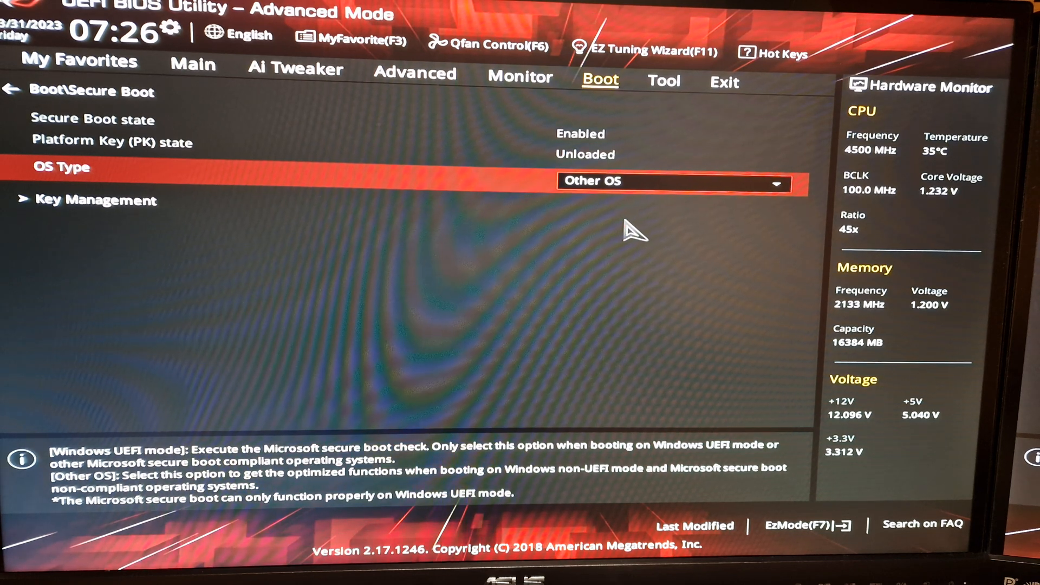
{"action": "mouse_move", "coordinate": [593, 143]}
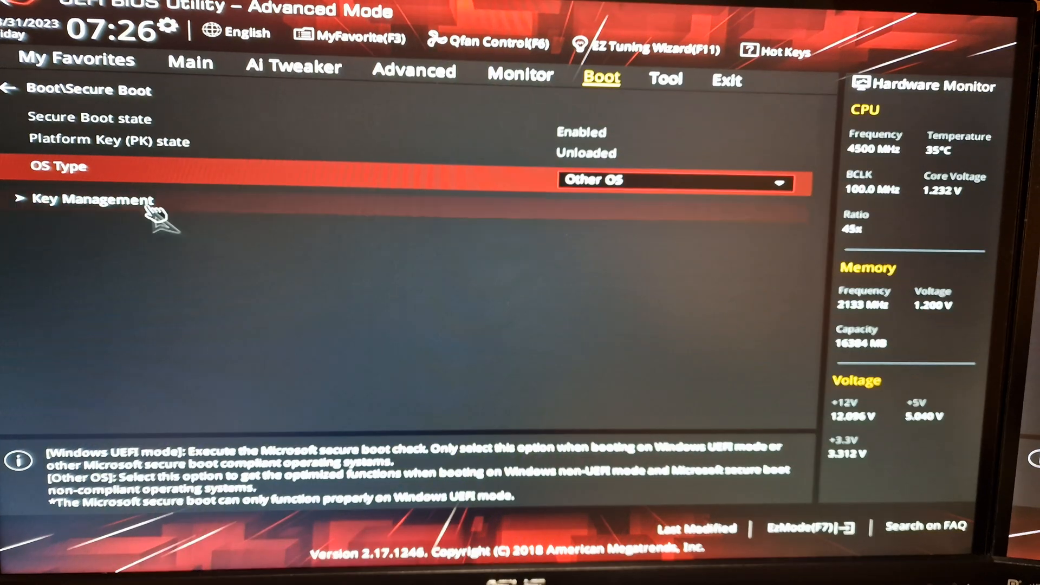
{"action": "left_click", "coordinate": [99, 199]}
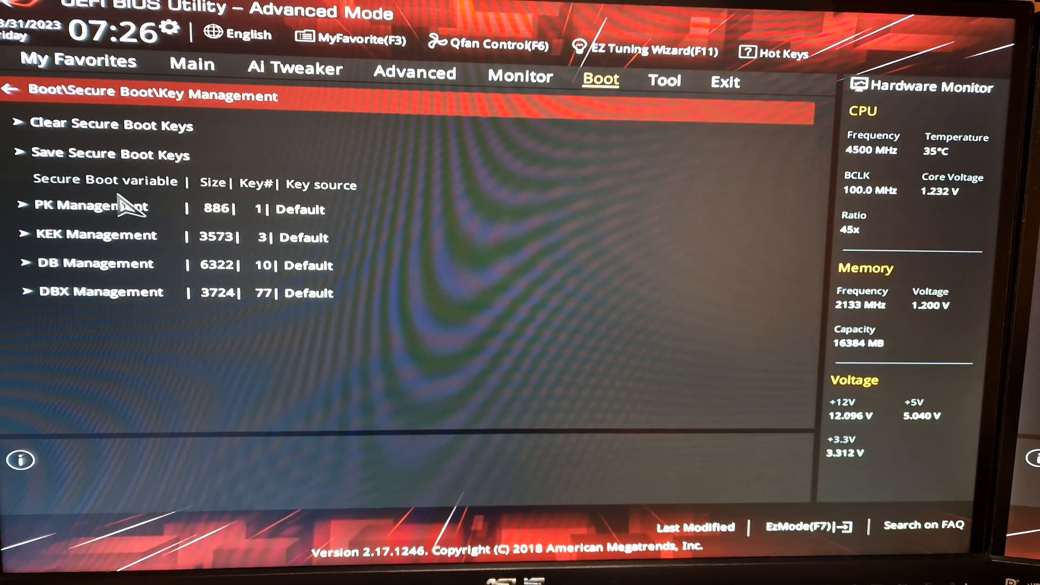
{"action": "mouse_move", "coordinate": [151, 343]}
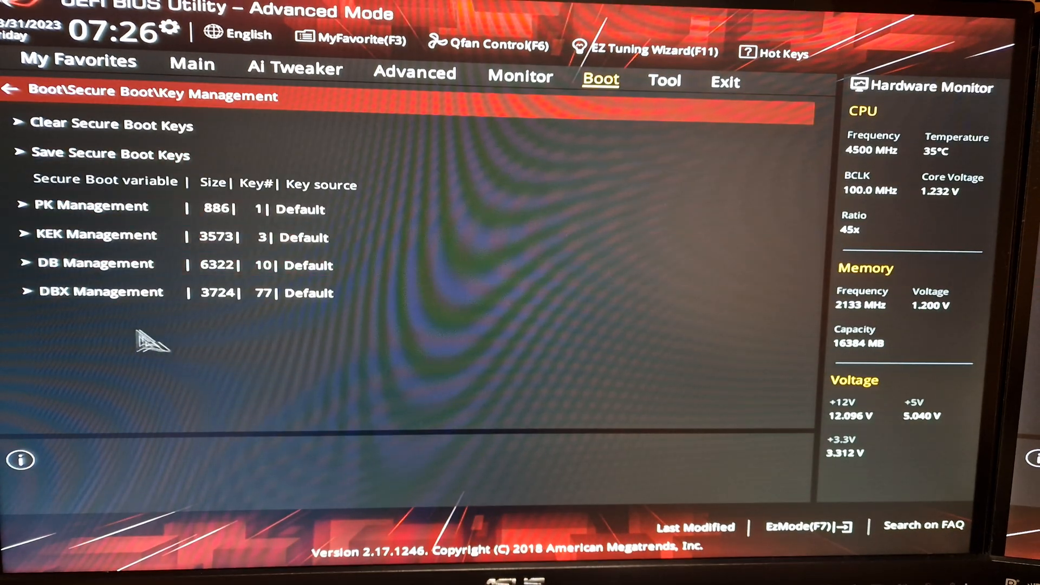
{"action": "mouse_move", "coordinate": [225, 388]}
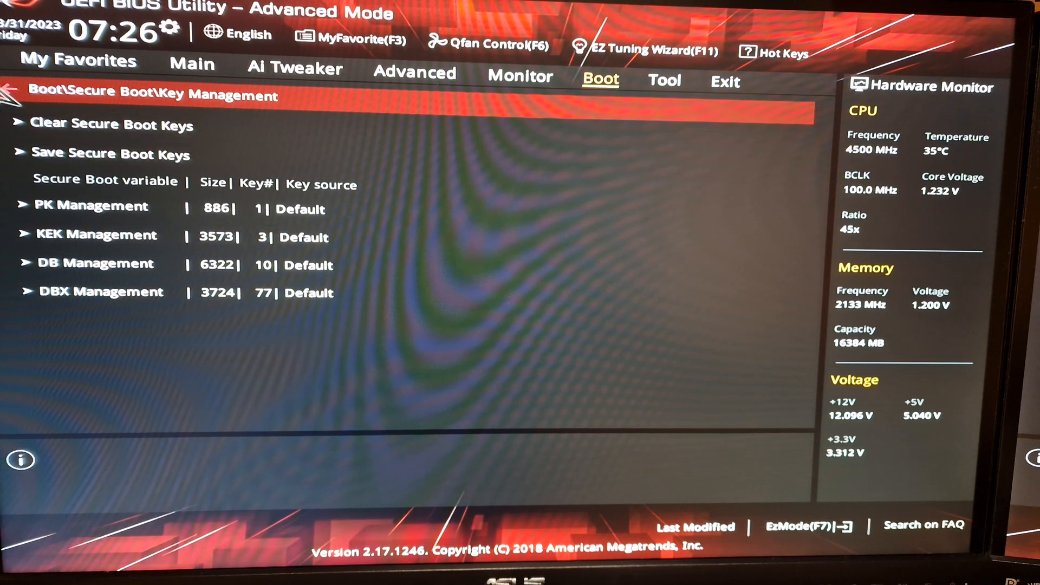
{"action": "left_click", "coordinate": [10, 91]}
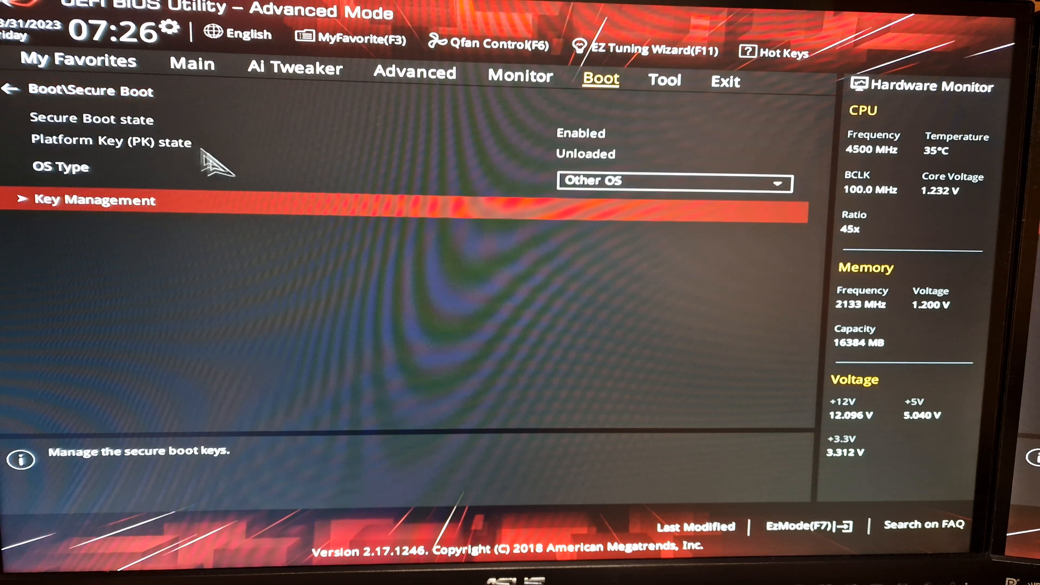
{"action": "left_click", "coordinate": [673, 181]}
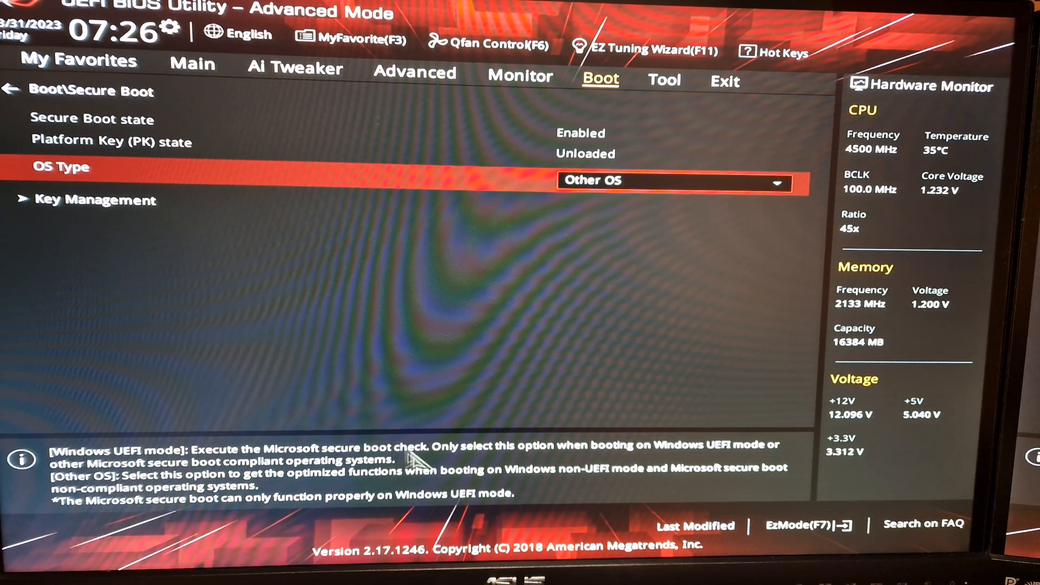
{"action": "mouse_move", "coordinate": [756, 465]}
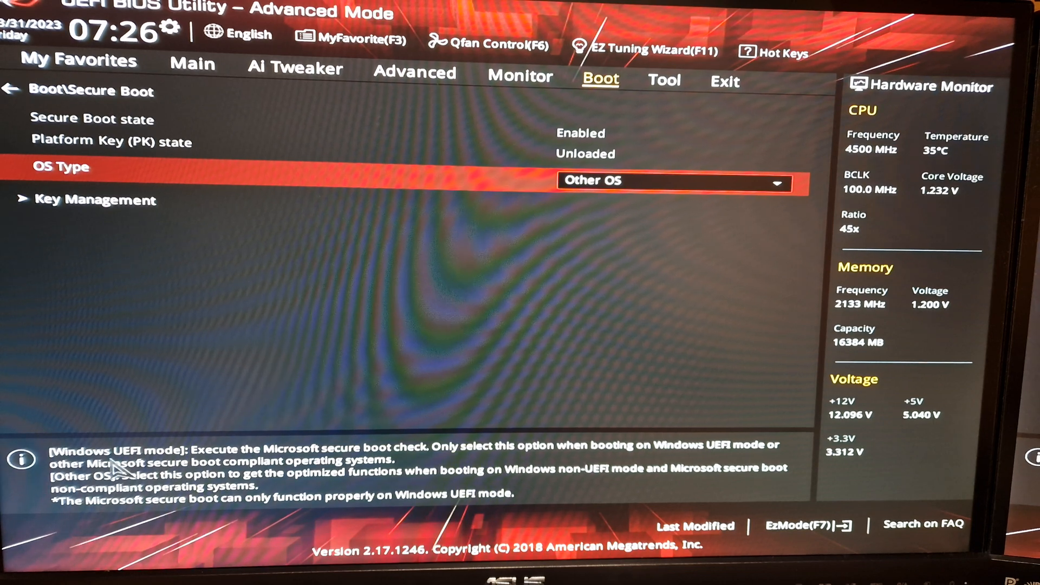
{"action": "mouse_move", "coordinate": [368, 481]}
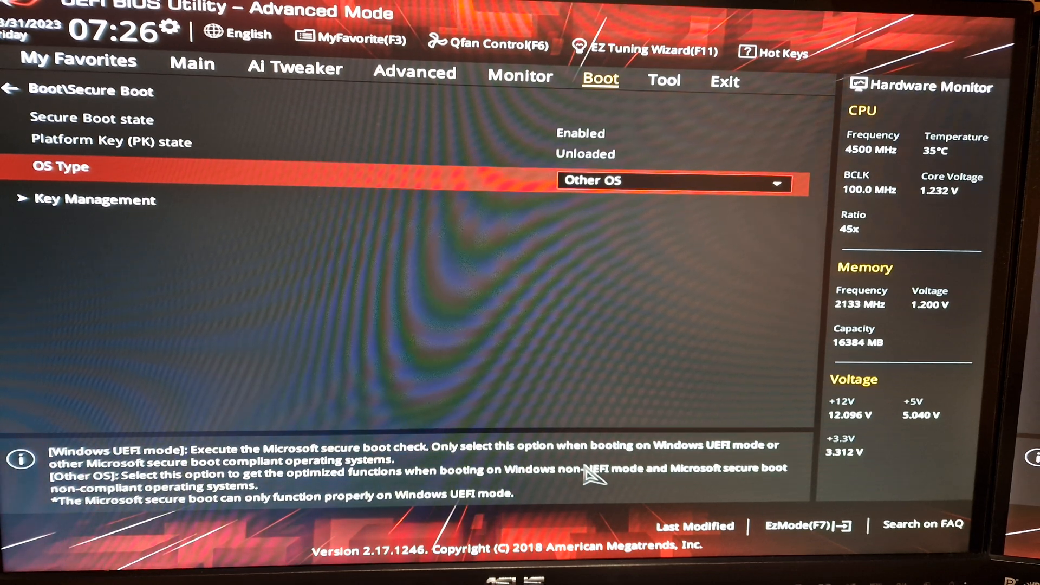
{"action": "mouse_move", "coordinate": [630, 483]}
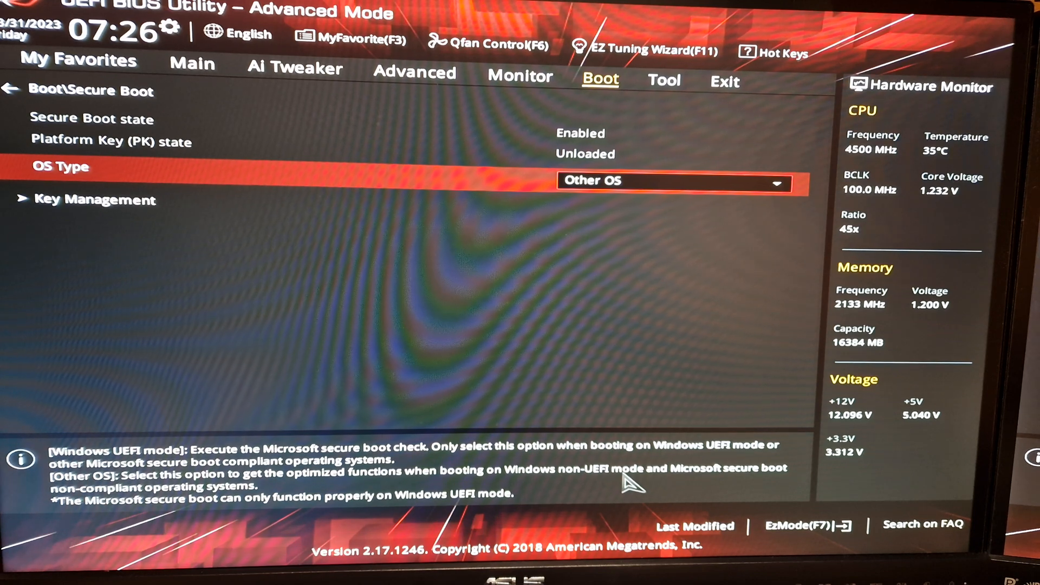
{"action": "mouse_move", "coordinate": [653, 361]}
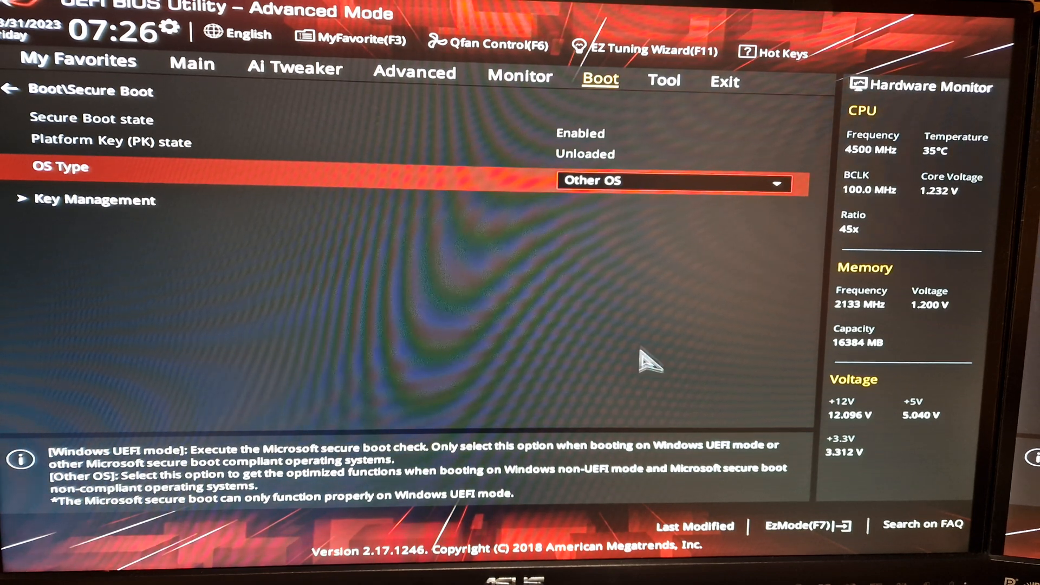
Choose Save Changes & Reset from the Exit section and confirm with Ok.
{"action": "left_click", "coordinate": [664, 80]}
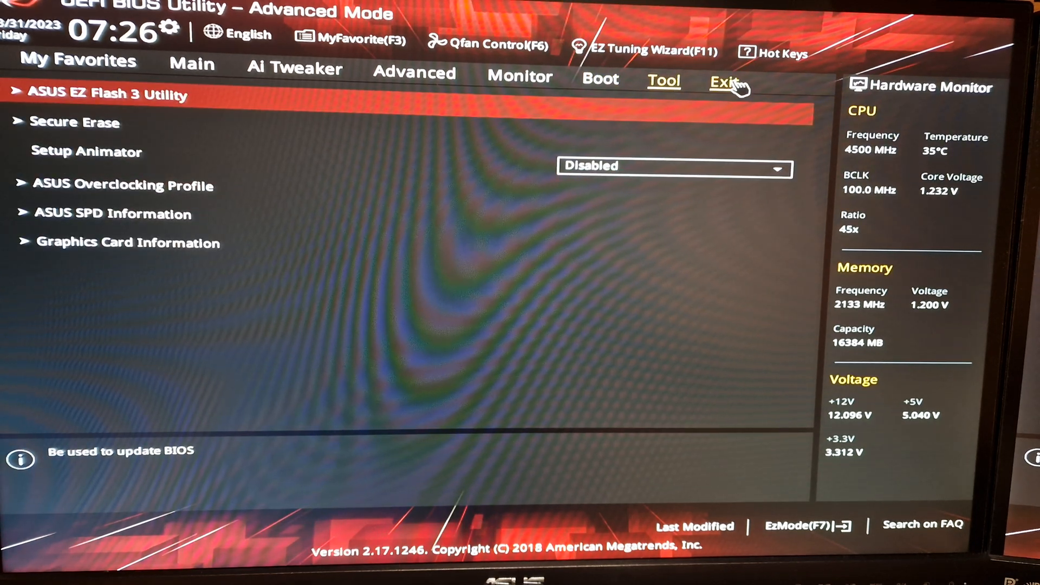
{"action": "left_click", "coordinate": [722, 82]}
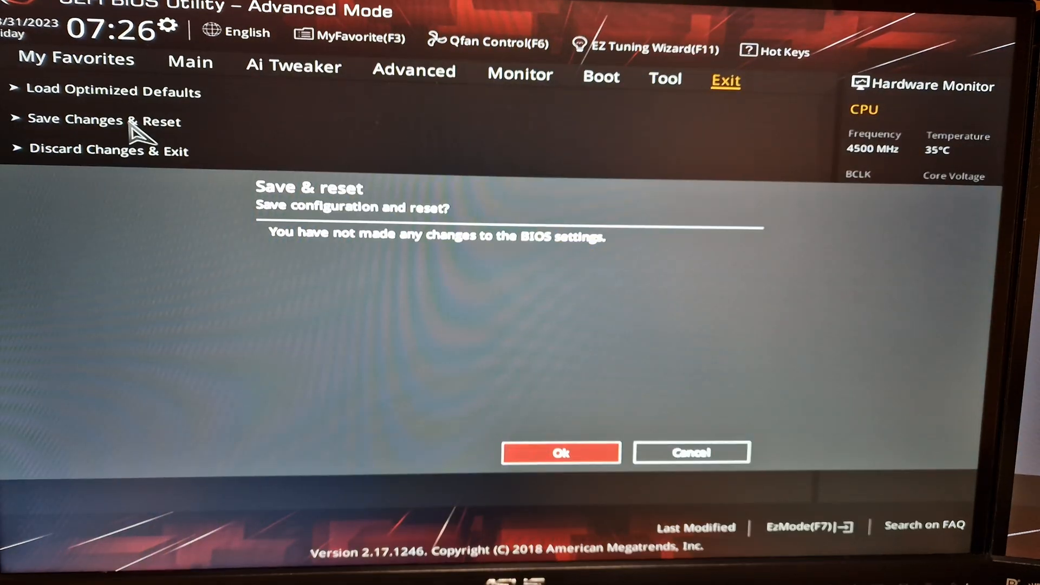
{"action": "mouse_move", "coordinate": [597, 453]}
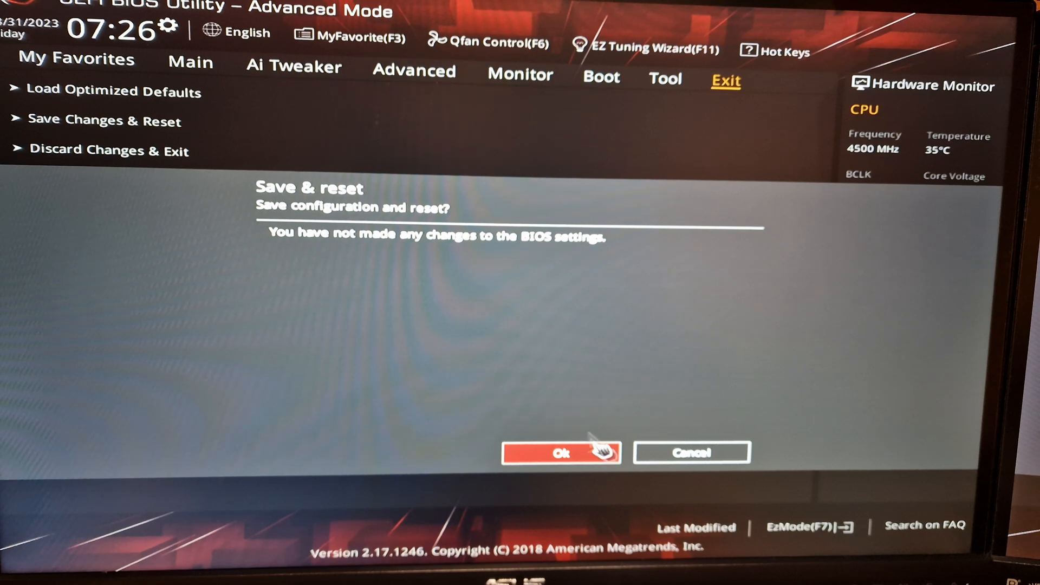
{"action": "left_click", "coordinate": [561, 453]}
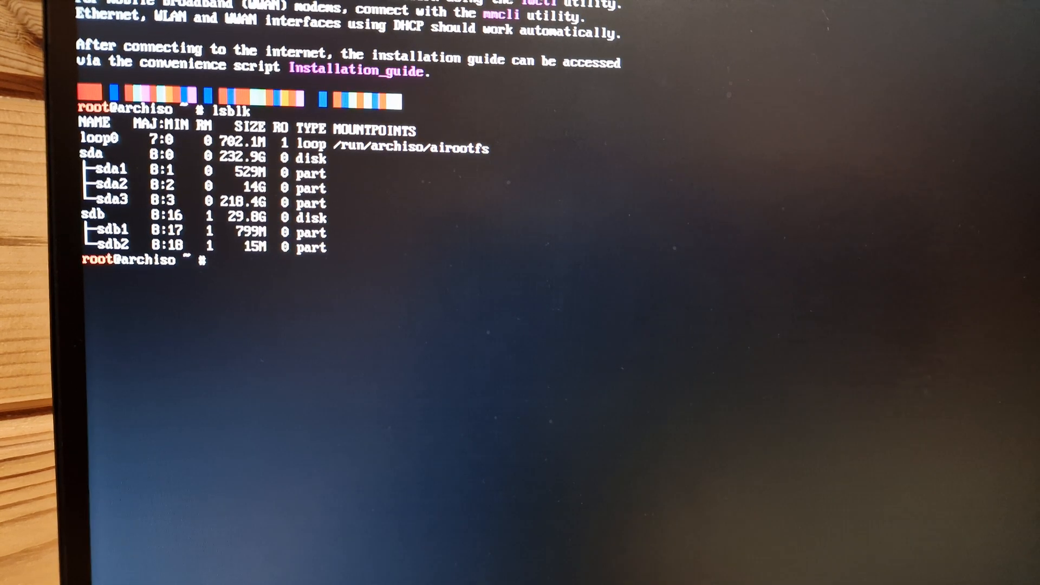
Load the Belgian be-latin1 keyboard layout with loadkeys.
{"action": "type", "text": ":ou"}
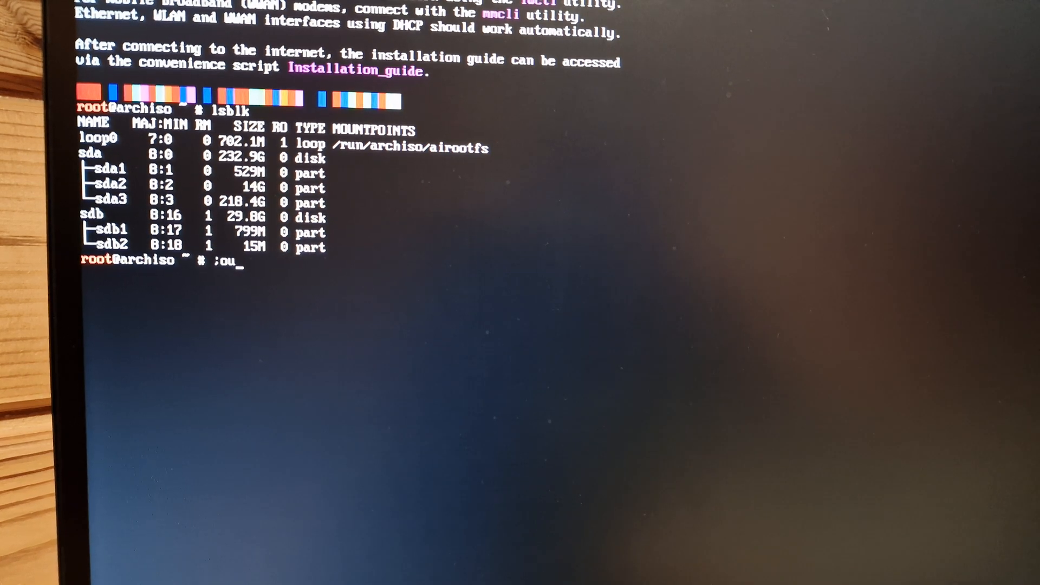
{"action": "key", "text": "ctrl+u"}
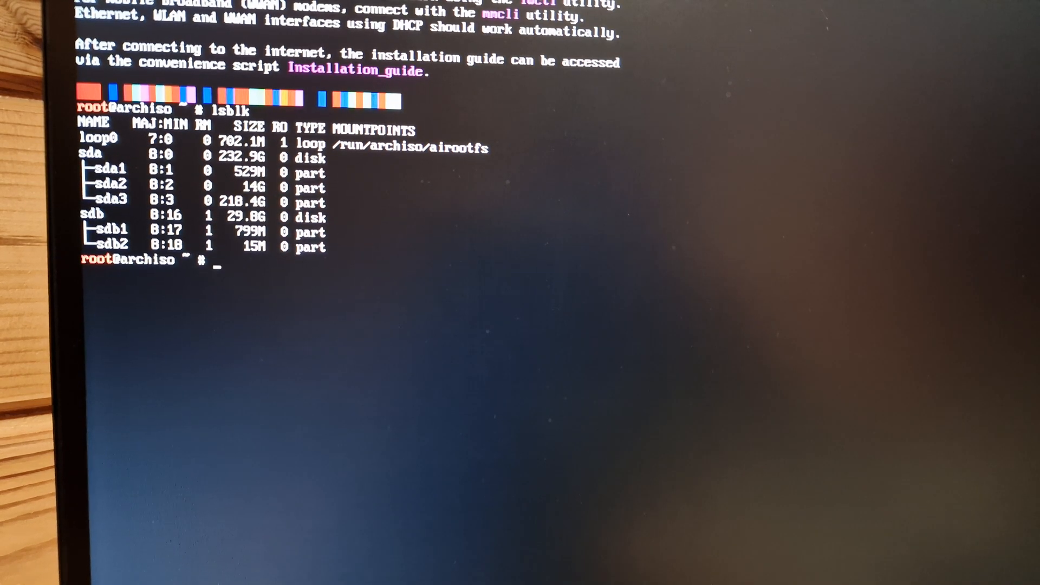
{"action": "type", "text": "loadk"}
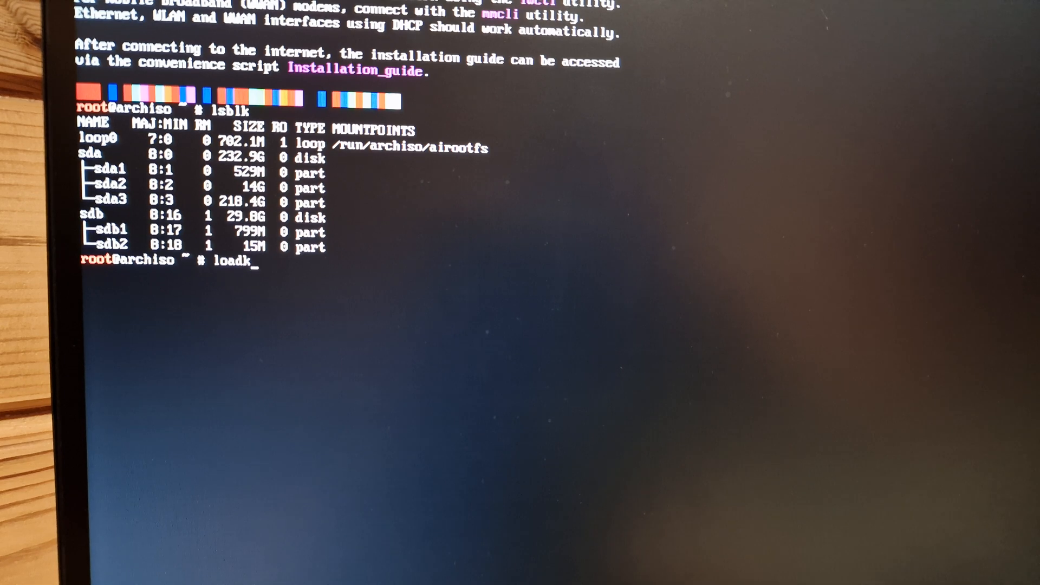
{"action": "type", "text": "eys be"}
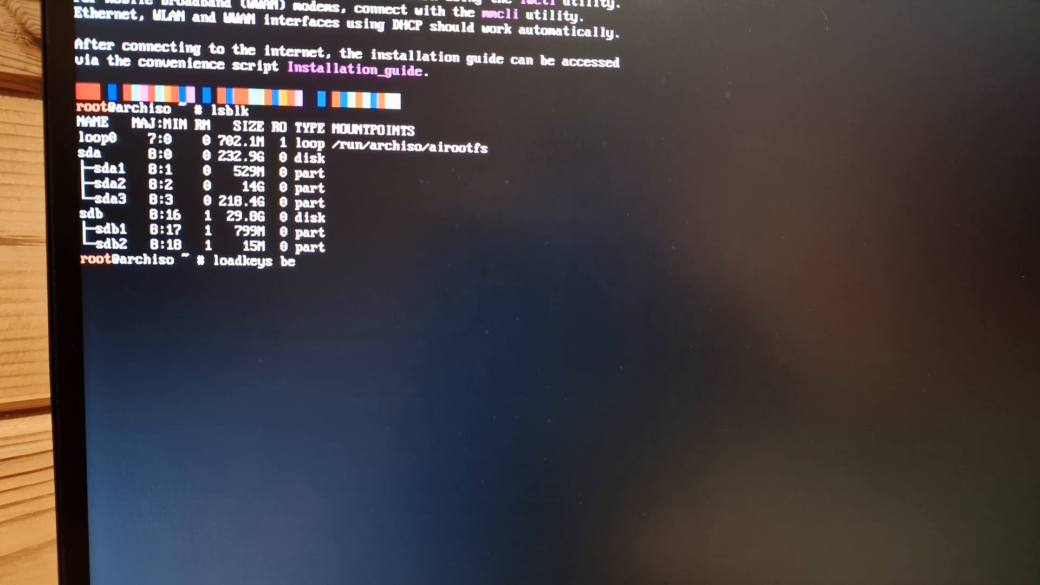
{"action": "type", "text": "-latin"}
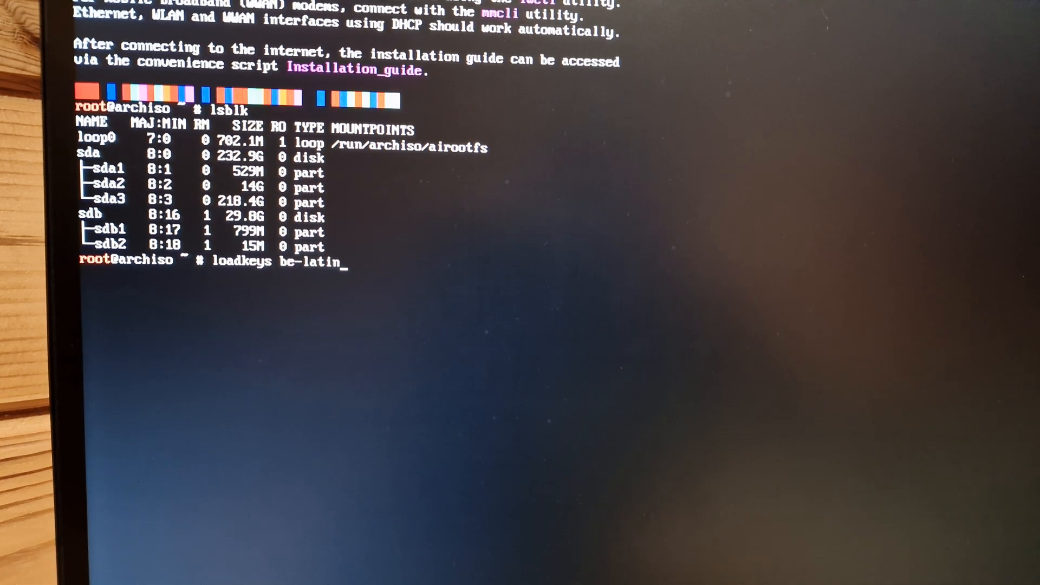
{"action": "type", "text": "1"}
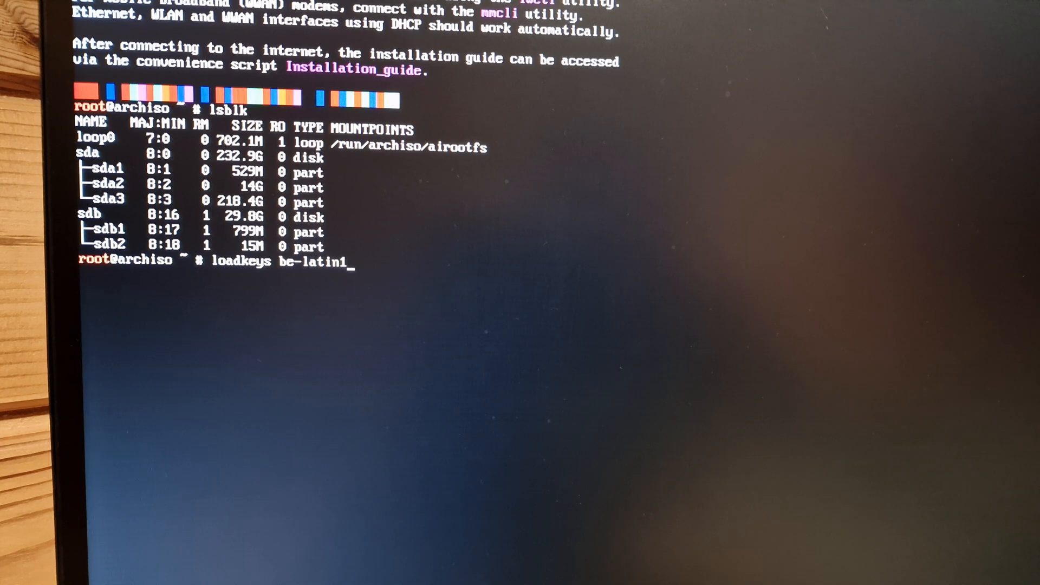
{"action": "key", "text": "Return"}
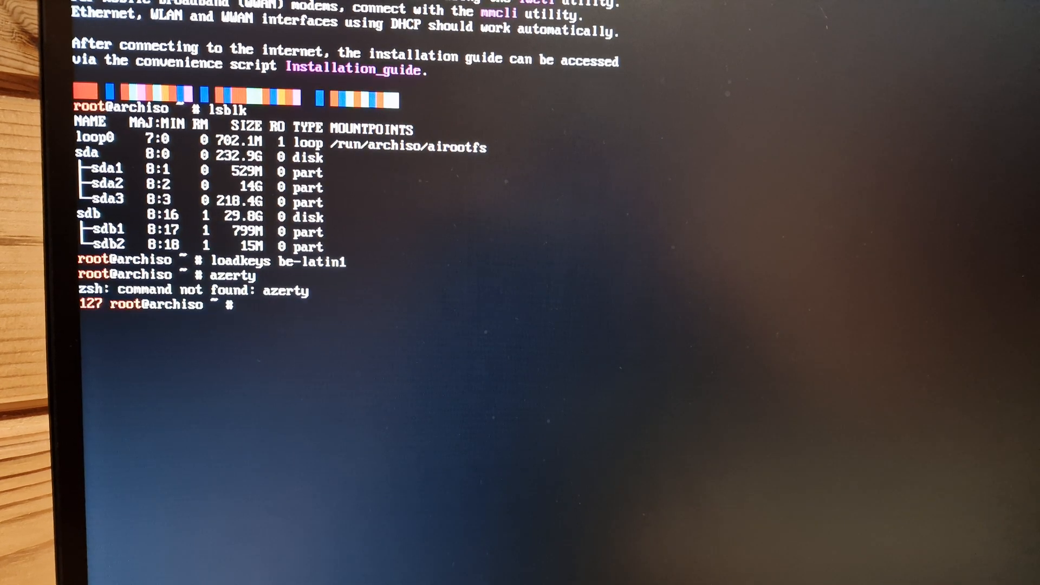
Mount /dev/sda3 at /mnt and list its top-level folders with ls /mnt.
{"action": "type", "text": "mount"}
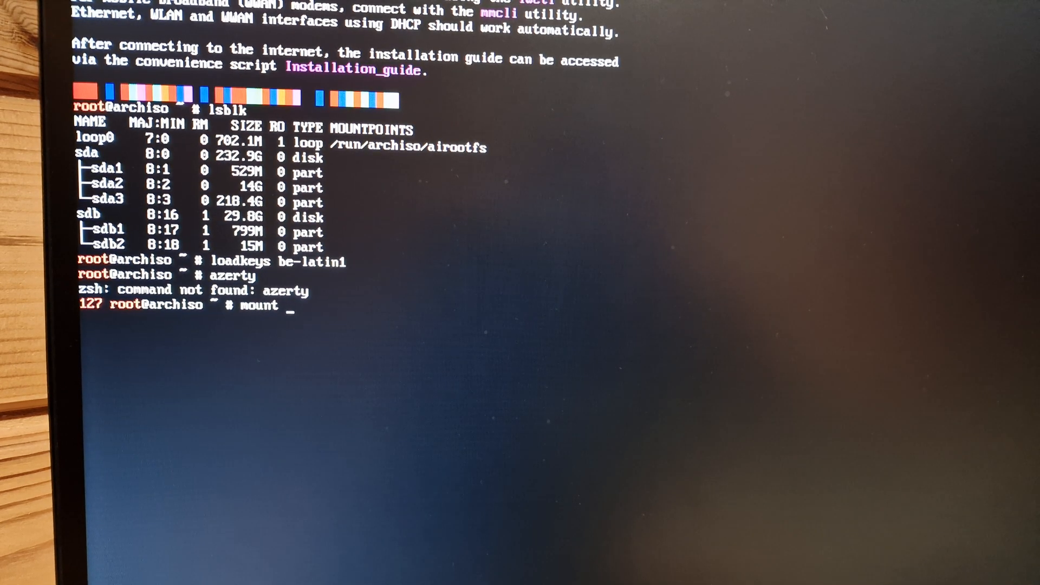
{"action": "type", "text": "/dev/sd"}
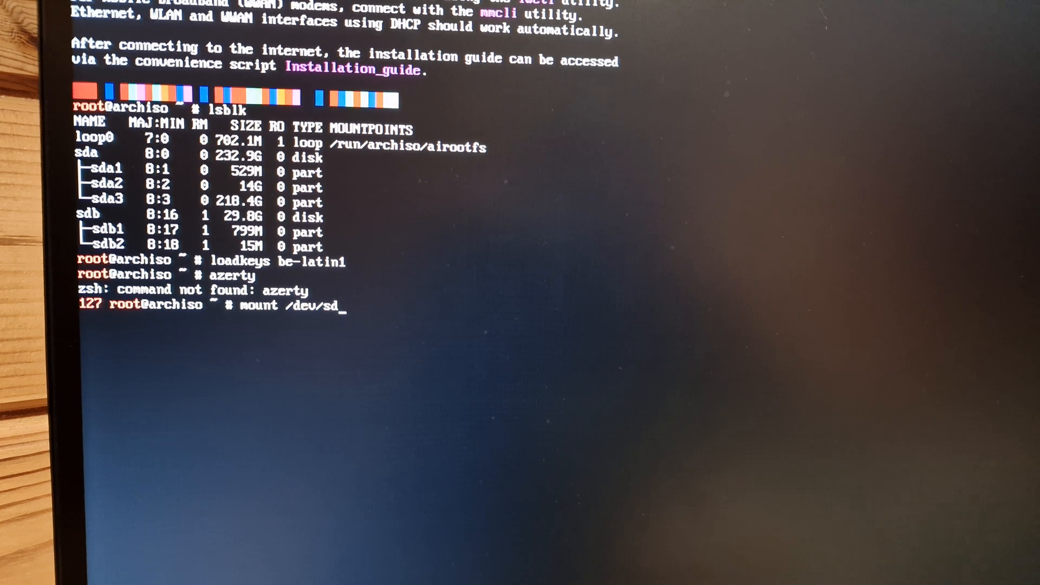
{"action": "type", "text": "a"}
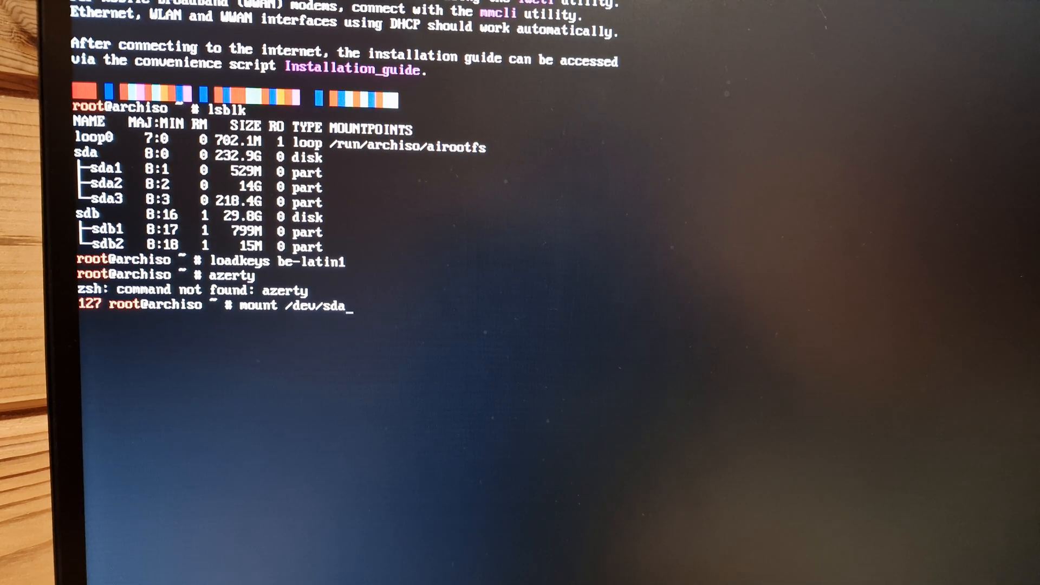
{"action": "type", "text": "3"}
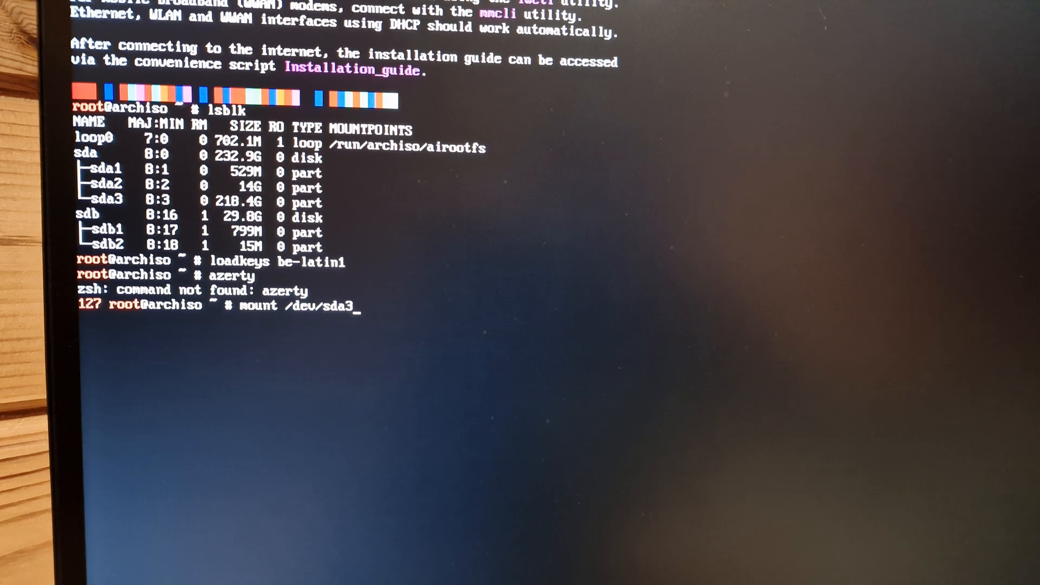
{"action": "type", "text": "/m"}
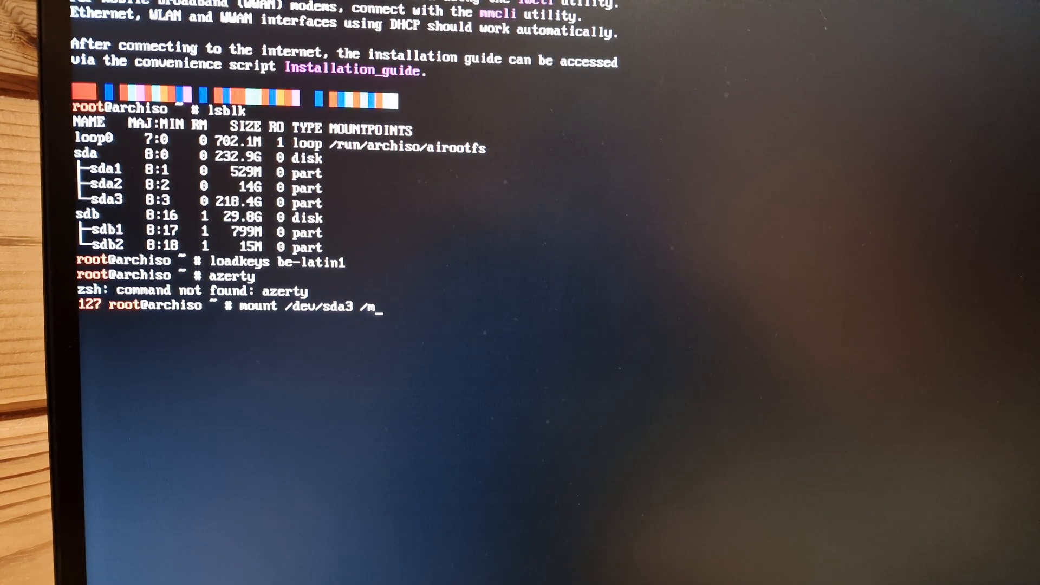
{"action": "type", "text": "nt"}
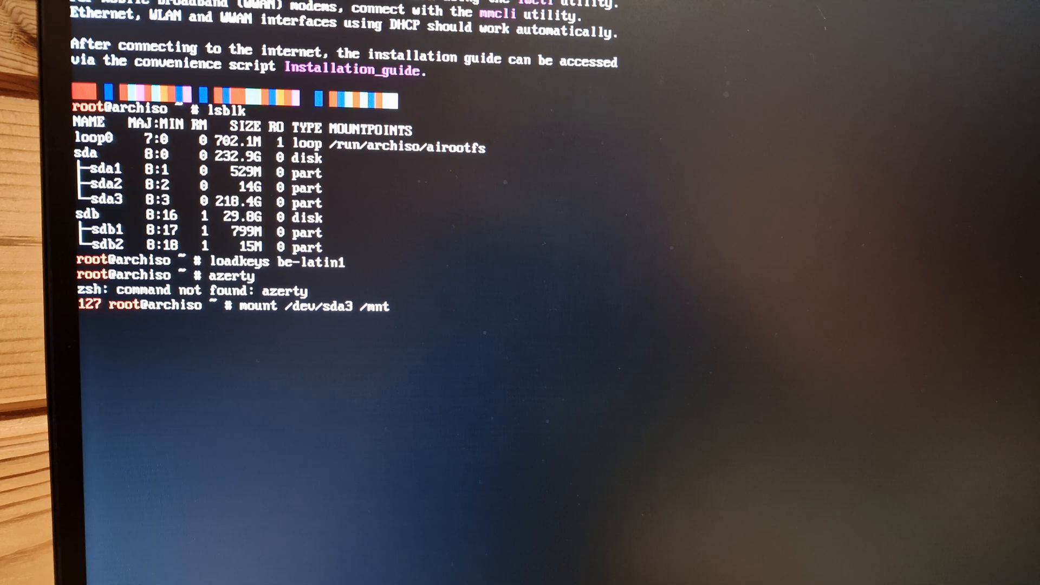
{"action": "key", "text": "Return"}
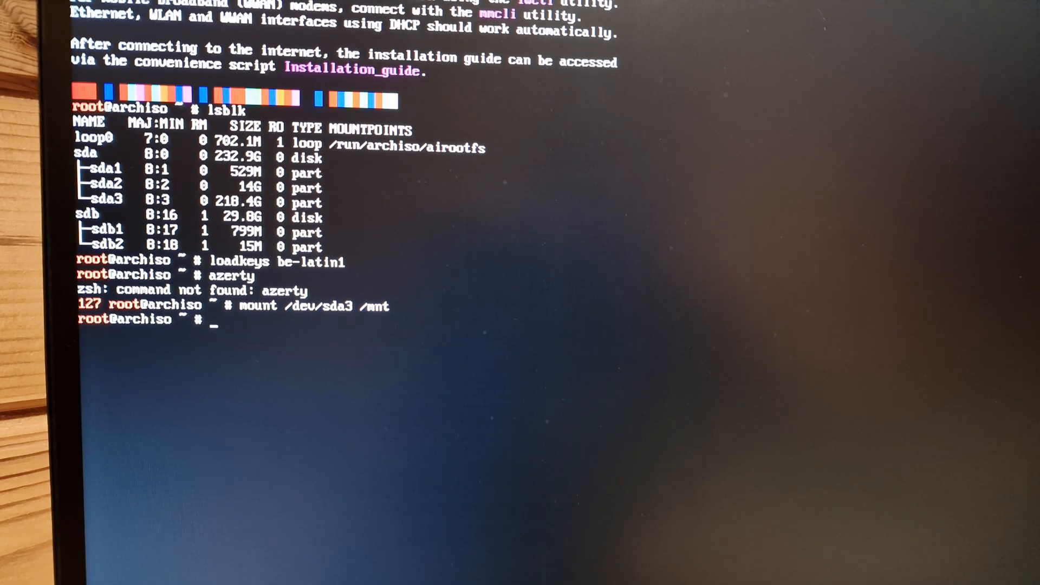
{"action": "type", "text": "ls"}
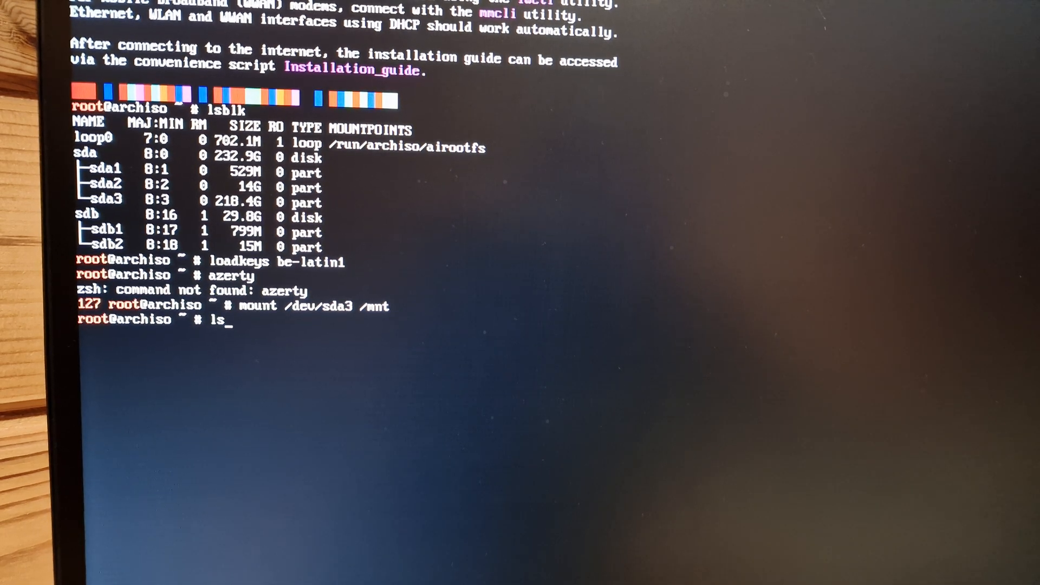
{"action": "type", "text": "/mn"}
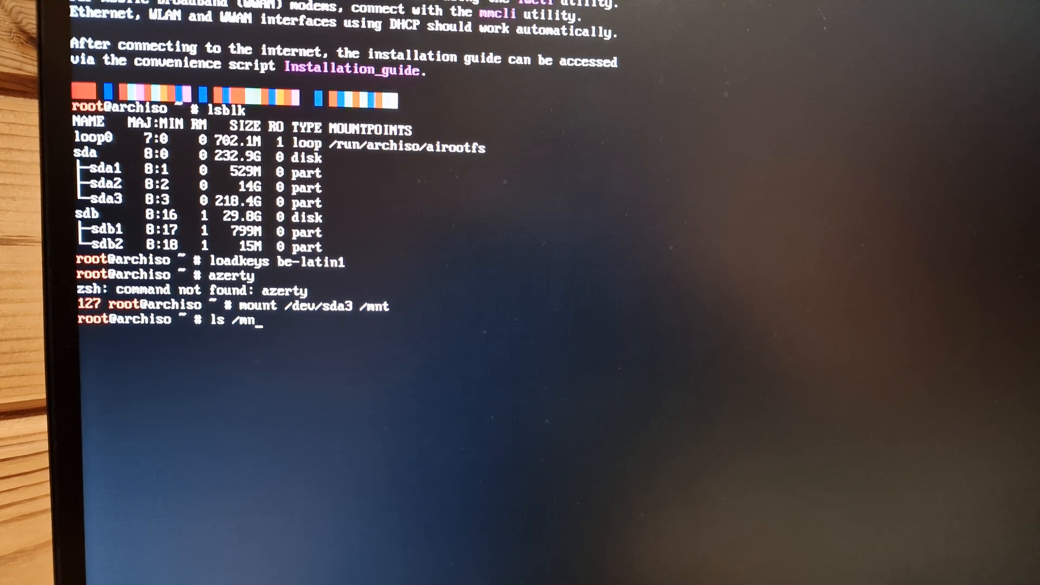
{"action": "key", "text": "Return"}
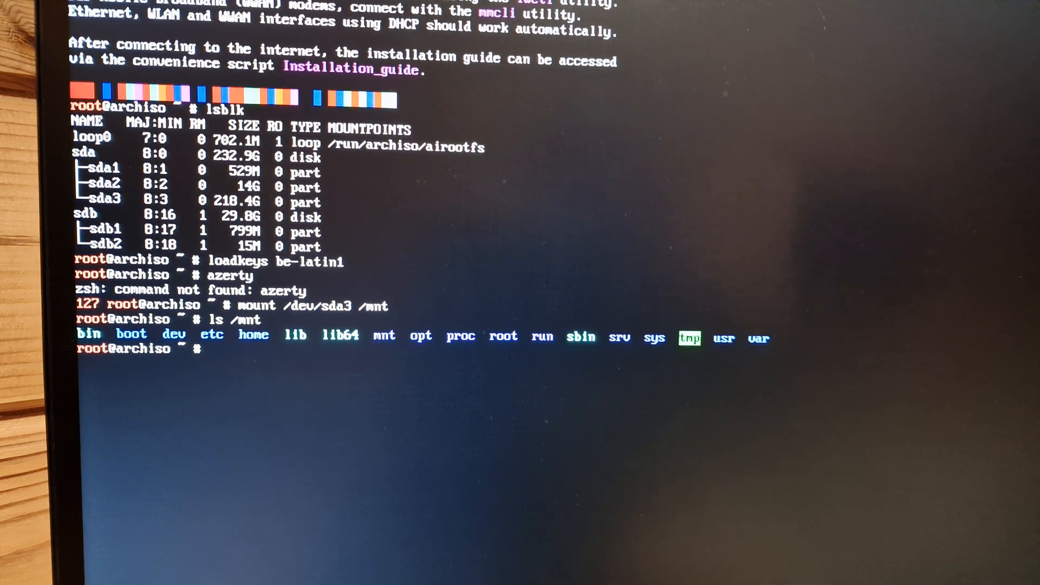
Mount the EFI partition under /mnt/boot/efi.
{"action": "type", "text": "moui"}
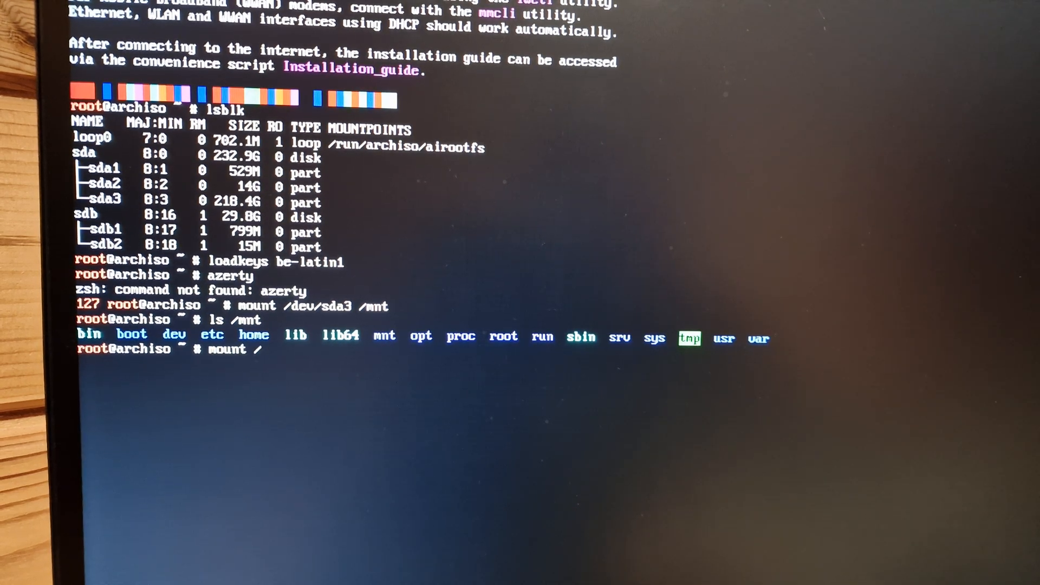
{"action": "type", "text": "dev/S"}
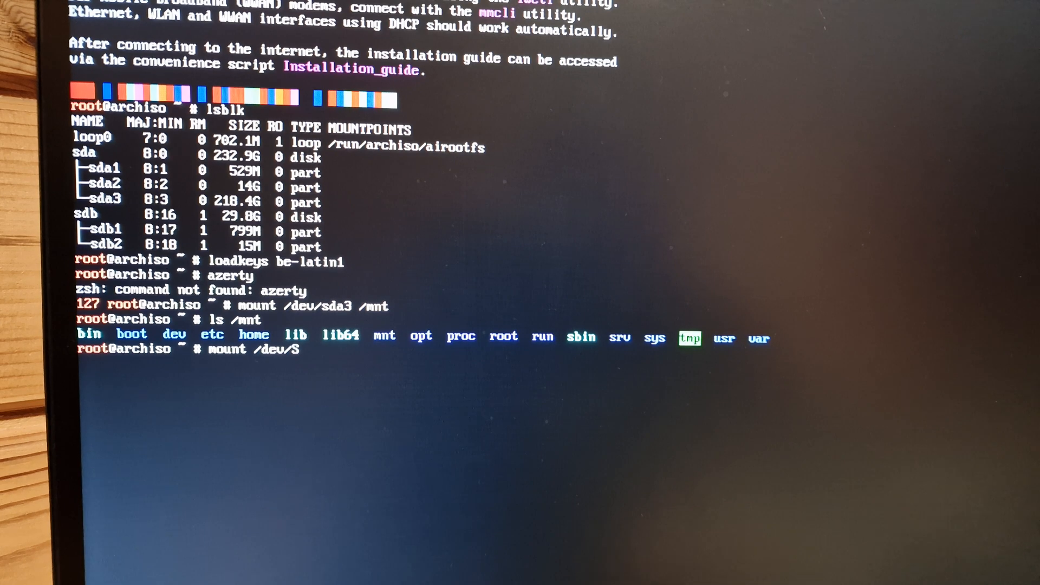
{"action": "type", "text": "da2"}
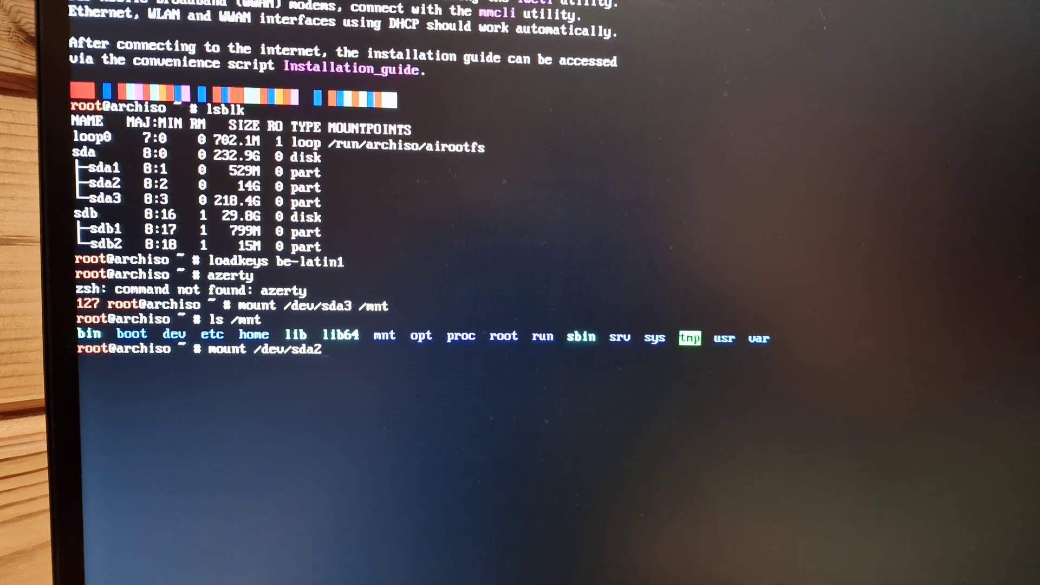
{"action": "type", "text": "/boo"}
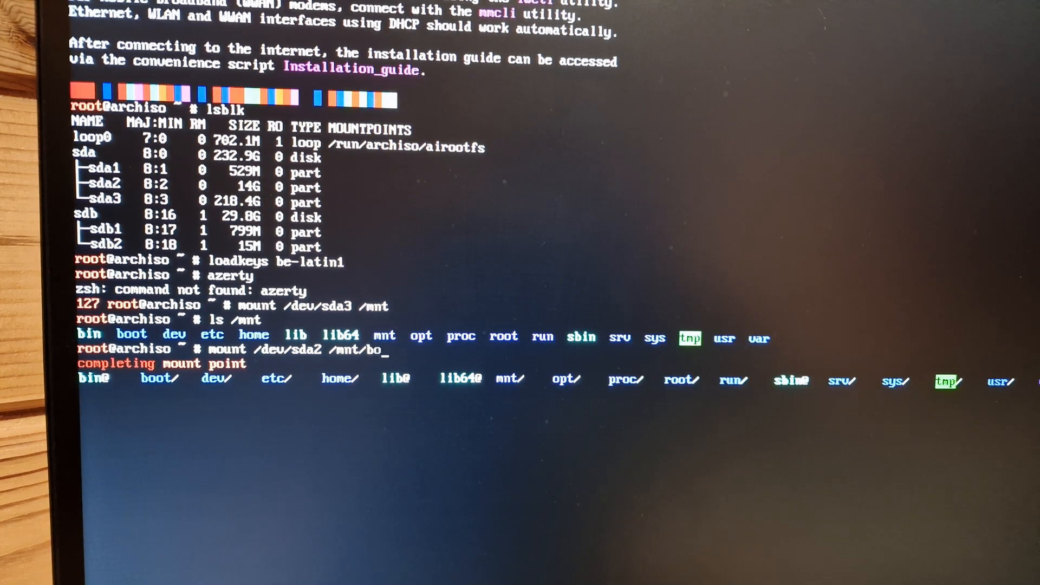
{"action": "type", "text": "ot/efi"}
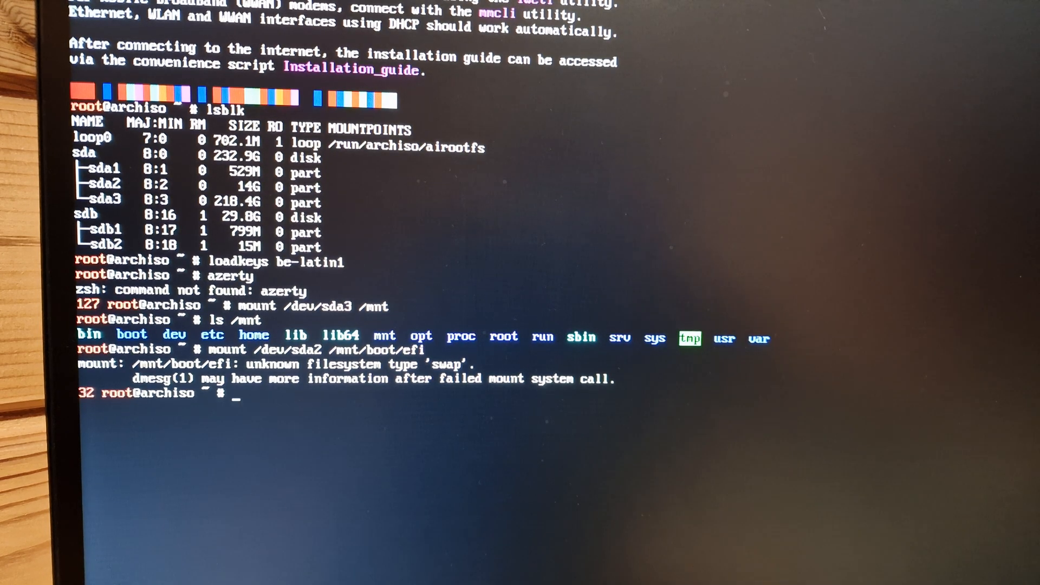
{"action": "type", "text": "mount /dev/sda2 /mnt/boot/efi"}
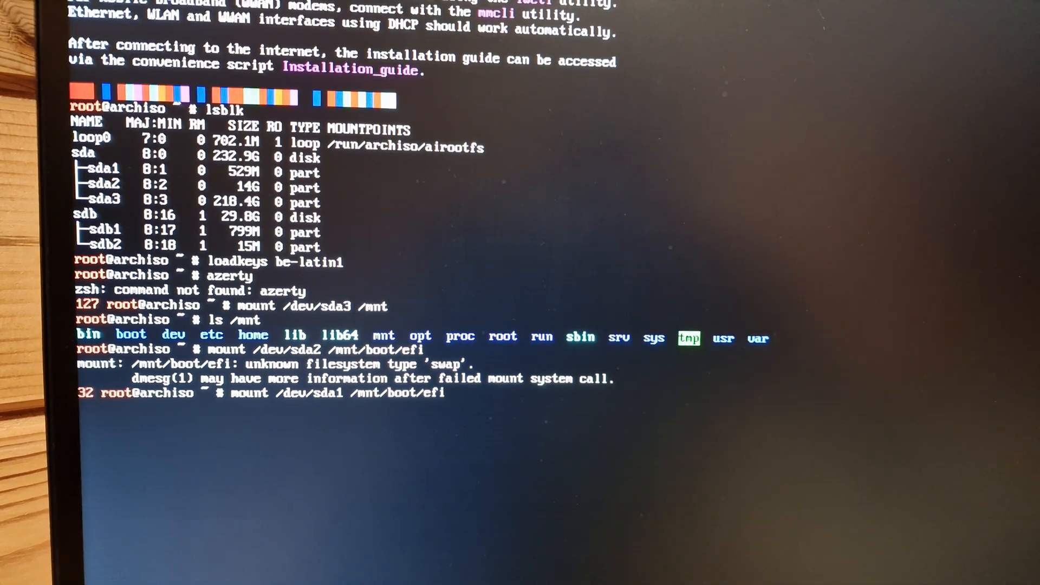
{"action": "key", "text": "Return"}
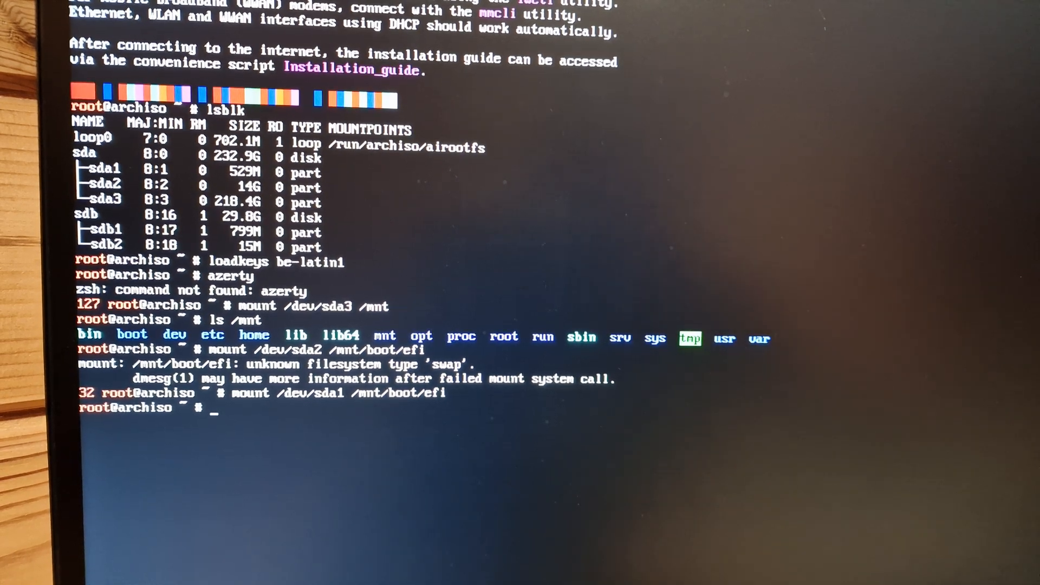
List /mnt/boot/efi and its EFI folder, showing arch and boot entries.
{"action": "type", "text": "ls /"}
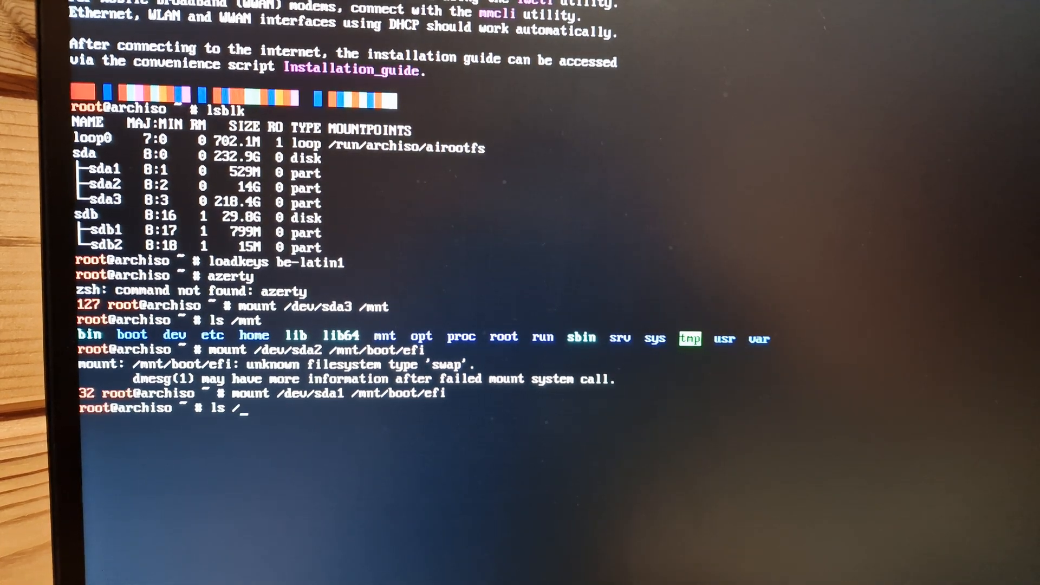
{"action": "type", "text": "mnt/boot/e"}
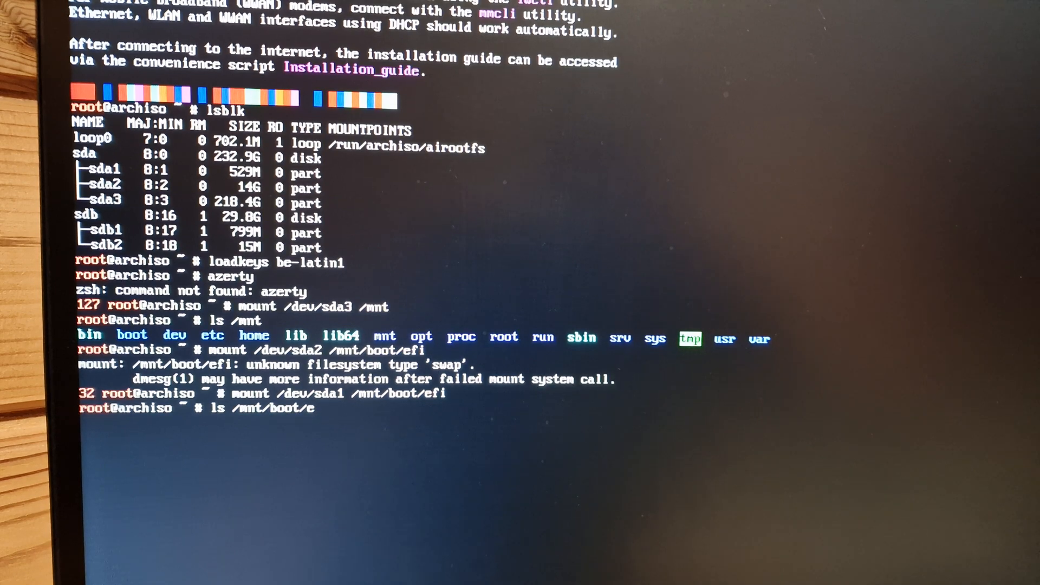
{"action": "key", "text": "Return"}
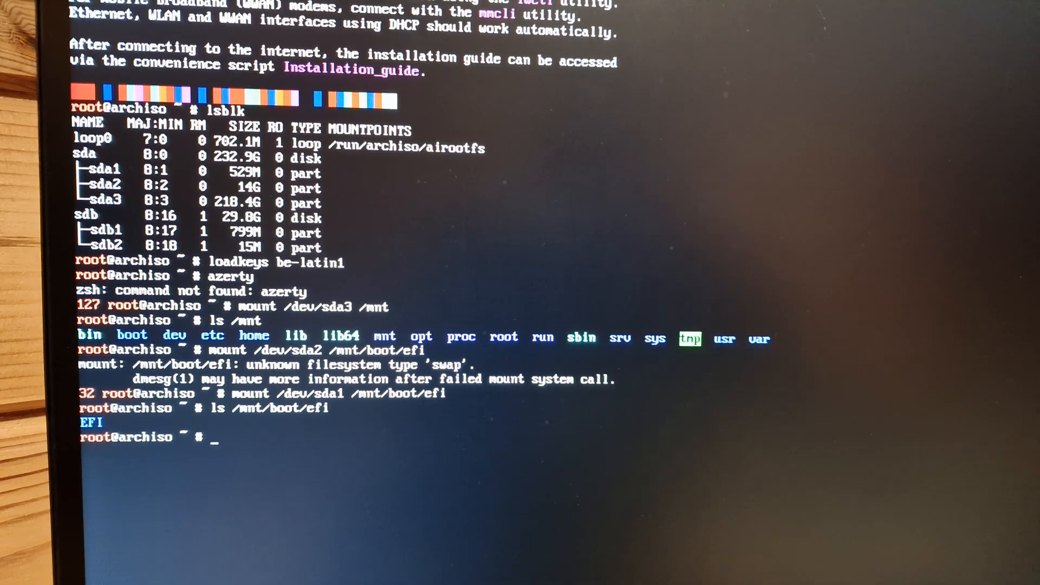
{"action": "type", "text": "ls /mnt/boot/efi/"}
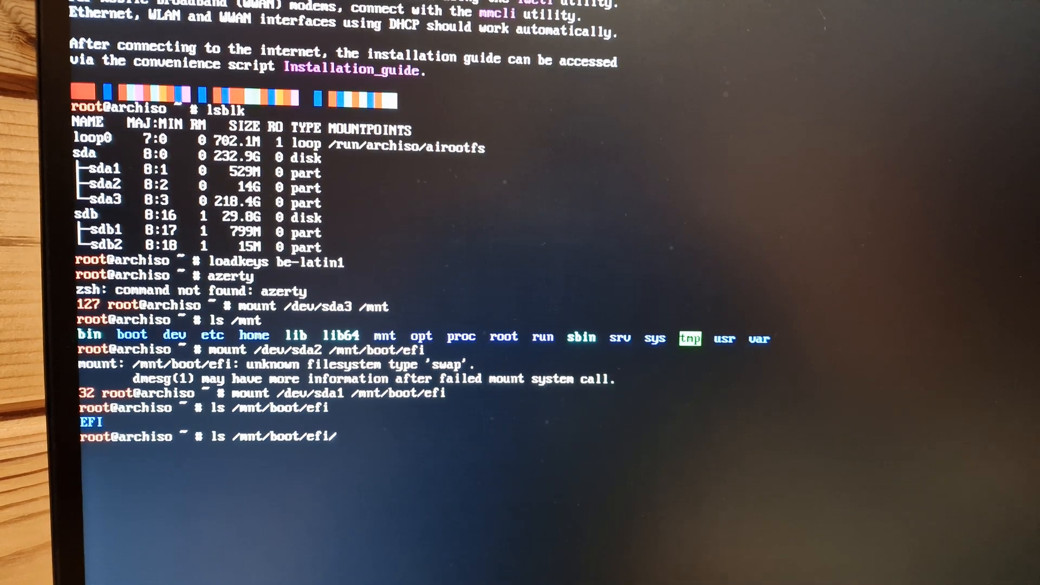
{"action": "key", "text": "Return"}
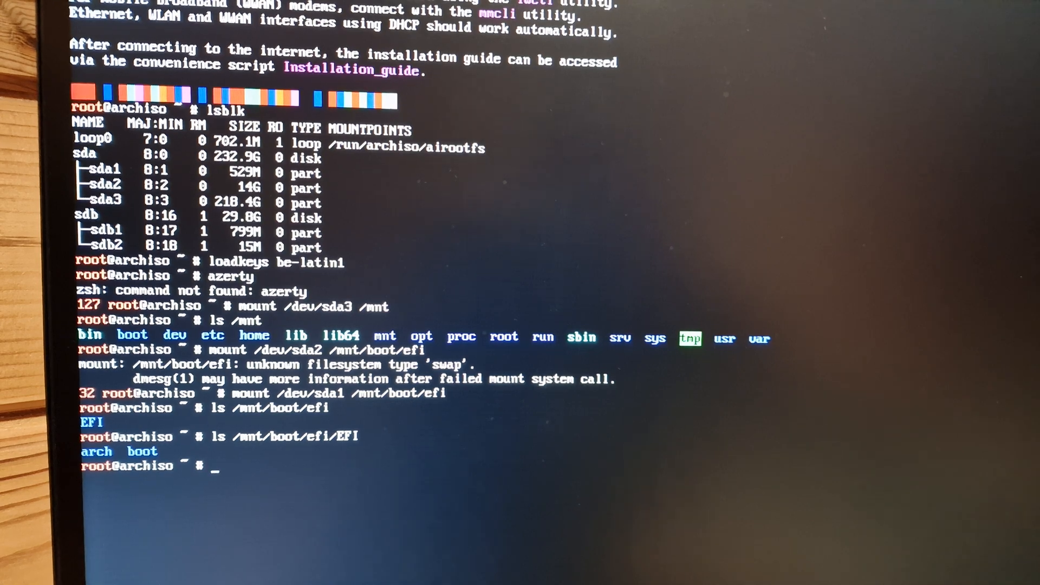
Enter the installed system with arch-chroot /mnt.
{"action": "type", "text": "arc"}
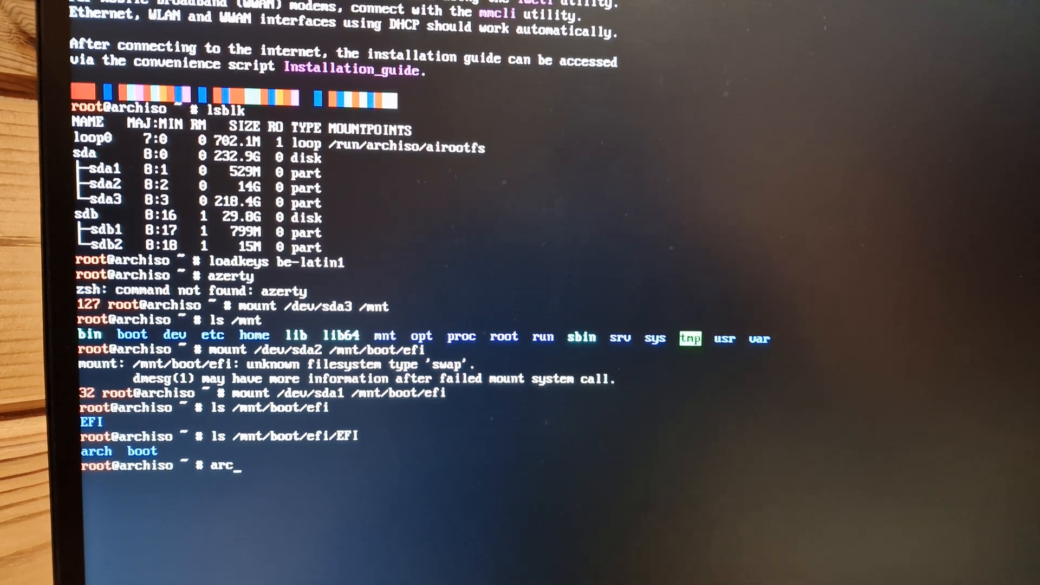
{"action": "type", "text": "h-chroot"}
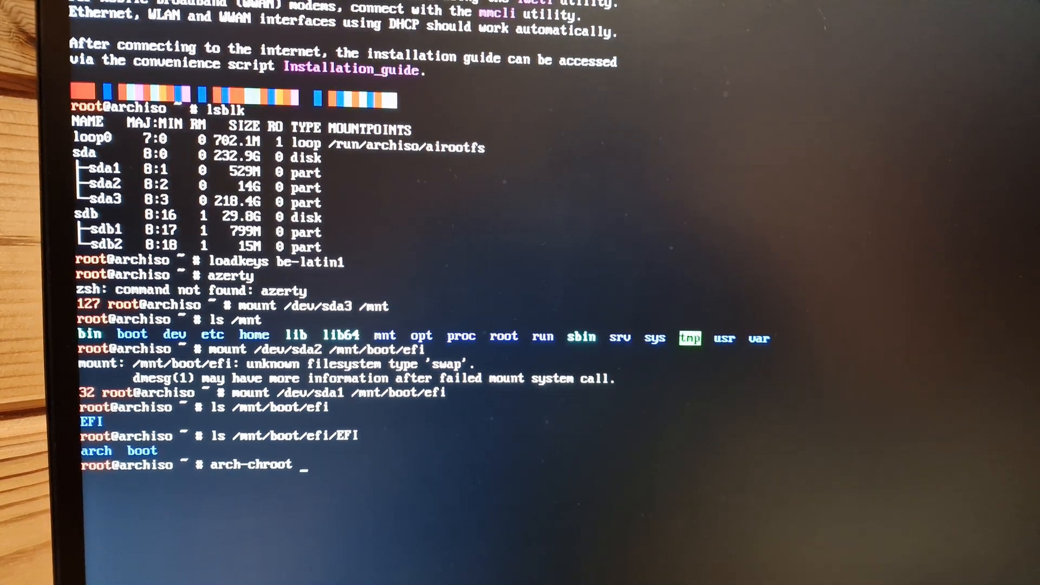
{"action": "type", "text": "/mnt"}
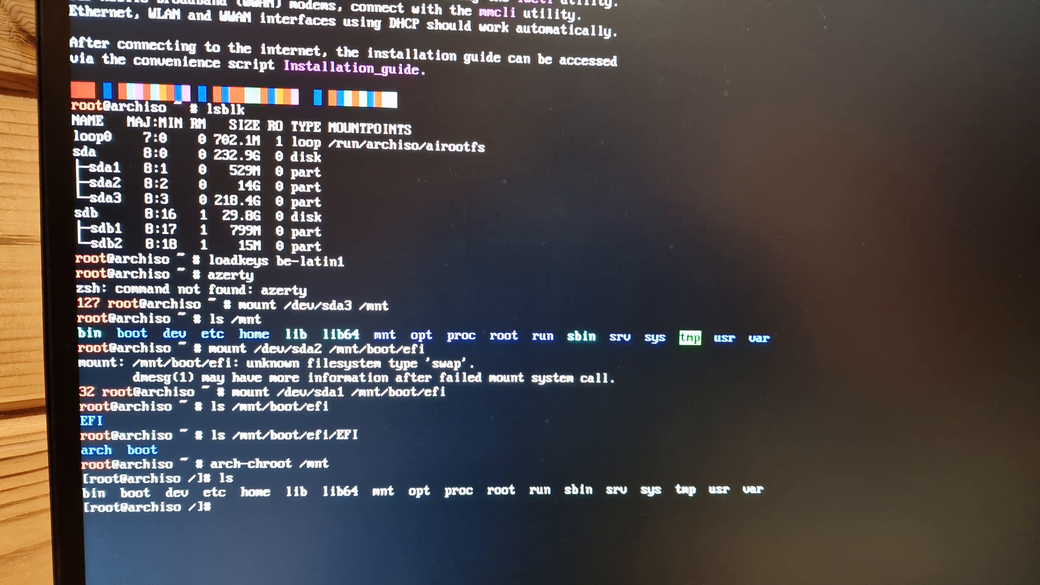
Reinstall linux and linux-headers with sudo pacman -Syyu.
{"action": "type", "text": "sudo pacman"}
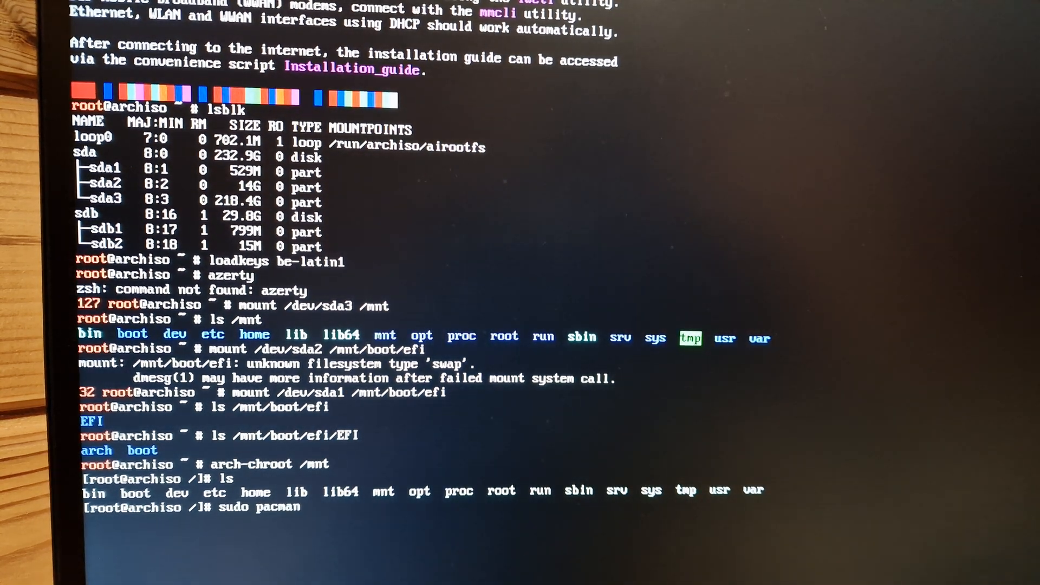
{"action": "type", "text": "-S linux"}
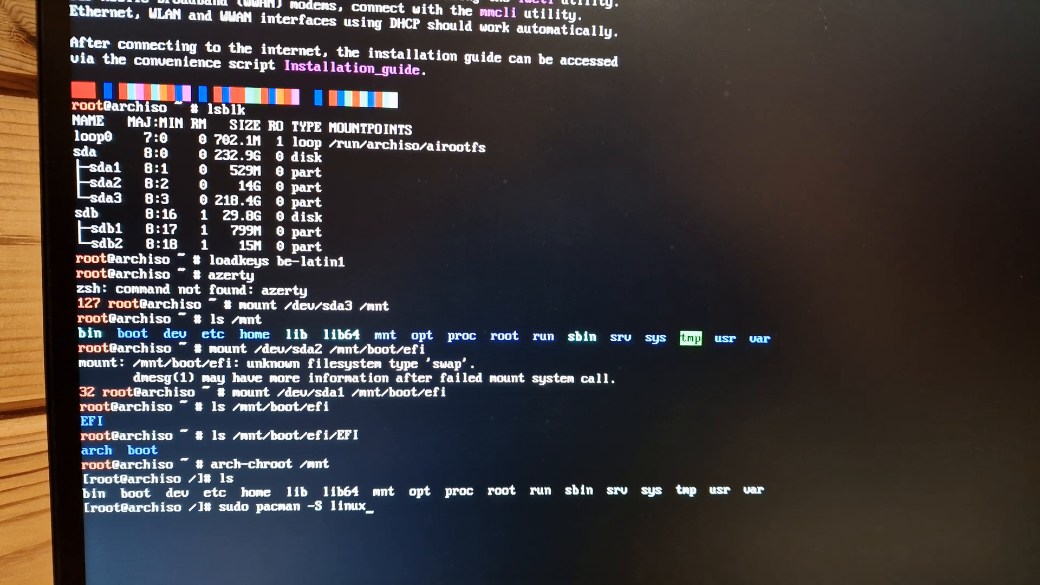
{"action": "type", "text": "linux"}
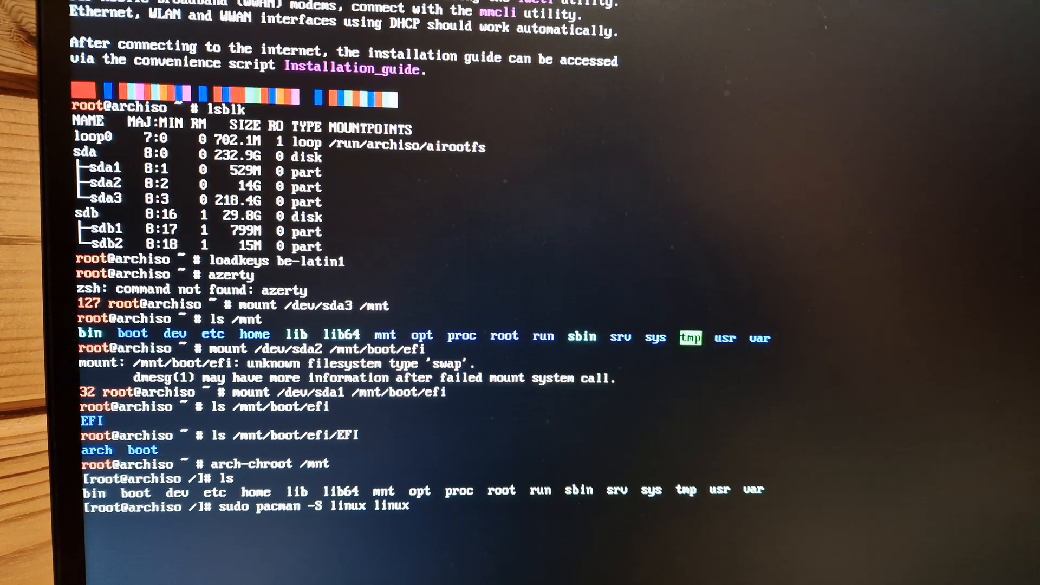
{"action": "type", "text": "-headers"}
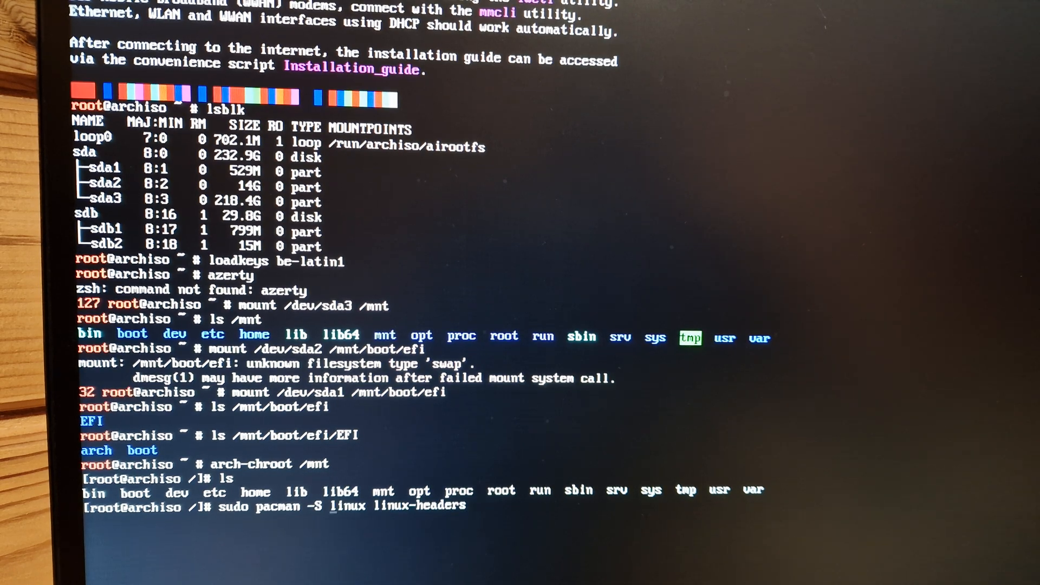
{"action": "type", "text": "yyu"}
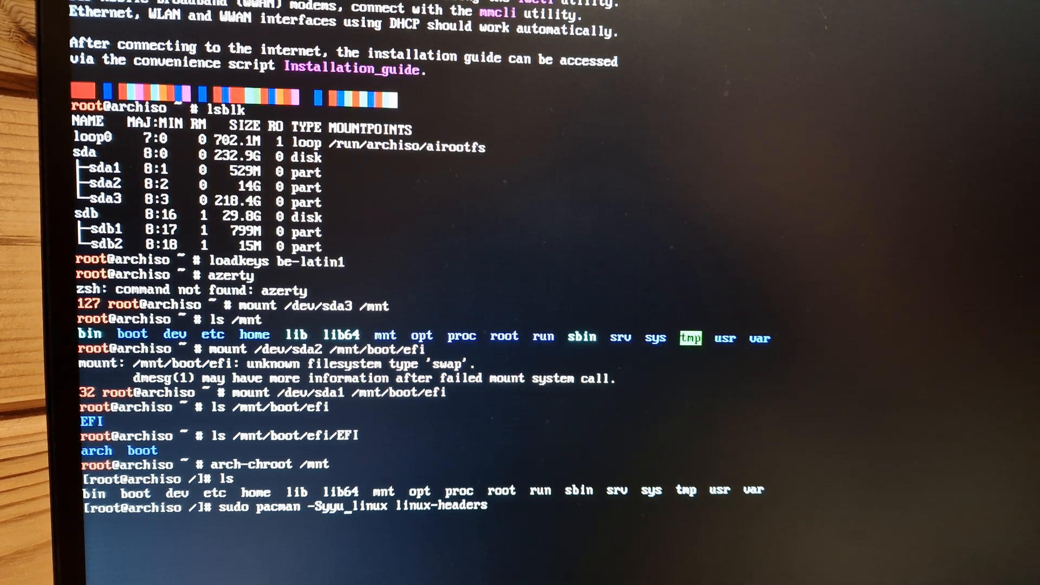
{"action": "key", "text": "Return"}
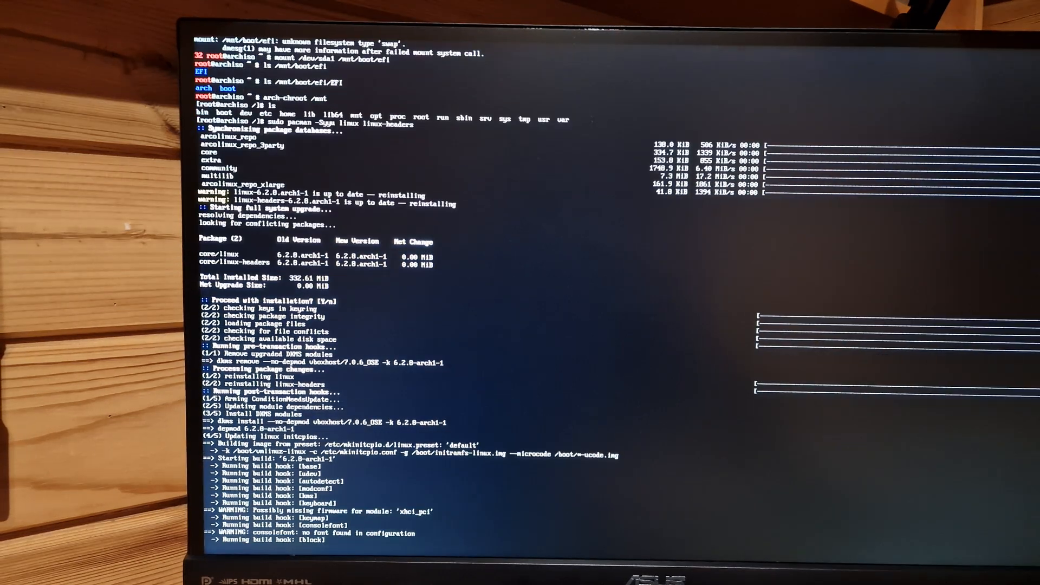
Scroll through the mkinitcpio and pacman output while grub is reinstalled.
{"action": "scroll", "scroll_direction": "down", "scroll_amount": 3}
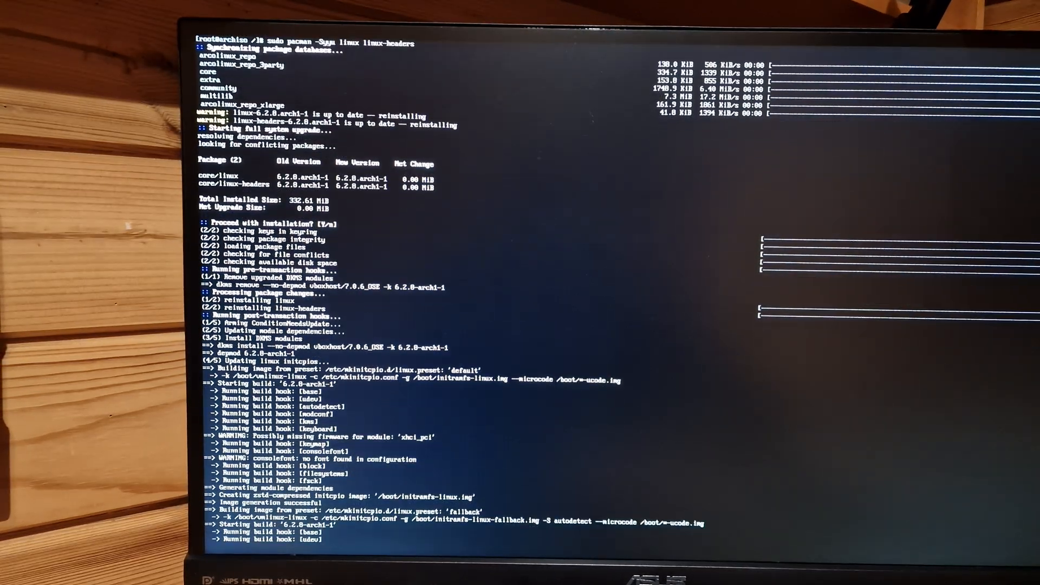
{"action": "scroll", "scroll_direction": "down", "scroll_amount": 3}
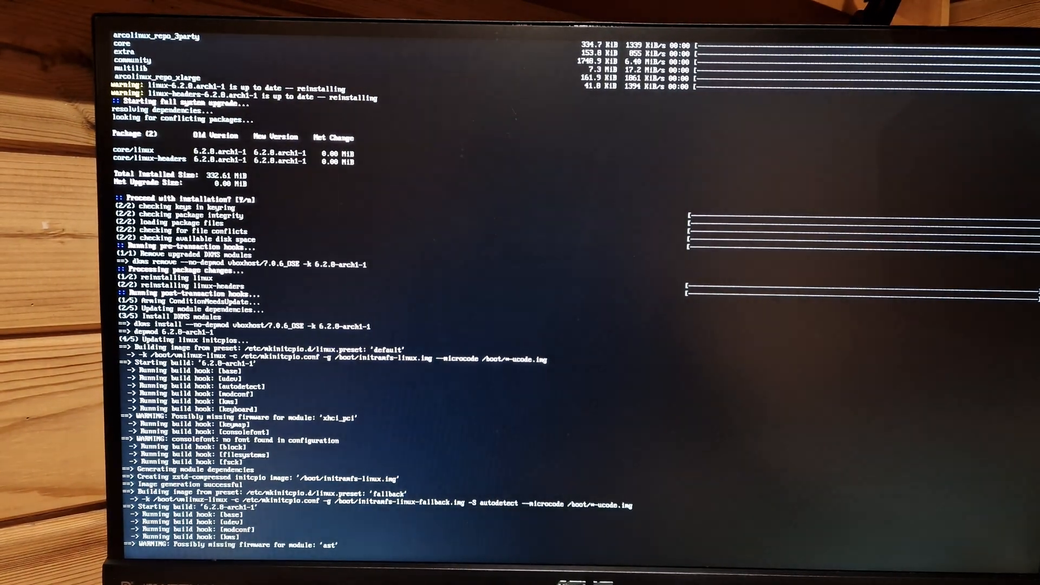
{"action": "scroll", "scroll_direction": "down", "scroll_amount": 3}
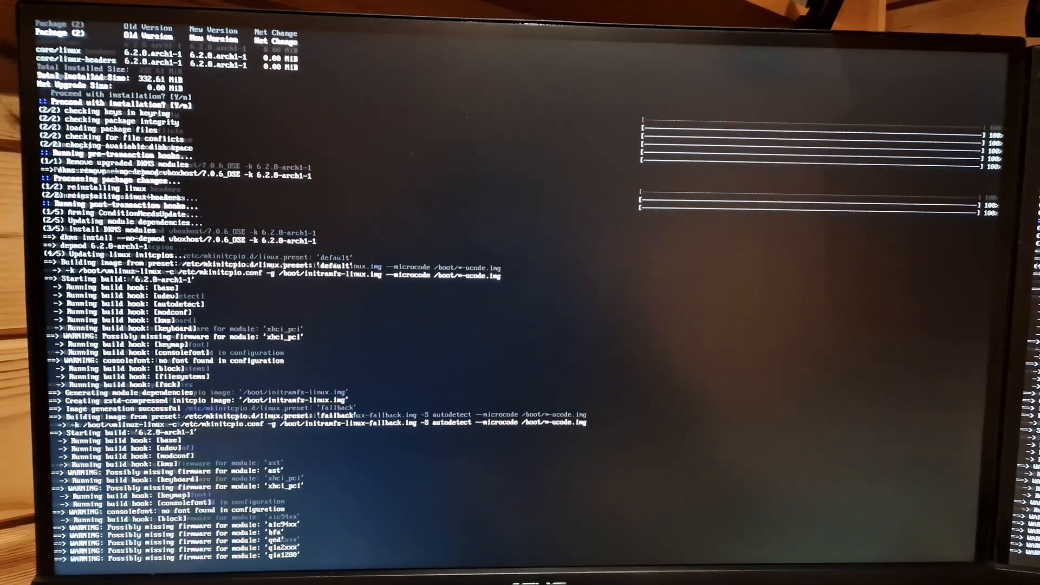
{"action": "scroll", "scroll_direction": "down", "scroll_amount": 3}
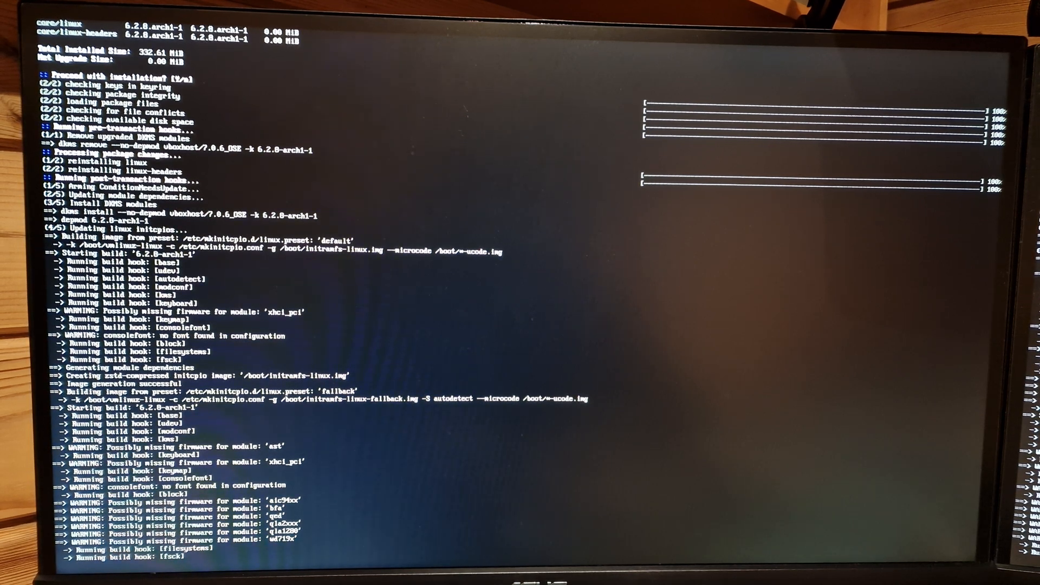
{"action": "scroll", "scroll_direction": "down", "scroll_amount": 3}
{"action": "type", "text": "sudo pacman -S grub"}
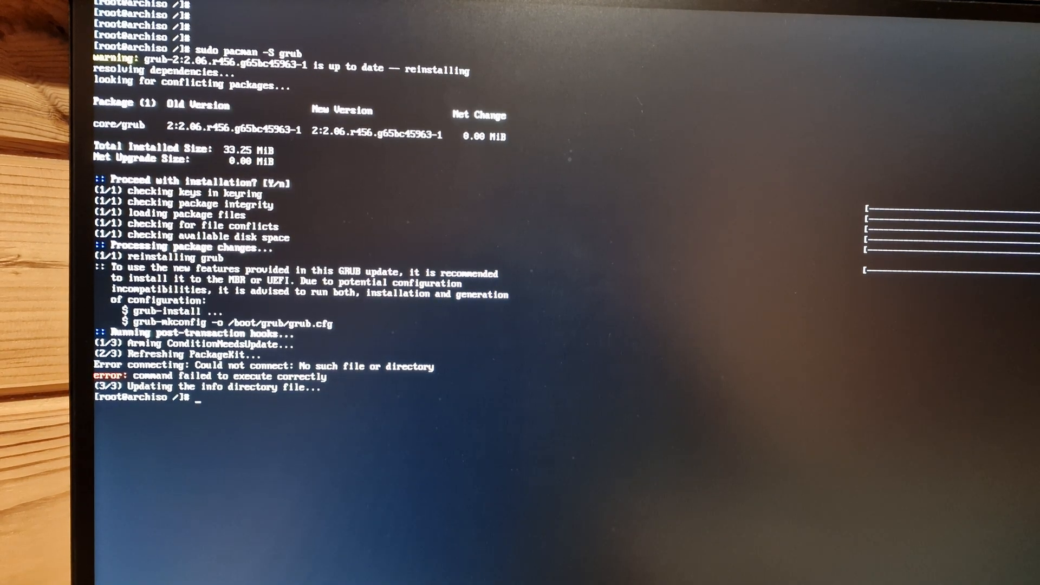
Try tab-completing a 'fix' grub command, then abandon it with Ctrl+C.
{"action": "type", "text": "fix"}
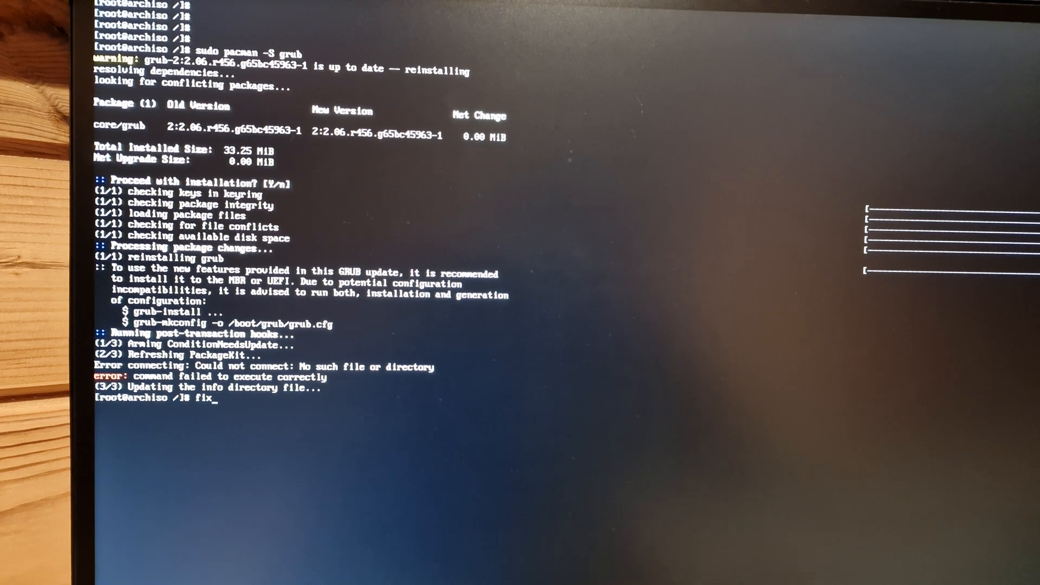
{"action": "key", "text": "Tab"}
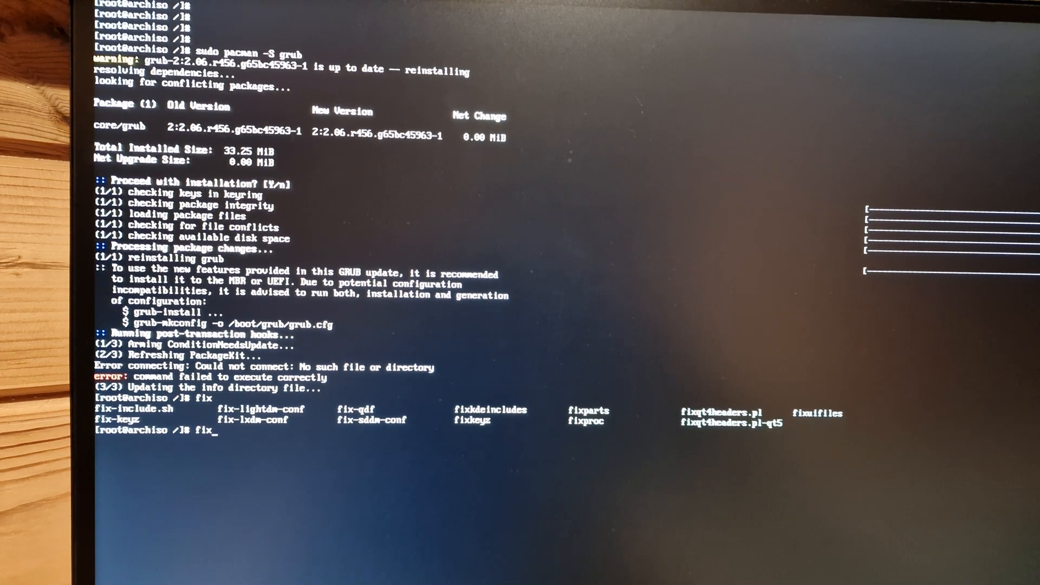
{"action": "type", "text": "-gr"}
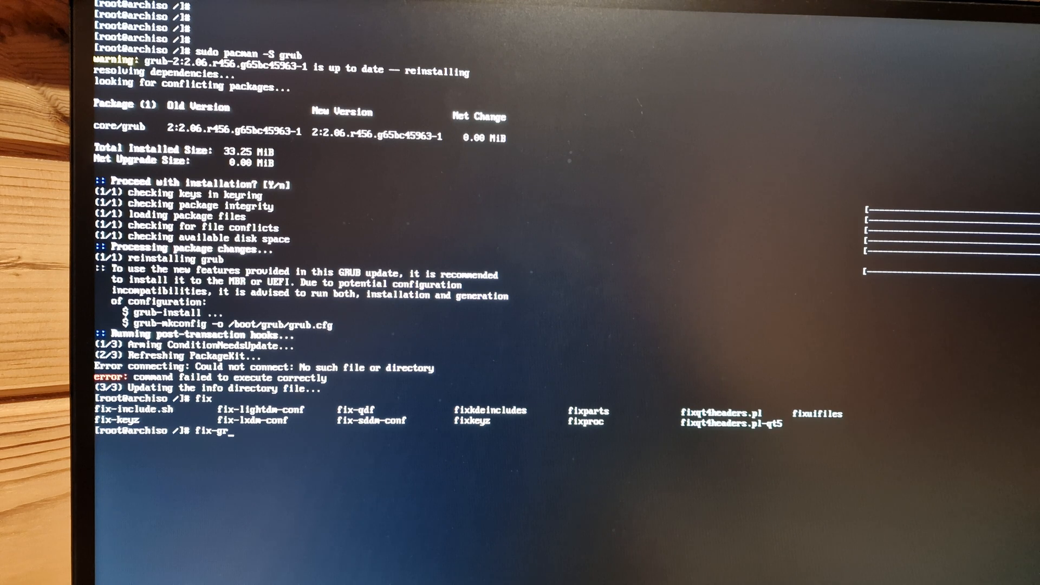
{"action": "key", "text": "ctrl+c"}
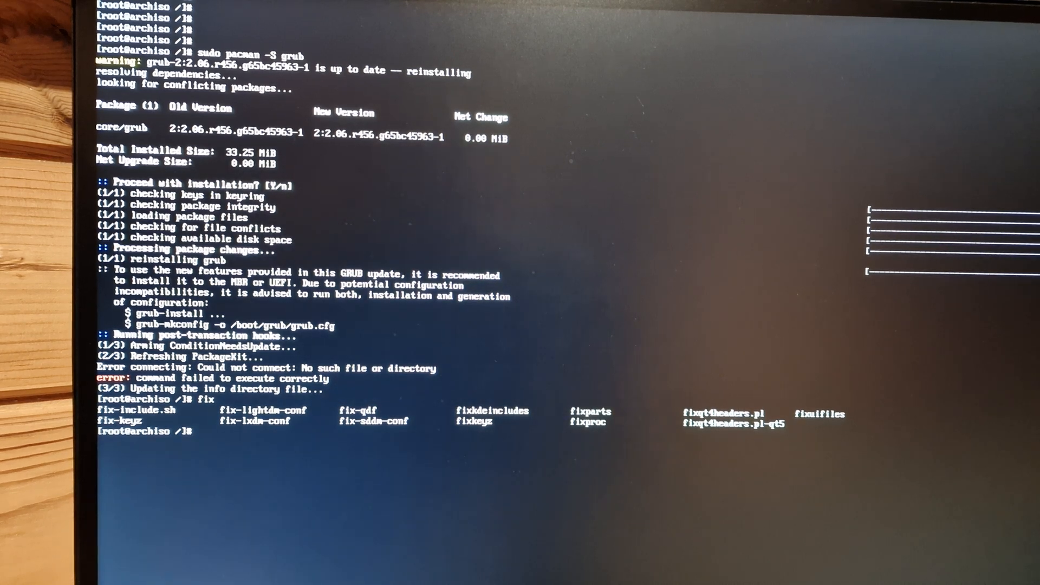
Run sudo grub-install --target=x86_64-efi --efi-directory=/boot/efi.
{"action": "type", "text": "s"}
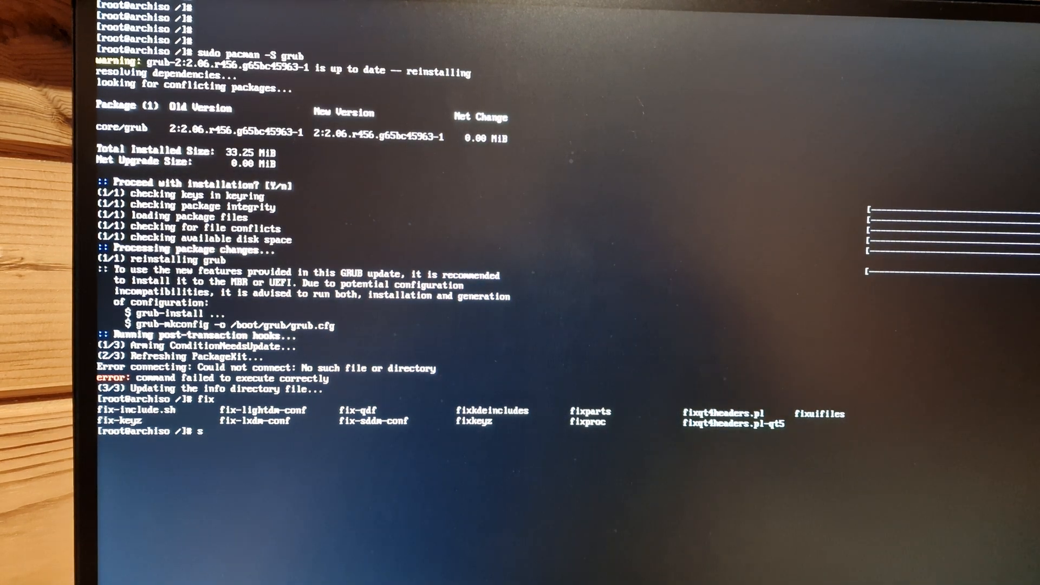
{"action": "type", "text": "udo"}
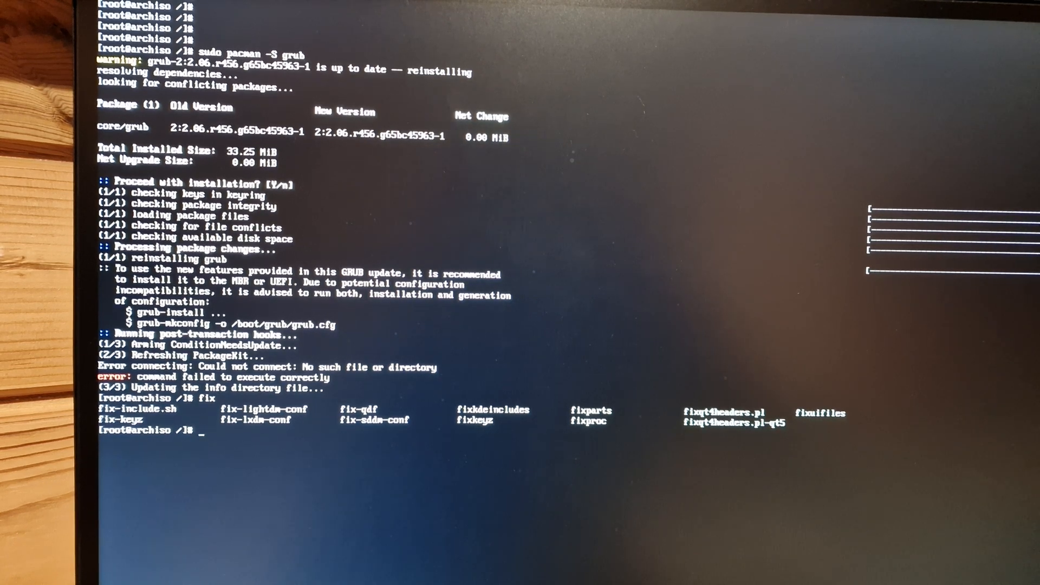
{"action": "type", "text": "grub-"}
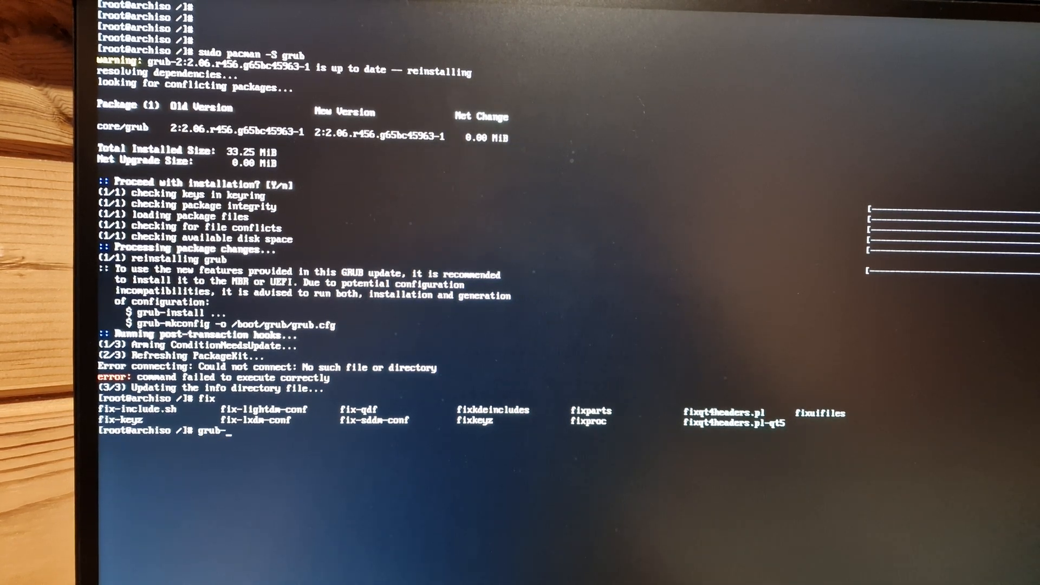
{"action": "type", "text": "install"}
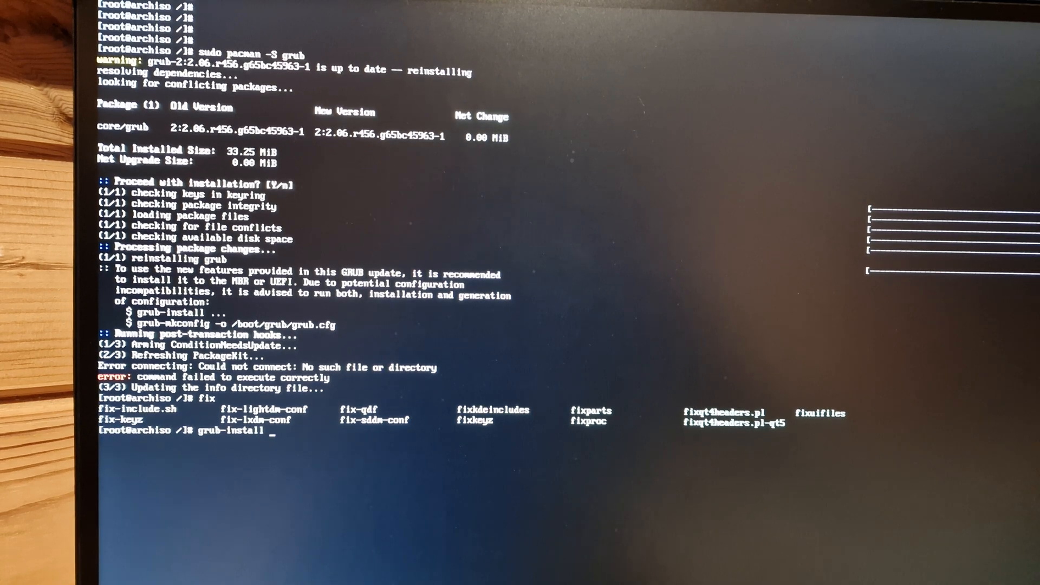
{"action": "type", "text": "--targe"}
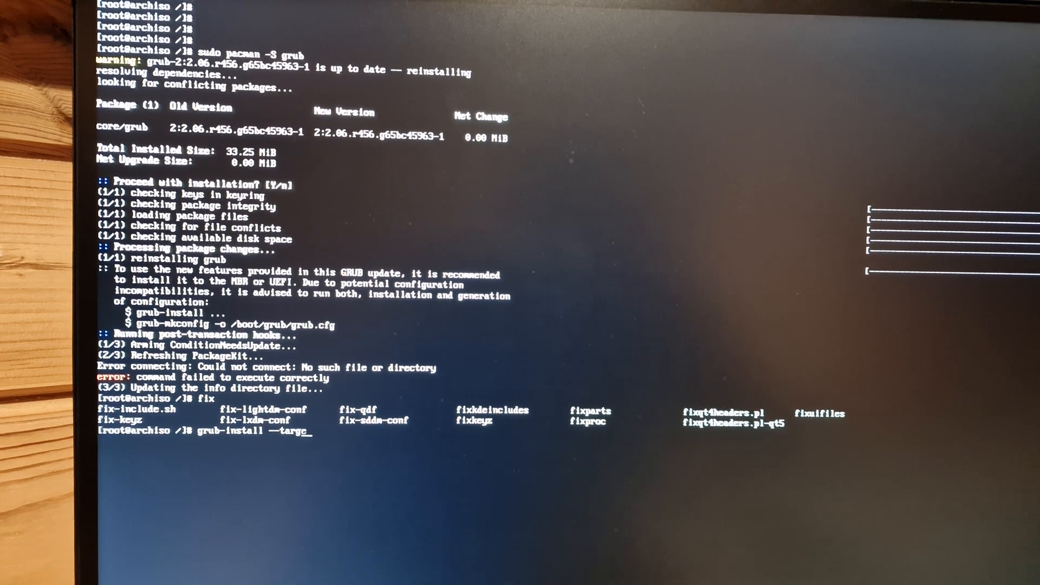
{"action": "type", "text": "t"}
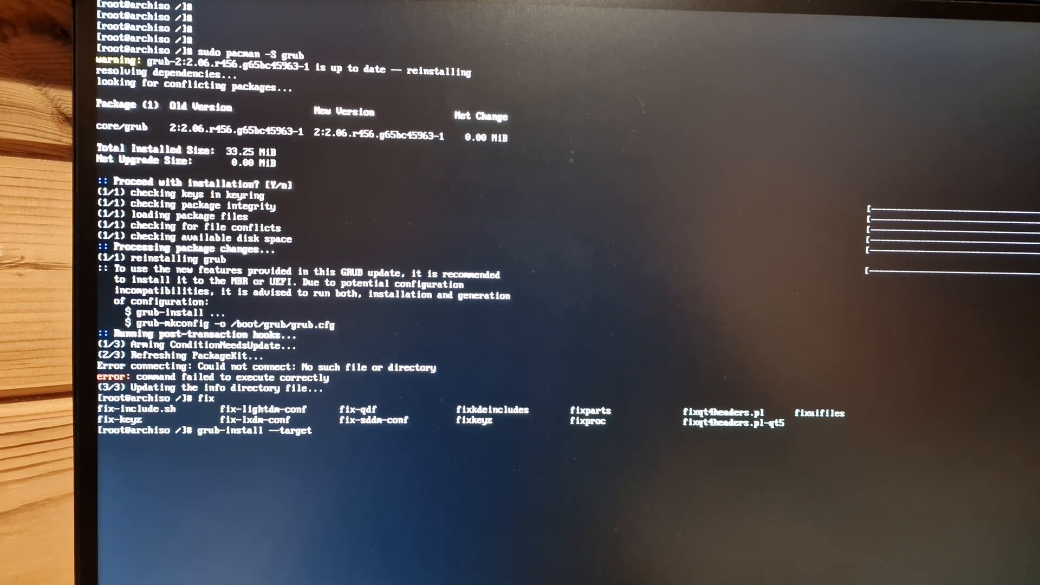
{"action": "type", "text": "=x"}
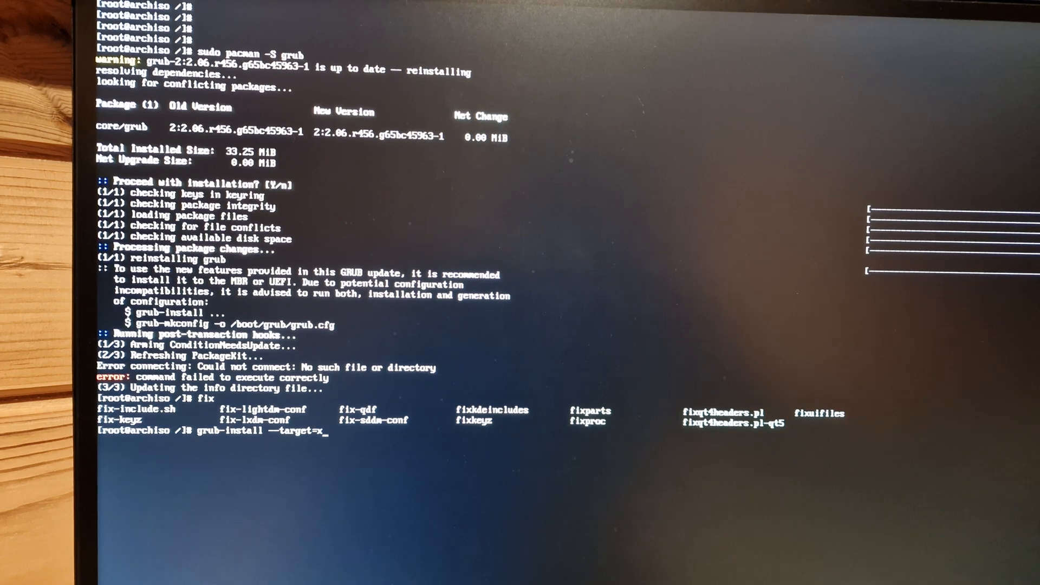
{"action": "type", "text": "86_64"}
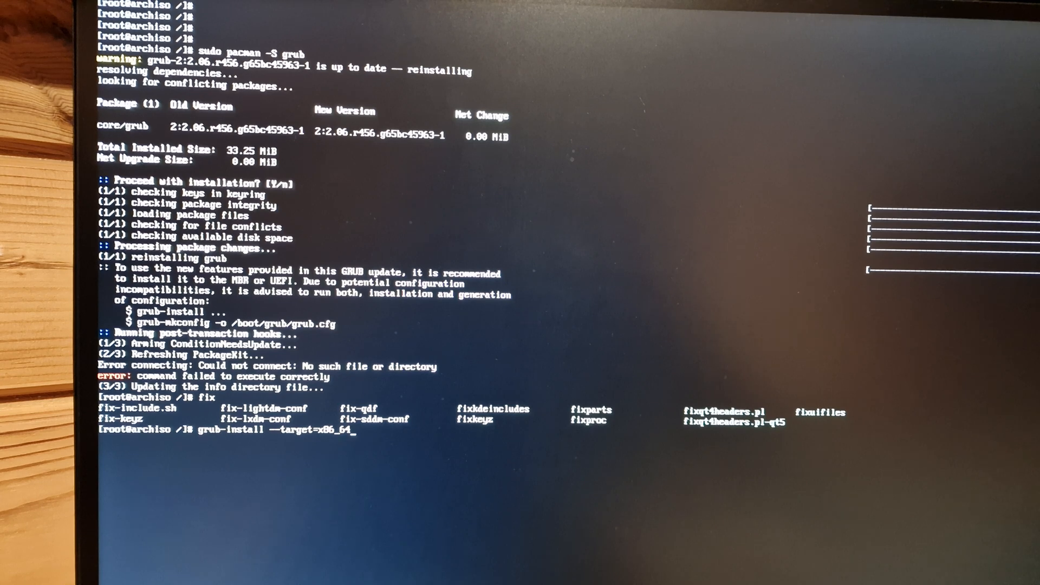
{"action": "type", "text": "-efi"}
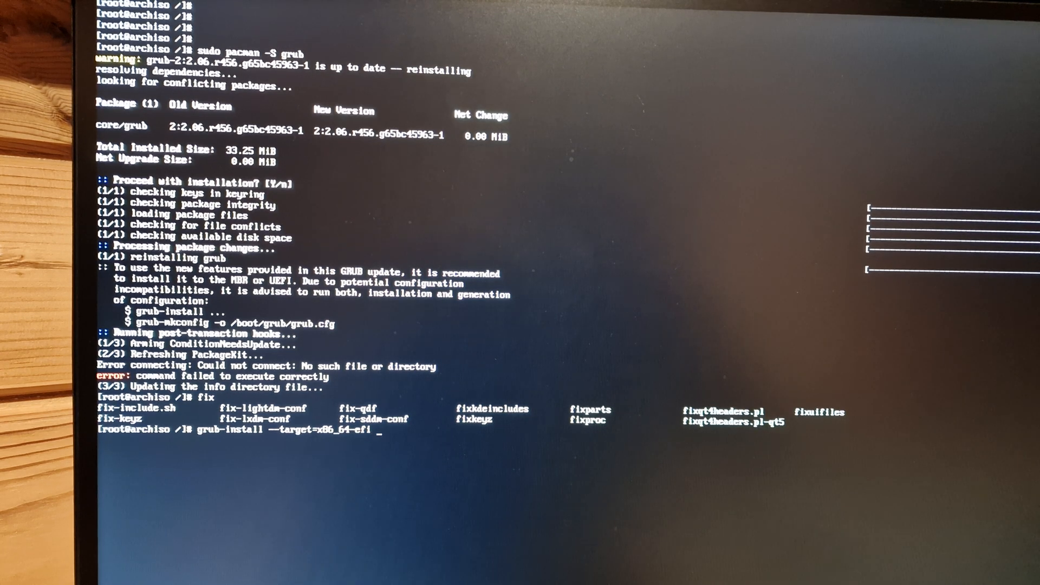
{"action": "type", "text": "--efu"}
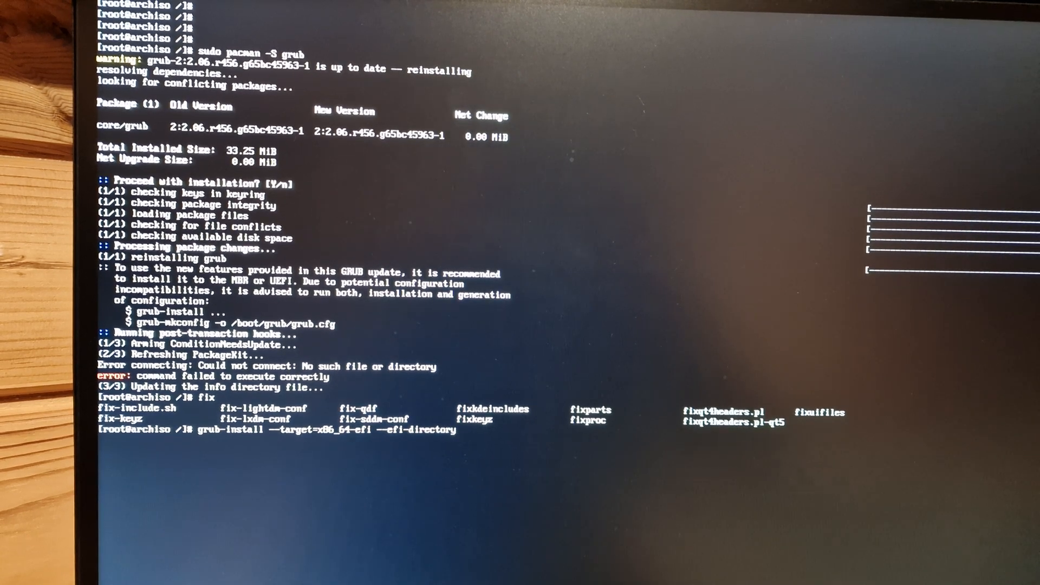
{"action": "type", "text": "=/"}
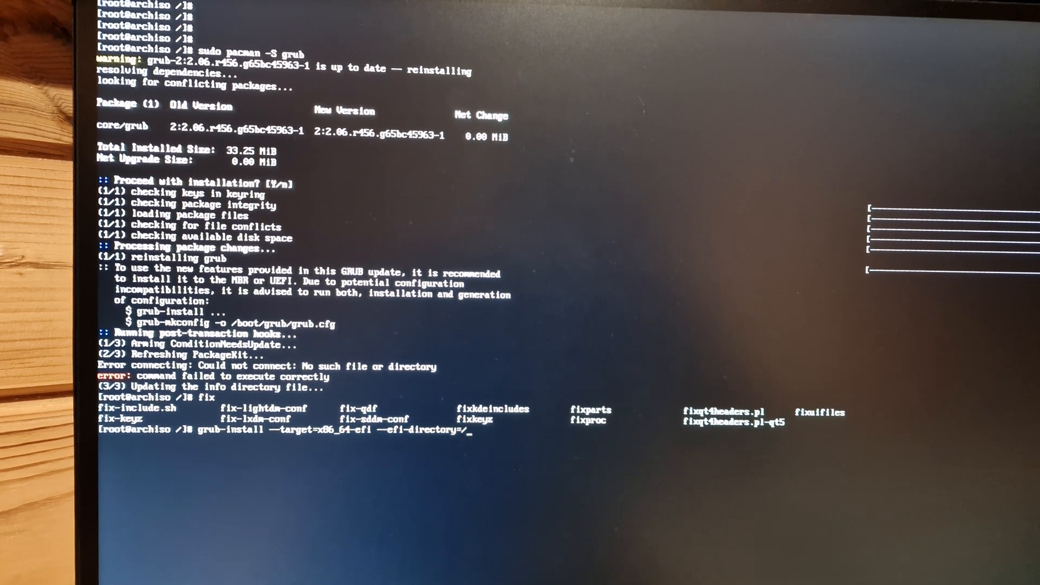
{"action": "type", "text": "boot/efi"}
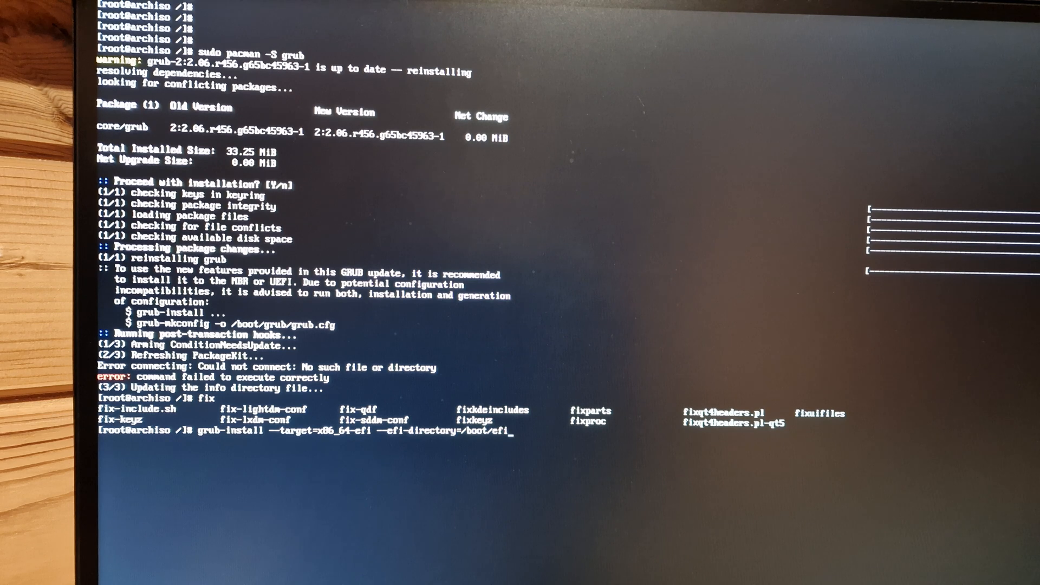
{"action": "key", "text": "Return"}
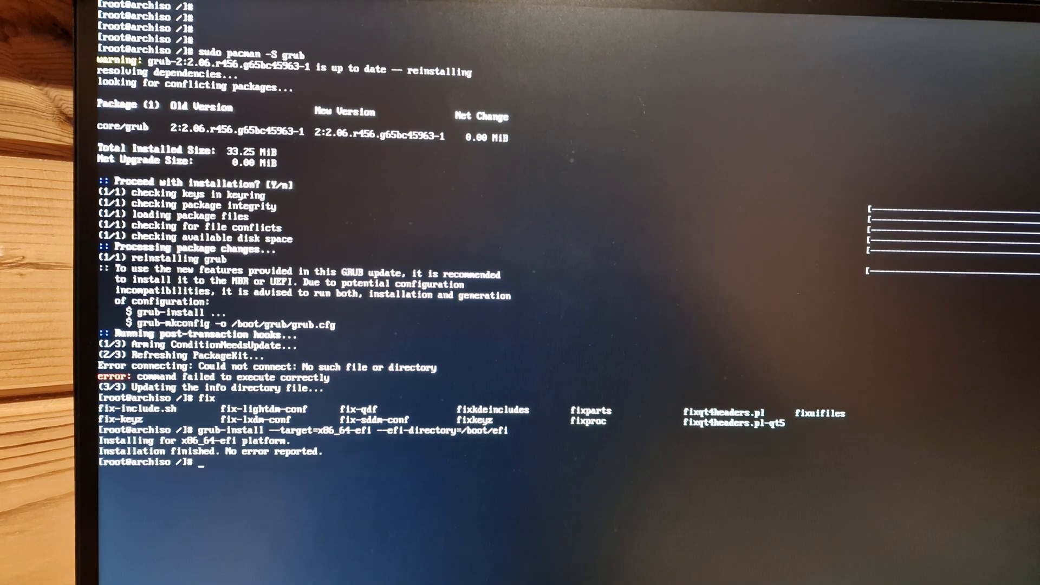
Attempt update-grub, which returns command not found.
{"action": "type", "text": "udpate"}
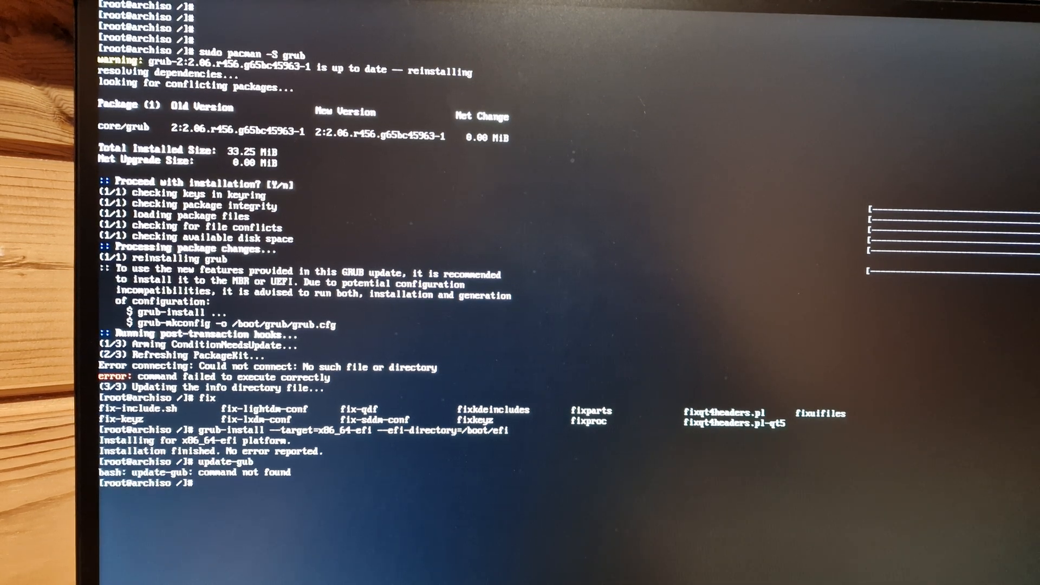
{"action": "type", "text": "update-gr"}
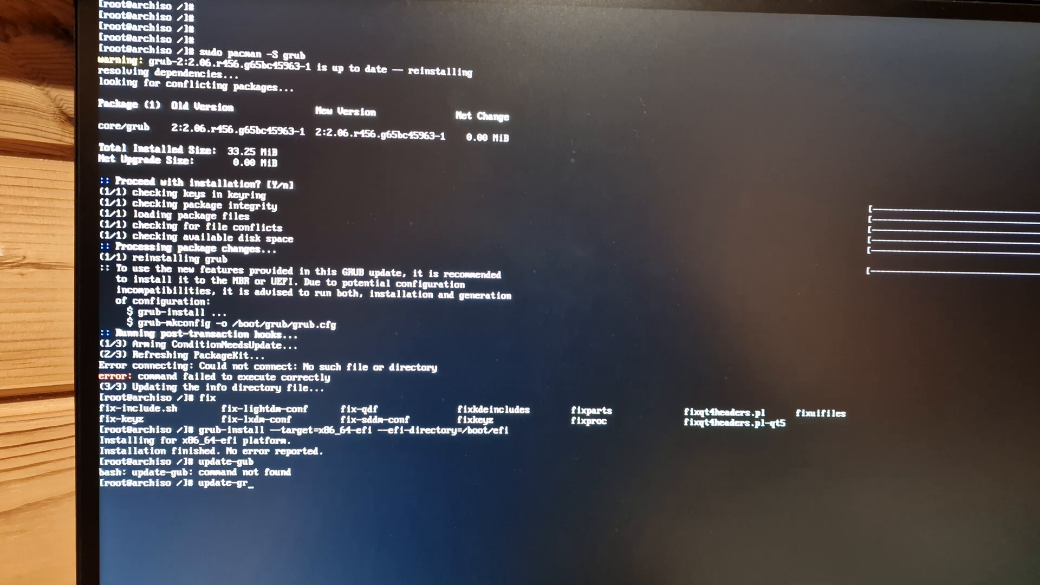
{"action": "key", "text": "Return"}
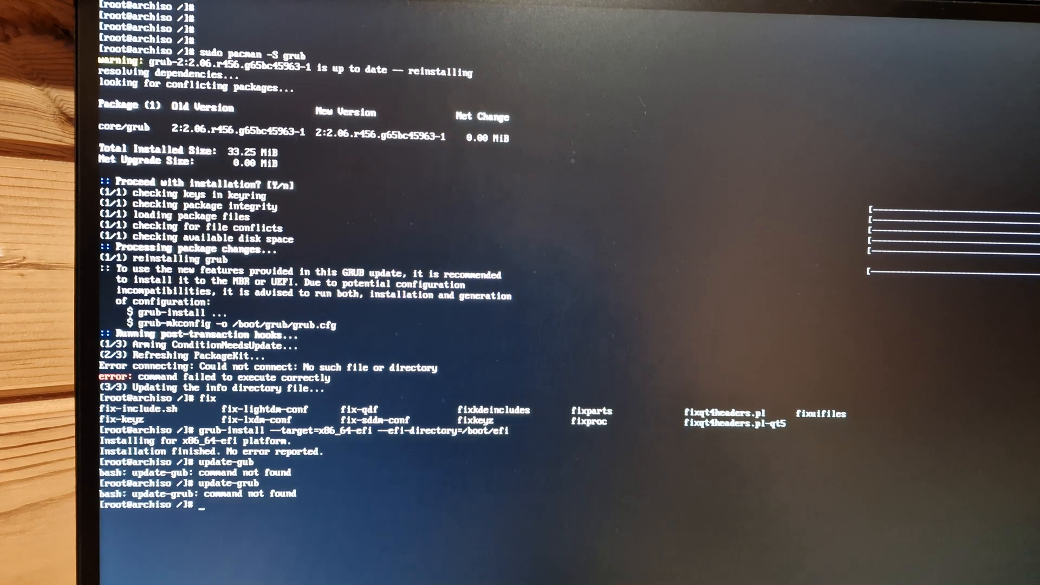
Type grub-mkconfig -o /boot/grub/grub.cfg, tab-completing the /boot path.
{"action": "type", "text": "mk"}
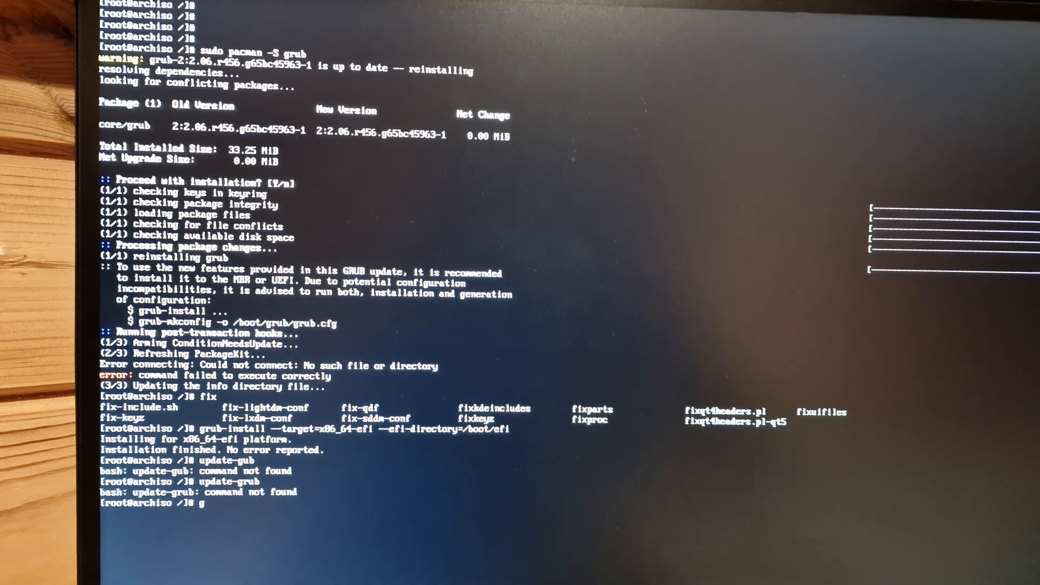
{"action": "type", "text": "rub-m"}
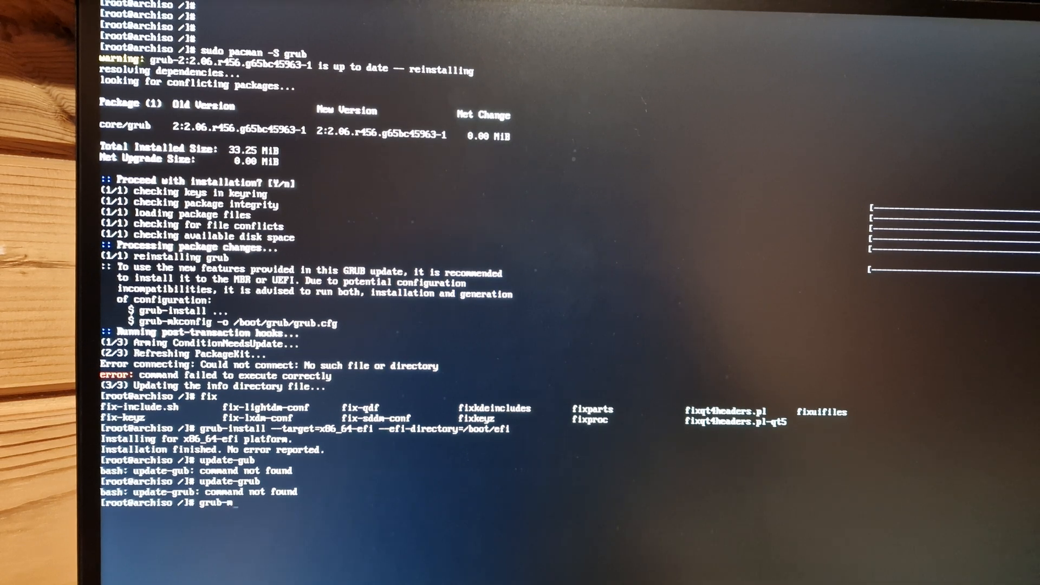
{"action": "type", "text": "kconfig"}
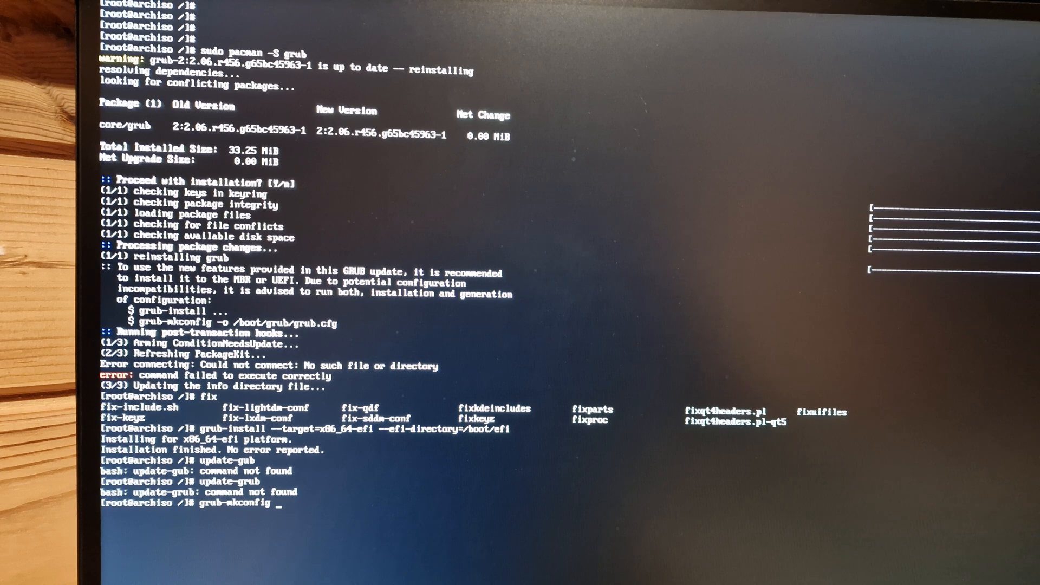
{"action": "type", "text": "-o"}
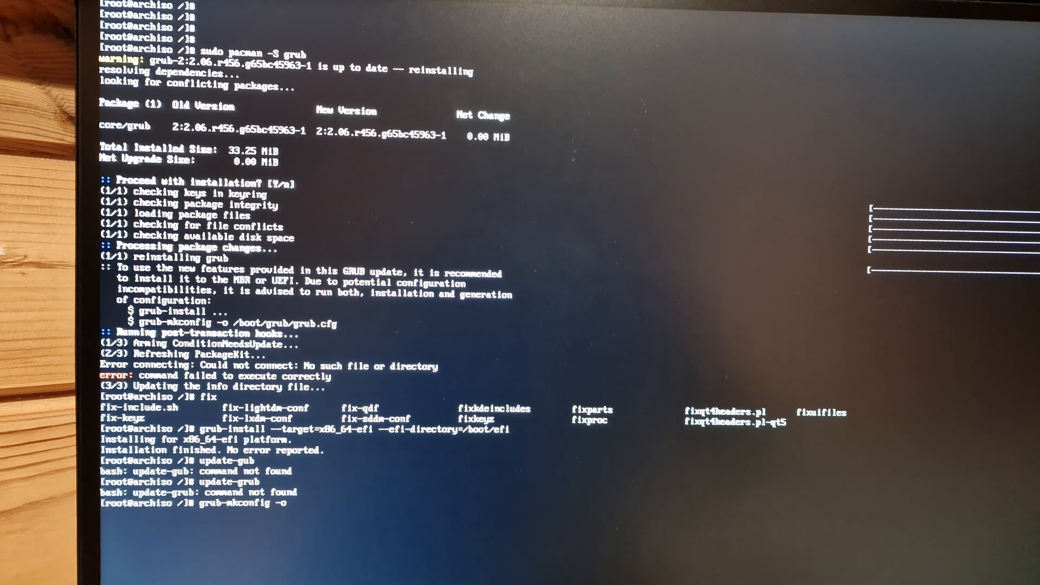
{"action": "type", "text": "/boot/B"}
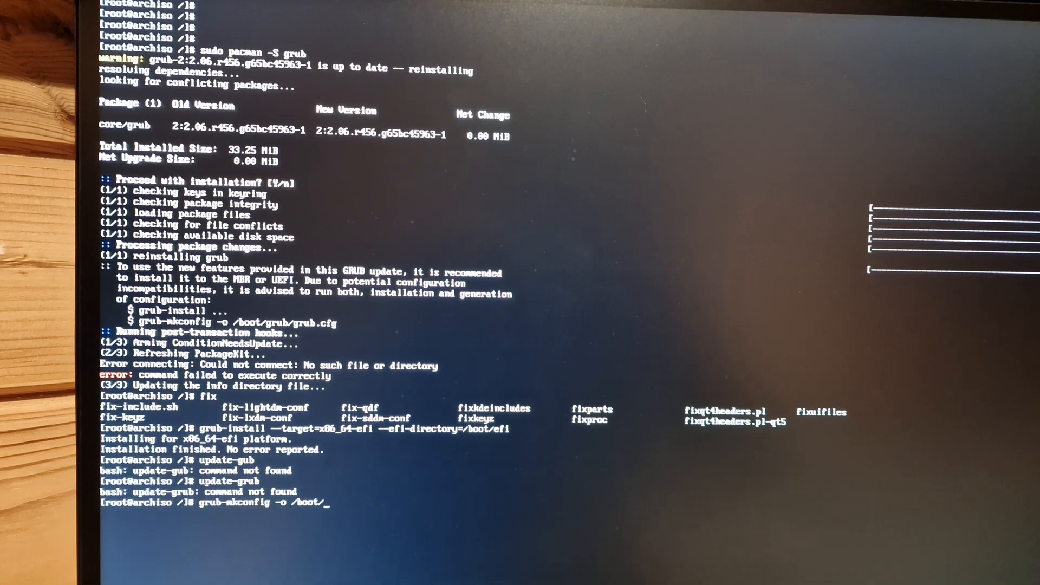
{"action": "key", "text": "Tab"}
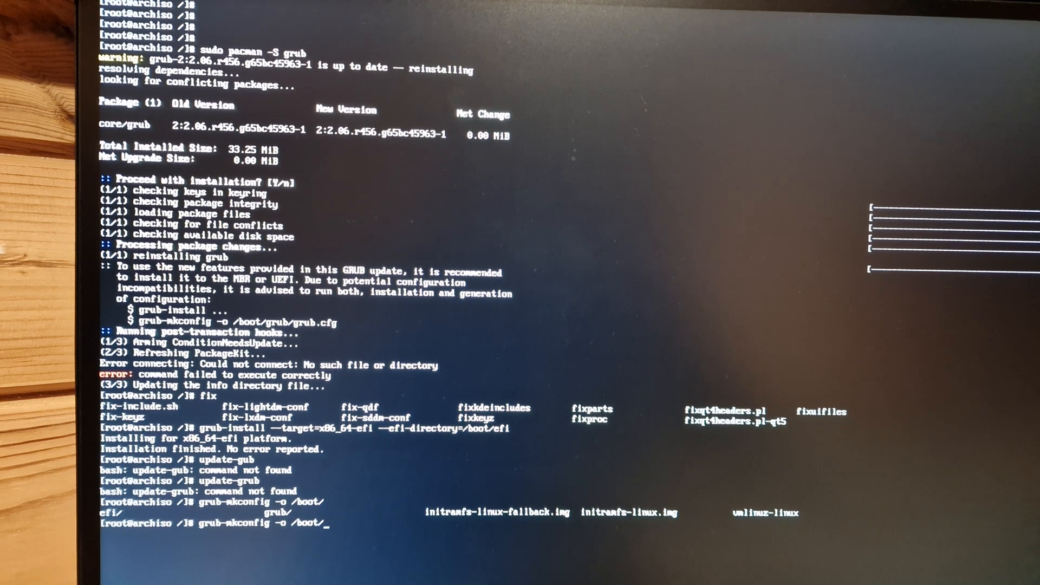
{"action": "type", "text": "grub/"}
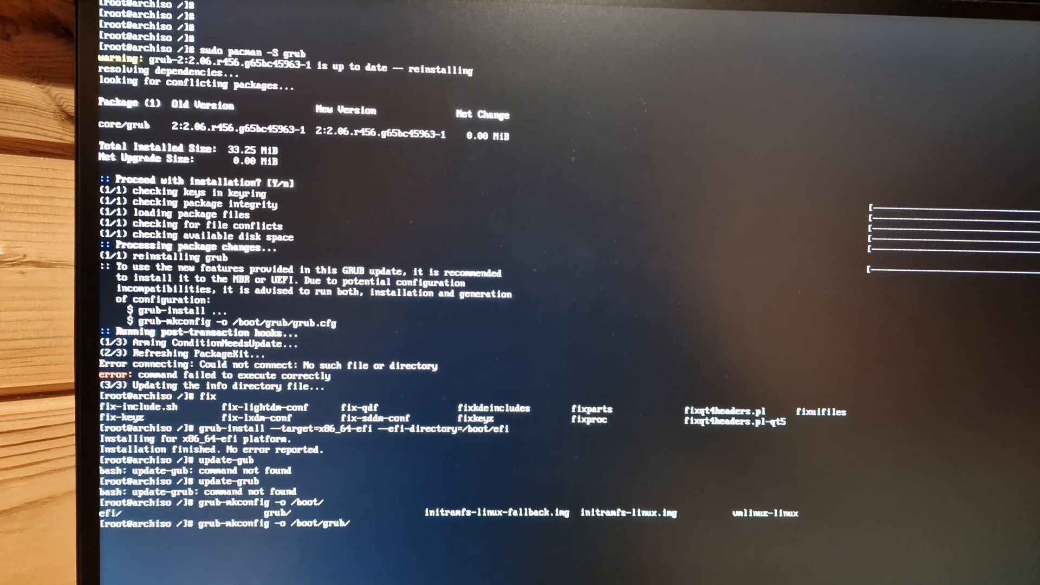
{"action": "type", "text": "bg"}
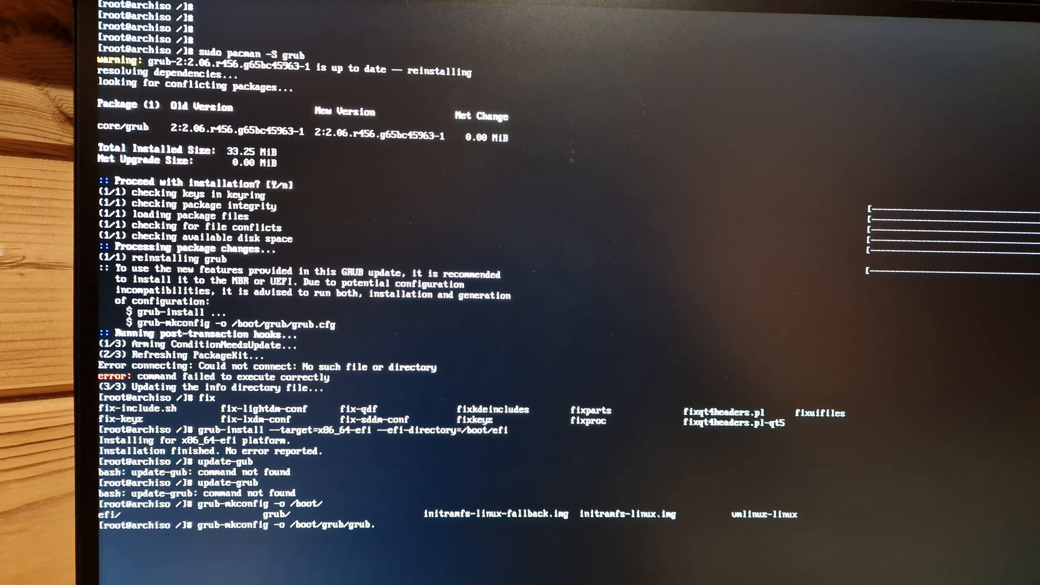
{"action": "type", "text": "cfg"}
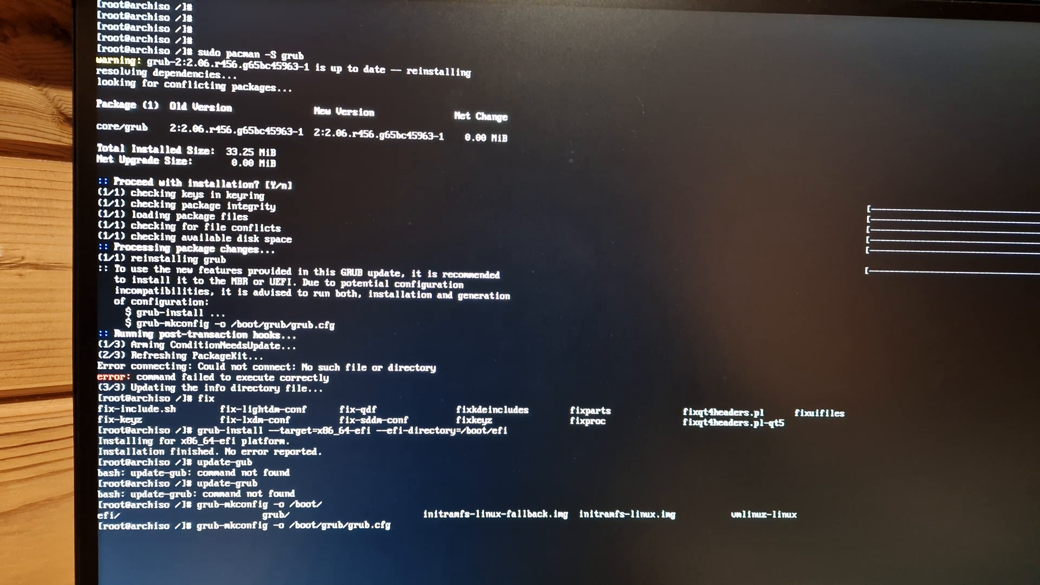
Run the grub-mkconfig regeneration, then list systemd package completions for pacman -S.
{"action": "key", "text": "Return"}
{"action": "type", "text": "sudo pacman -S systemd"}
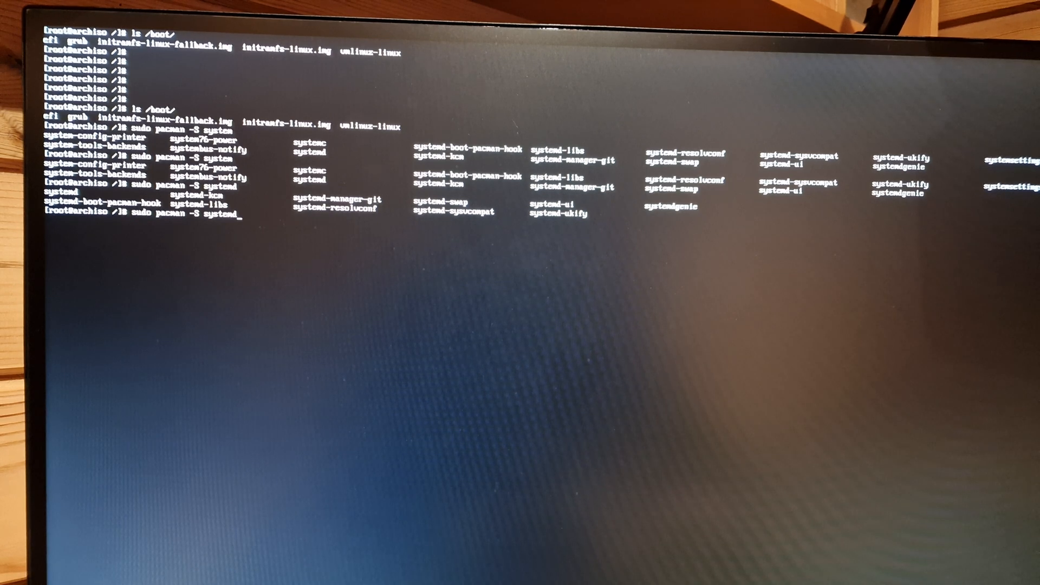
{"action": "key", "text": "BackSpace"}
{"action": "type", "text": "R"}
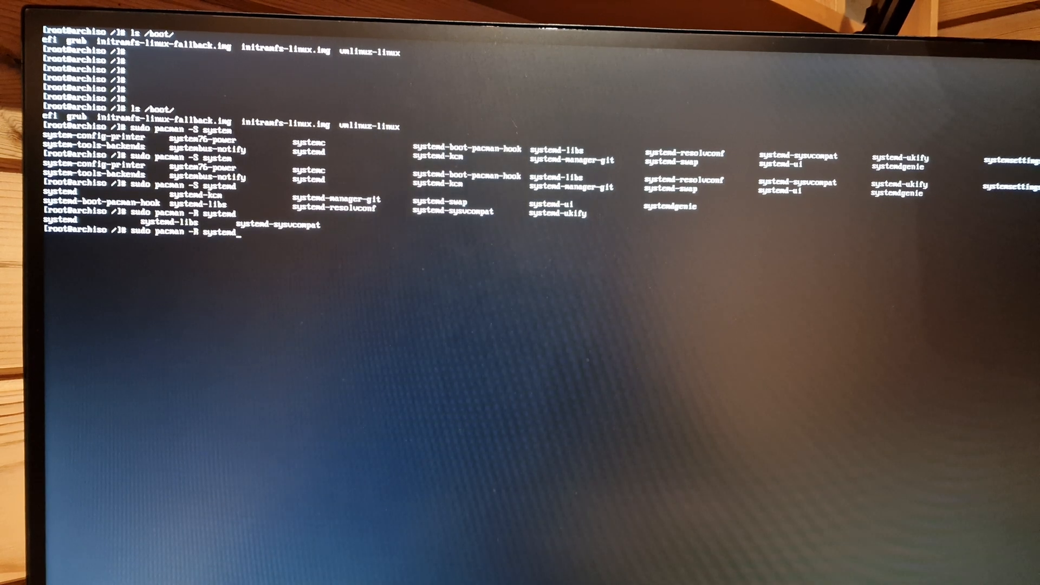
Abandon the half-written systemd command and run sudo reboot into the repaired system.
{"action": "key", "text": "ctrl+c"}
{"action": "type", "text": "exit"}
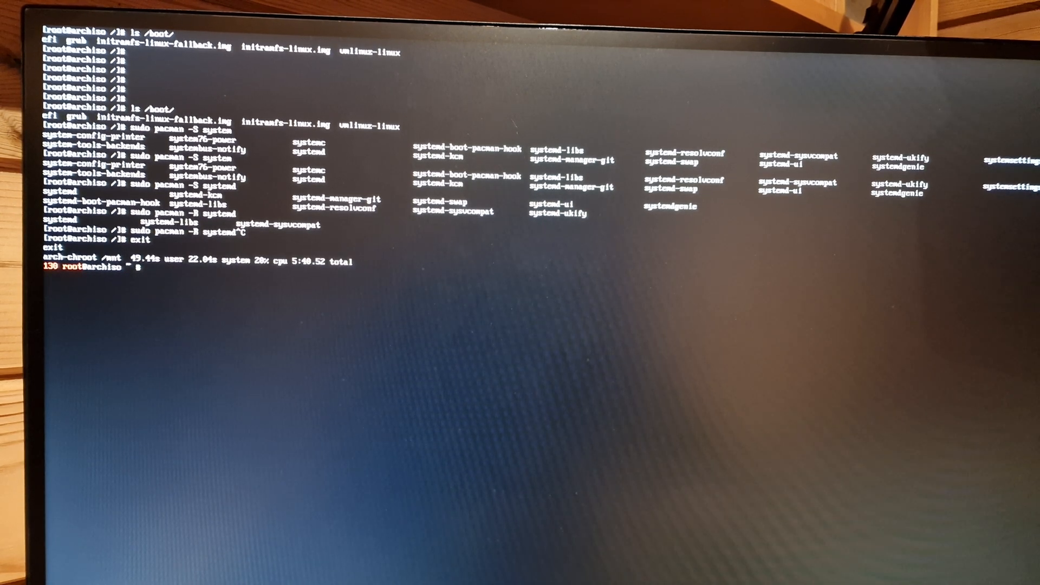
{"action": "type", "text": "sudo reboo"}
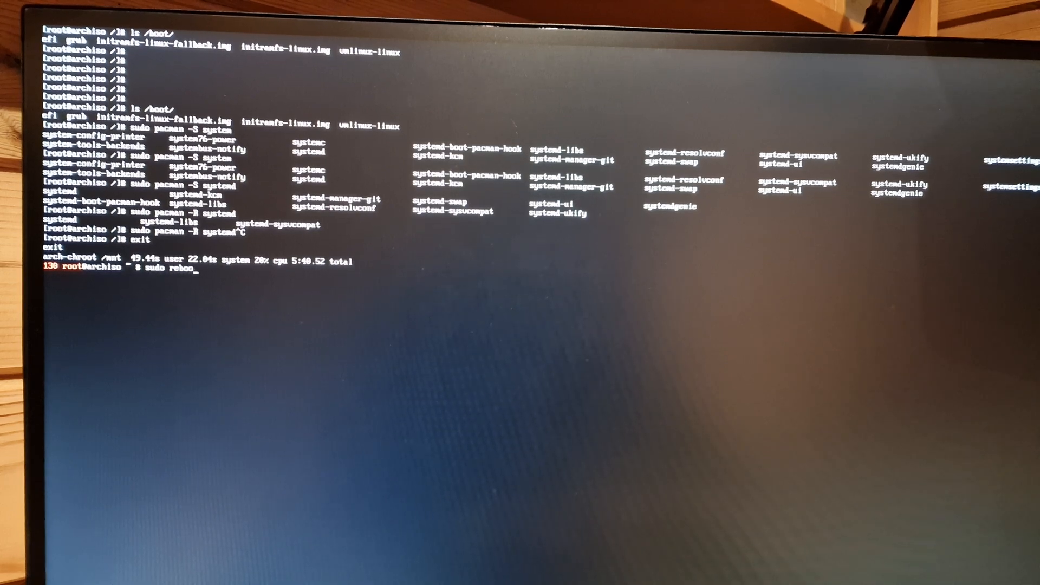
{"action": "key", "text": "Return"}
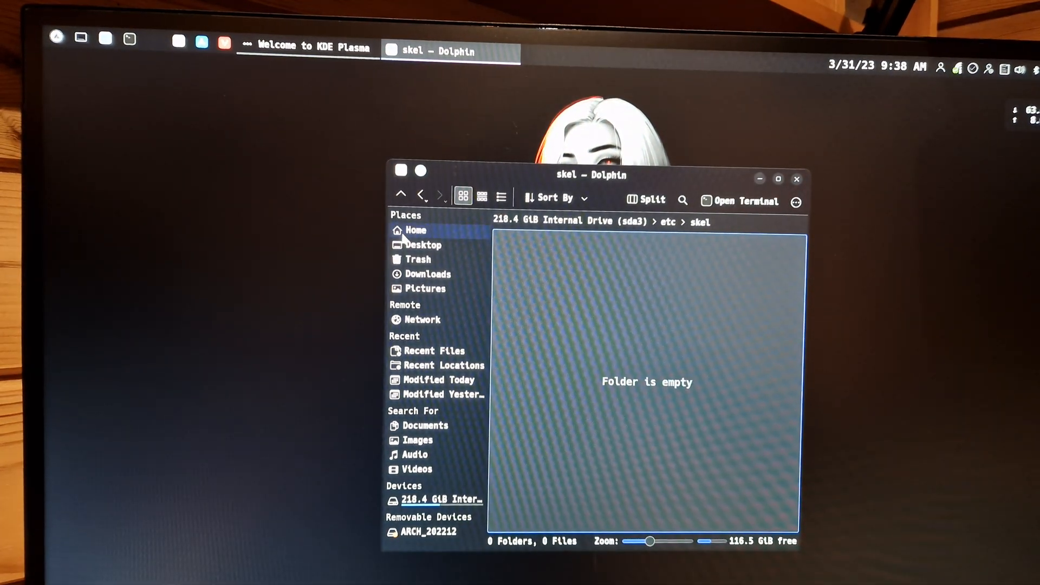
Browse Home and its empty Videos folder, then launch the Welcome to KDE Plasma tour.
{"action": "left_click", "coordinate": [415, 230]}
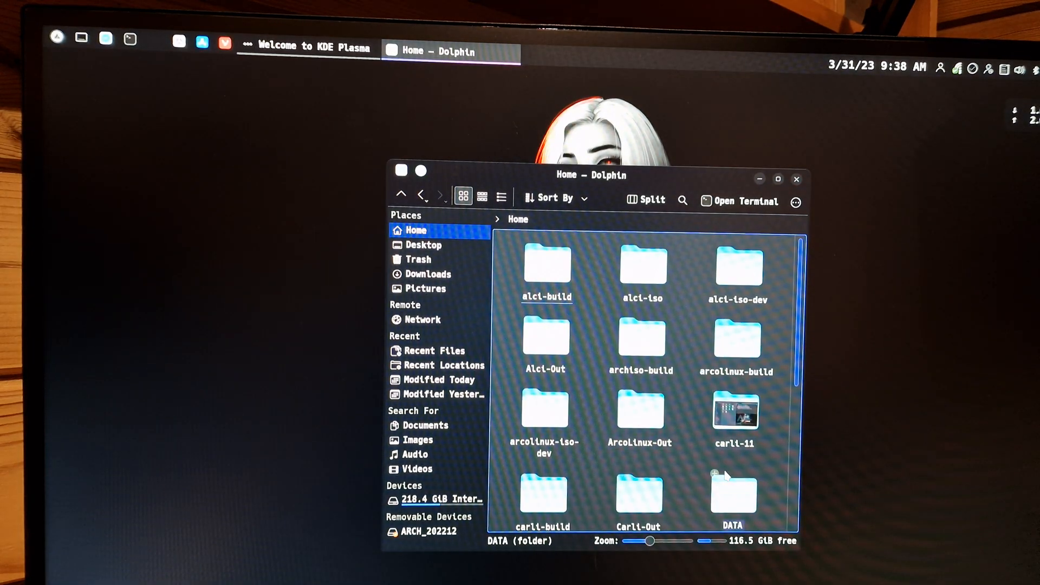
{"action": "left_click", "coordinate": [417, 468]}
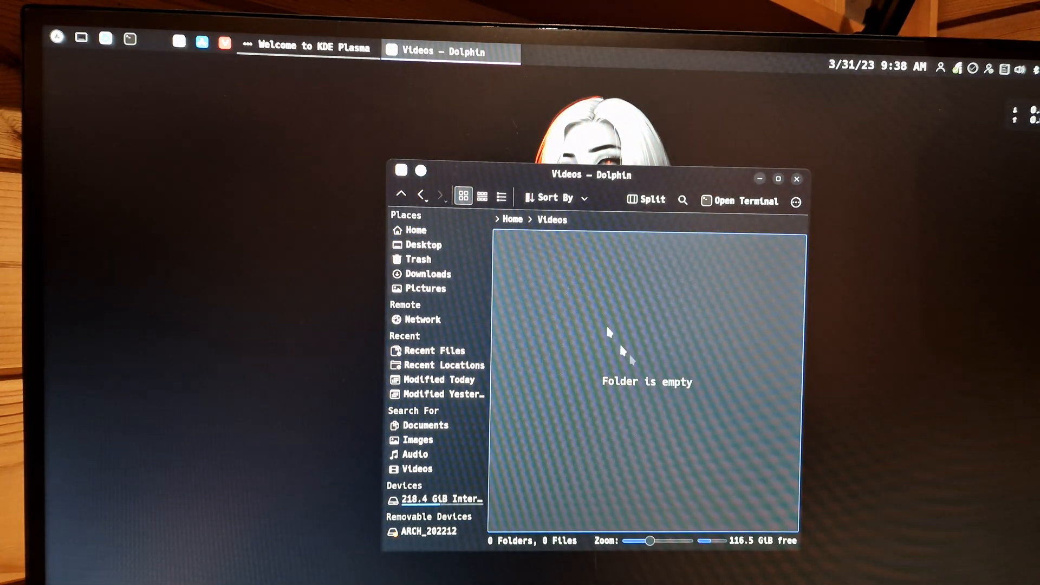
{"action": "left_click", "coordinate": [415, 229]}
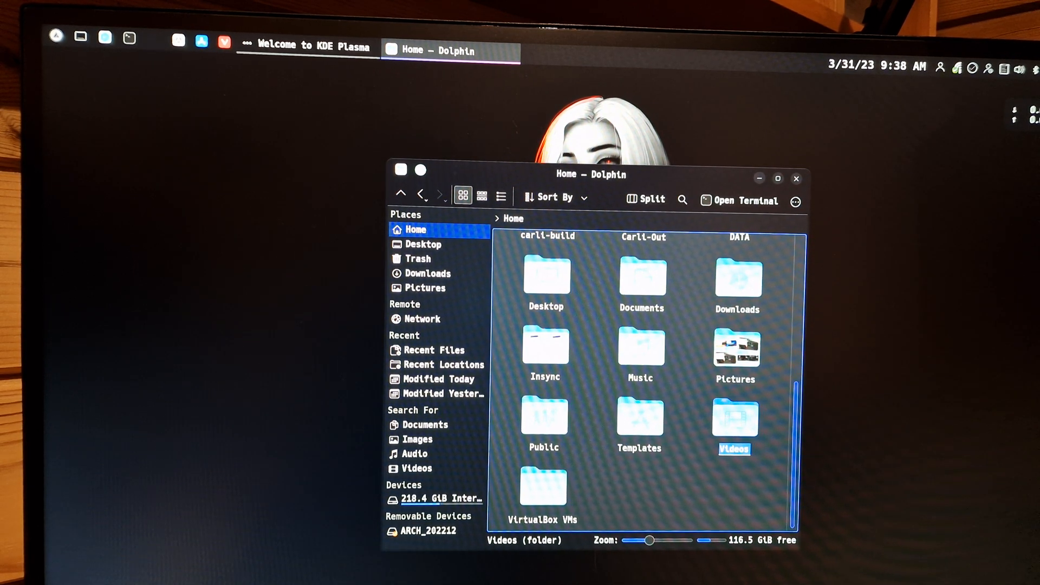
{"action": "left_click", "coordinate": [306, 47]}
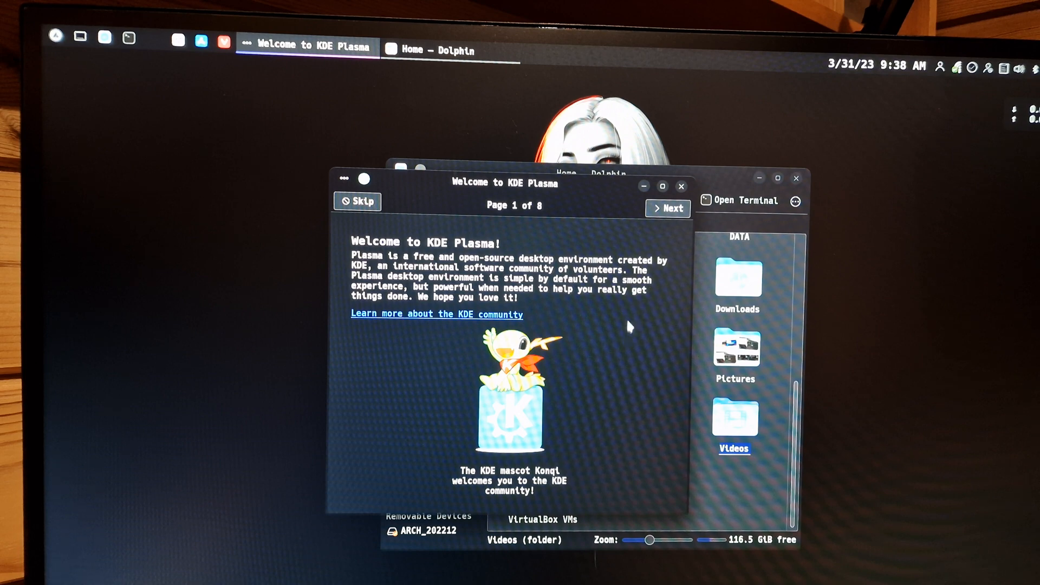
Advance through pages 2-8 of the welcome tour to Support Your Freedom and finish it.
{"action": "left_click", "coordinate": [668, 208]}
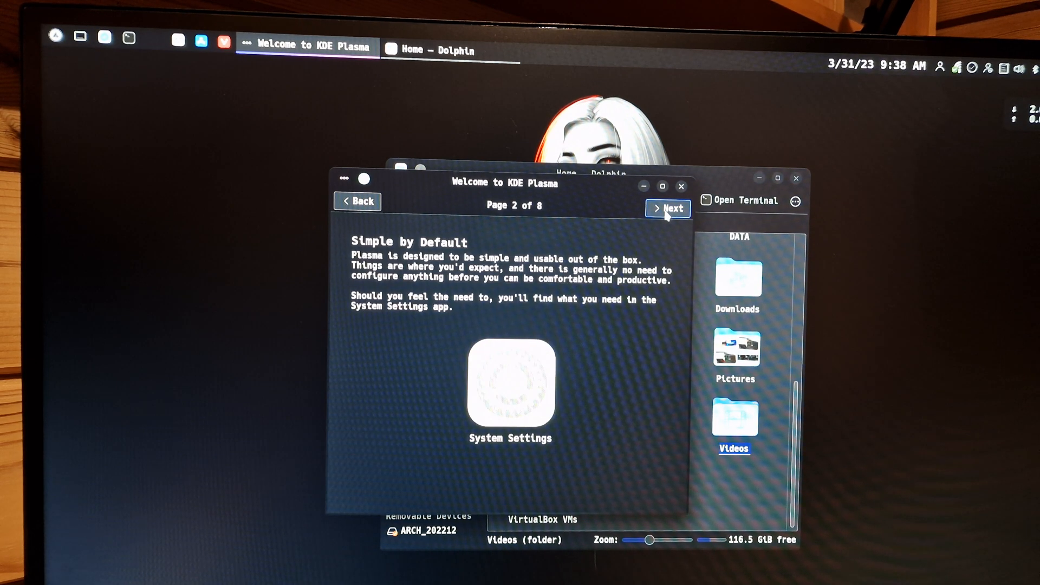
{"action": "left_click", "coordinate": [668, 208]}
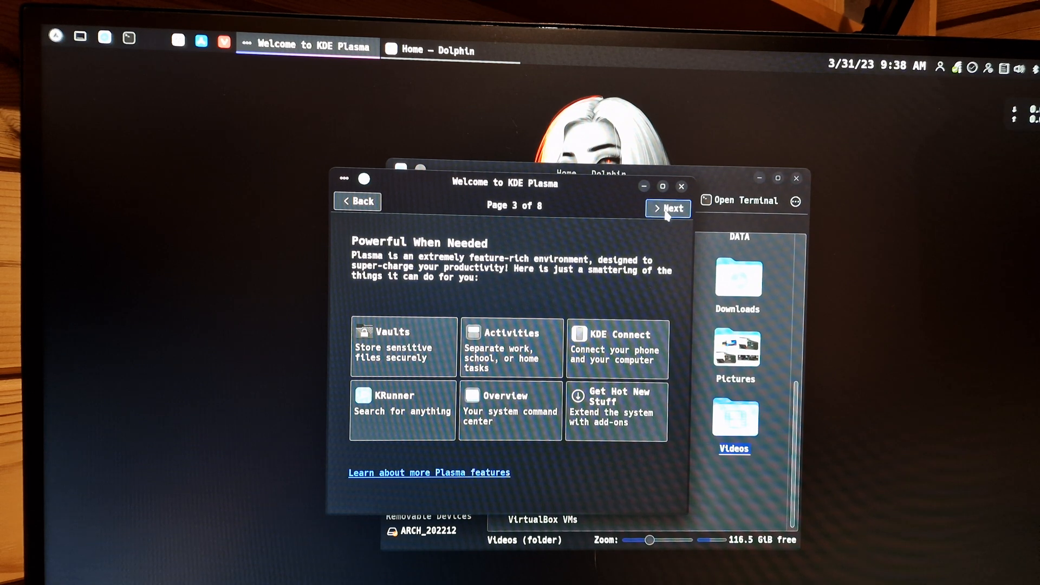
{"action": "left_click", "coordinate": [668, 208]}
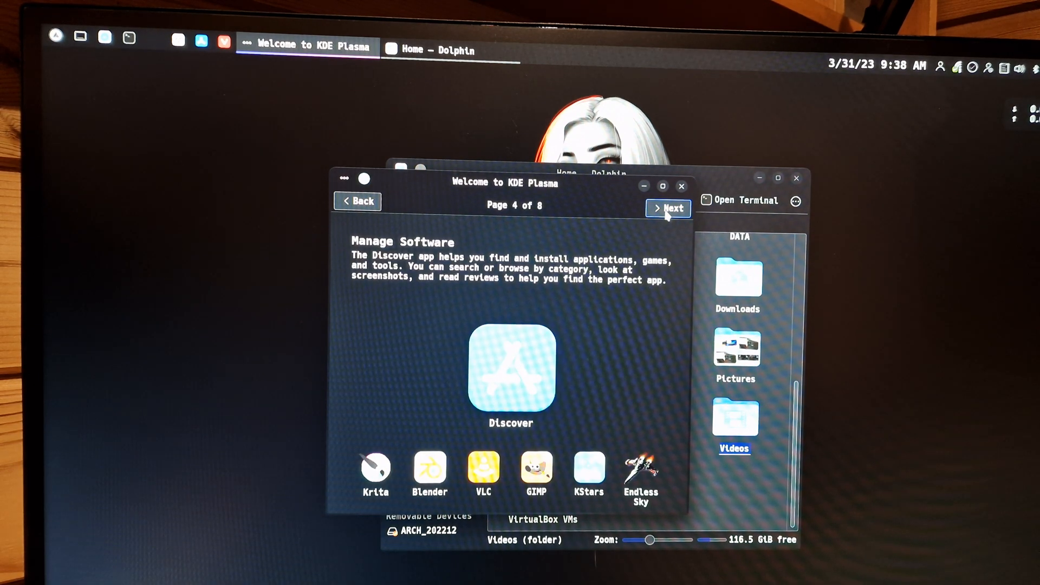
{"action": "left_click", "coordinate": [669, 208]}
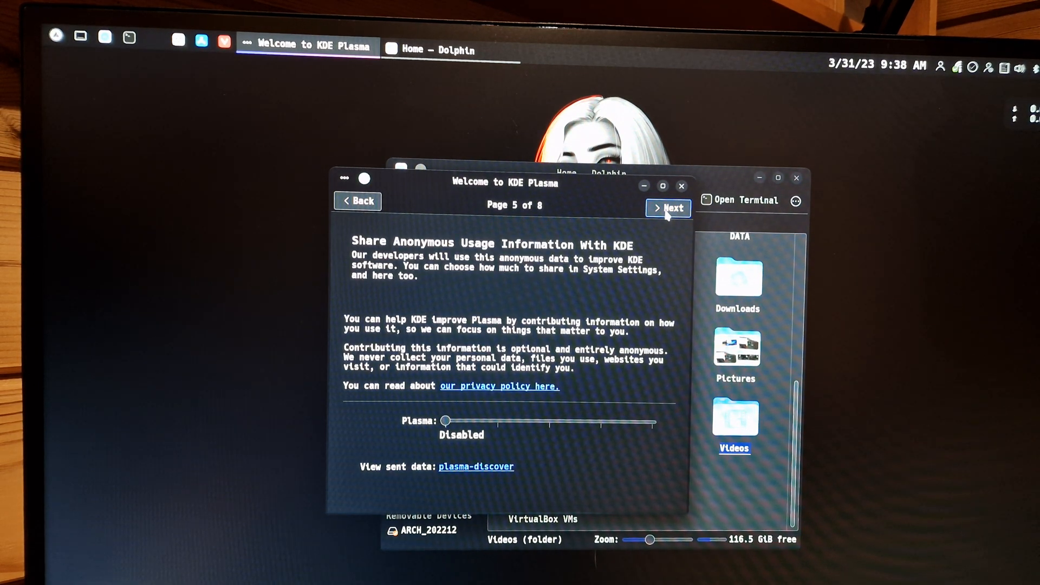
{"action": "left_click", "coordinate": [669, 208]}
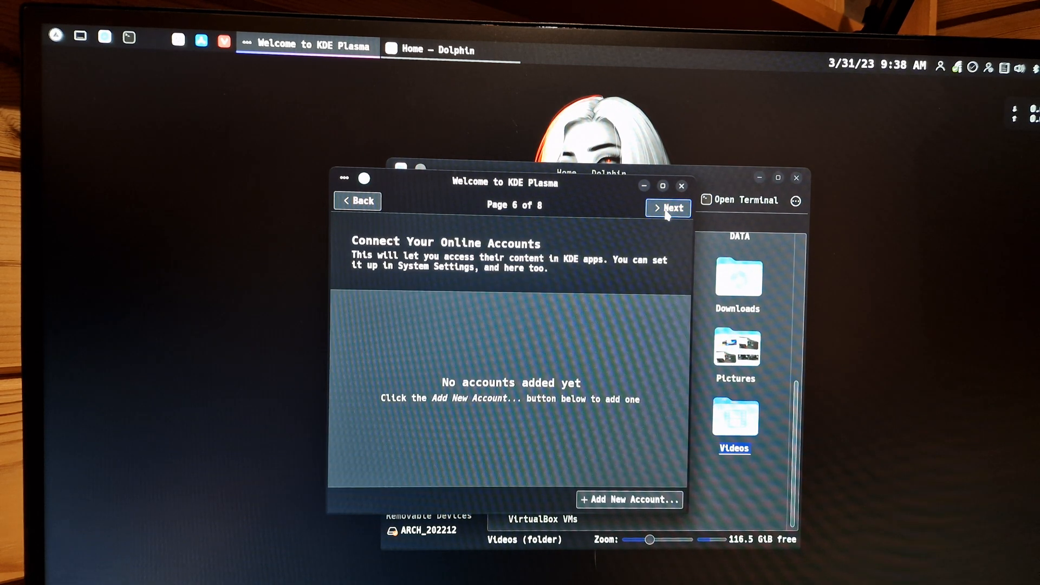
{"action": "left_click", "coordinate": [667, 208]}
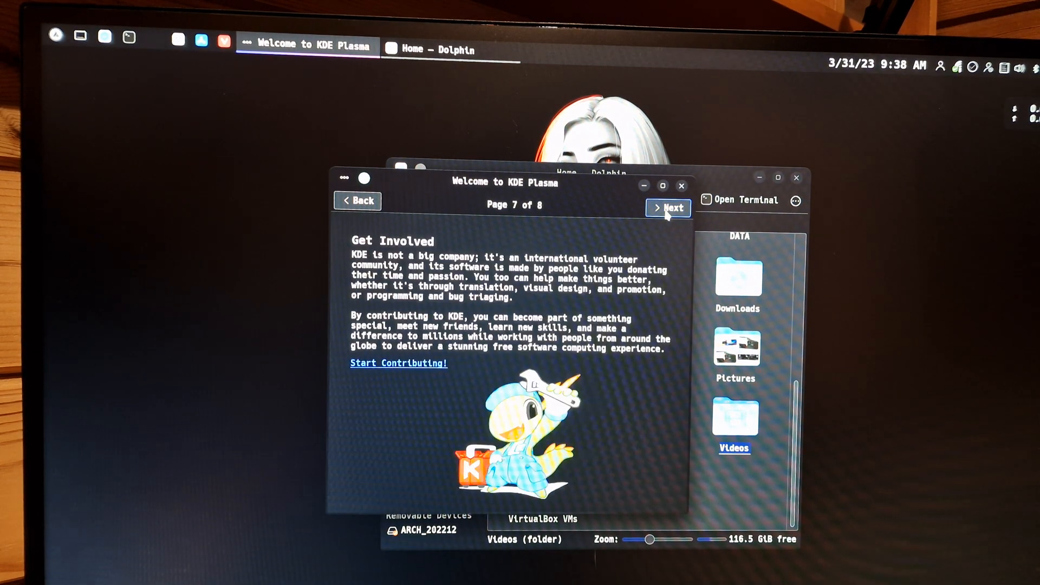
{"action": "left_click", "coordinate": [667, 208]}
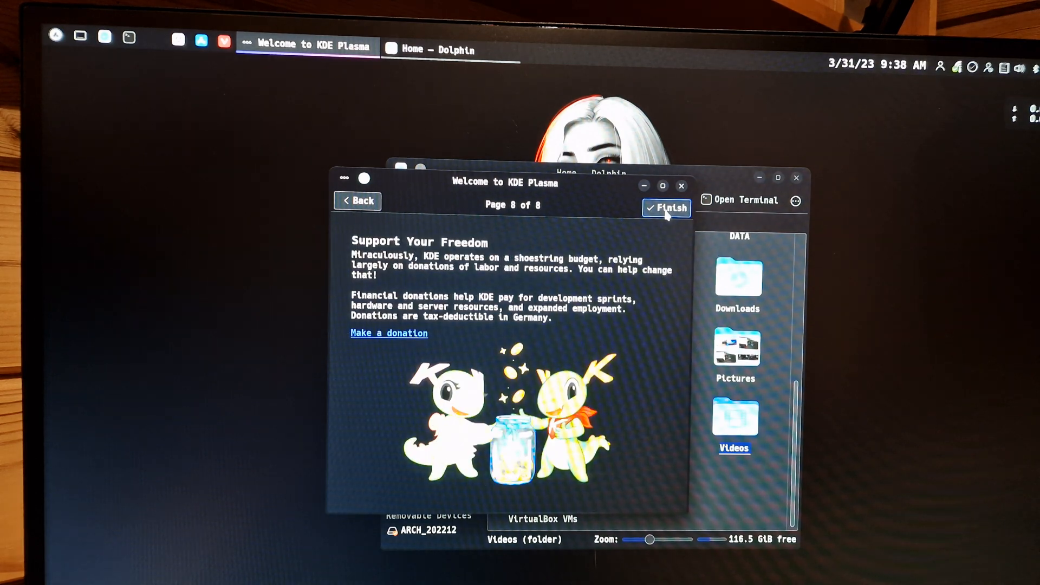
{"action": "left_click", "coordinate": [667, 208]}
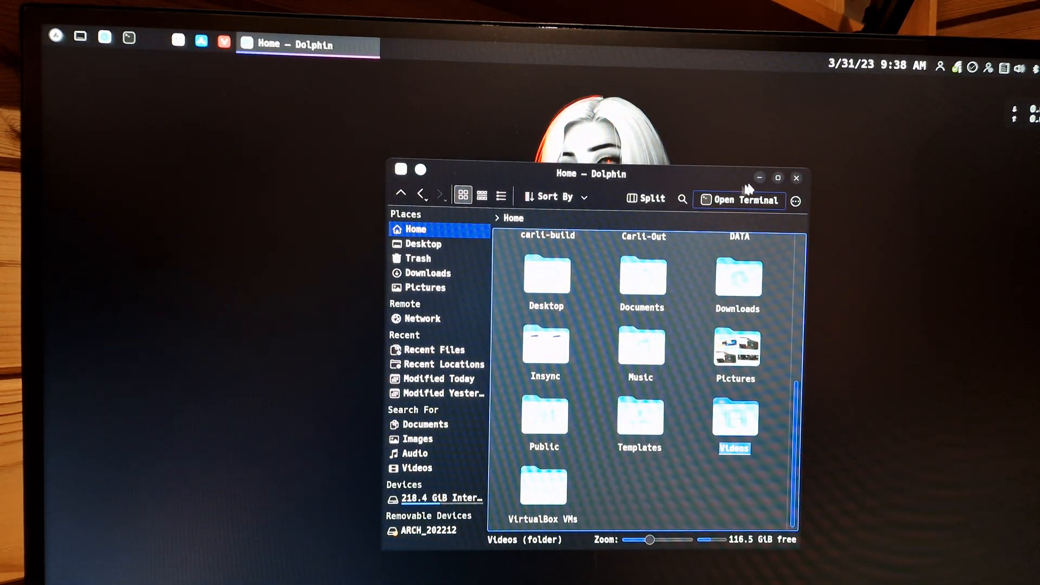